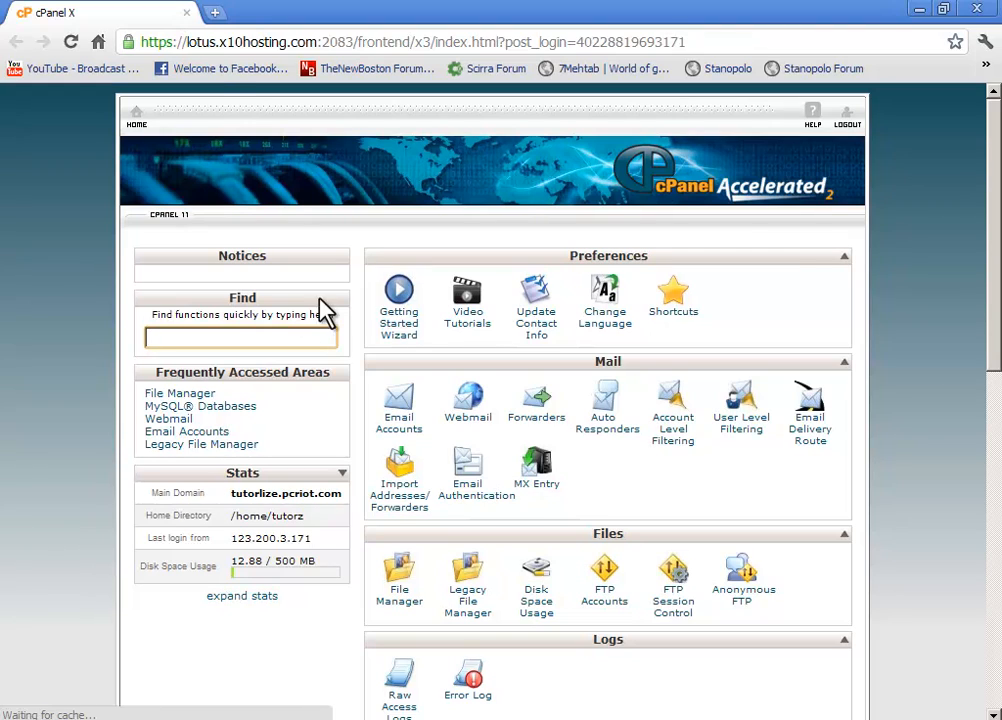
pyautogui.moveTo(220, 42)
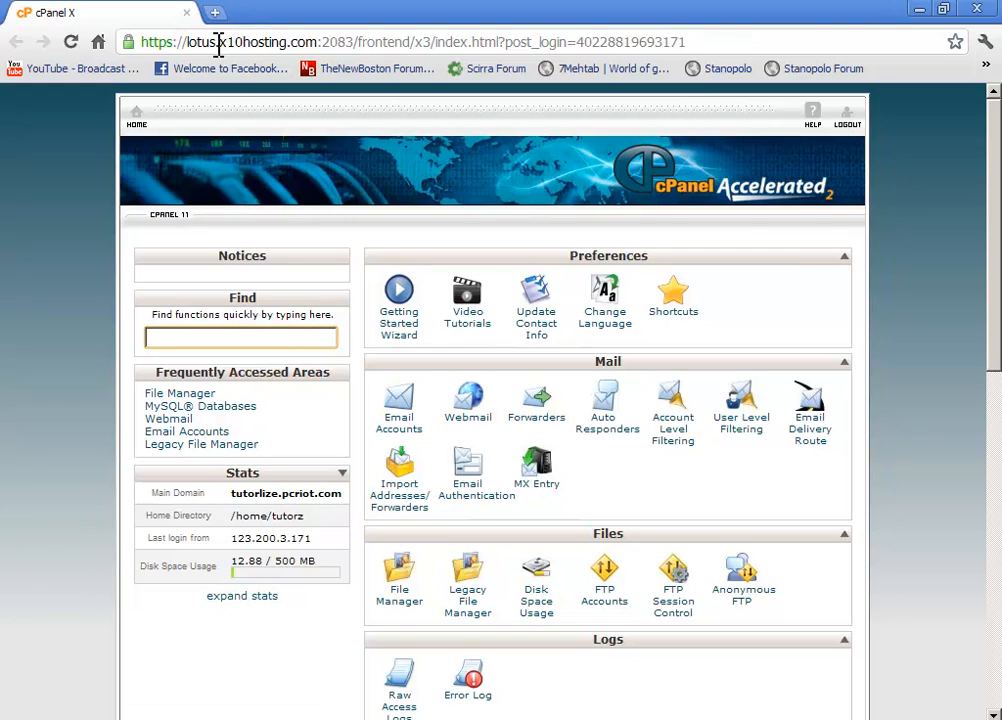
# Step: Note the hosting domain in the browser address bar and review the cPanel page
pyautogui.doubleClick(264, 42)
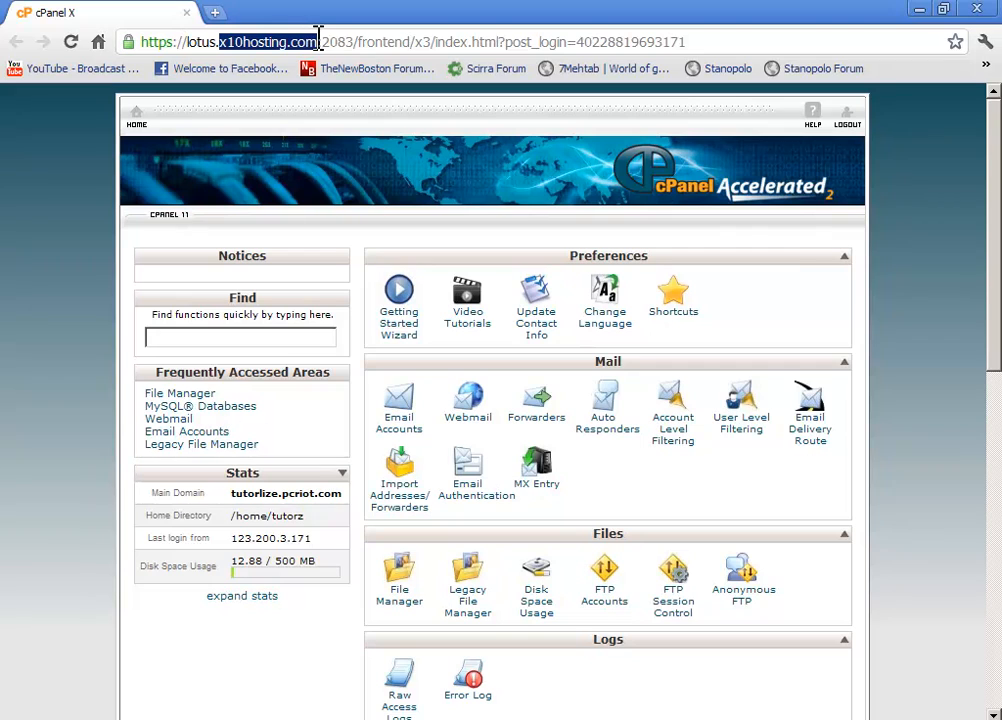
pyautogui.moveTo(256, 68)
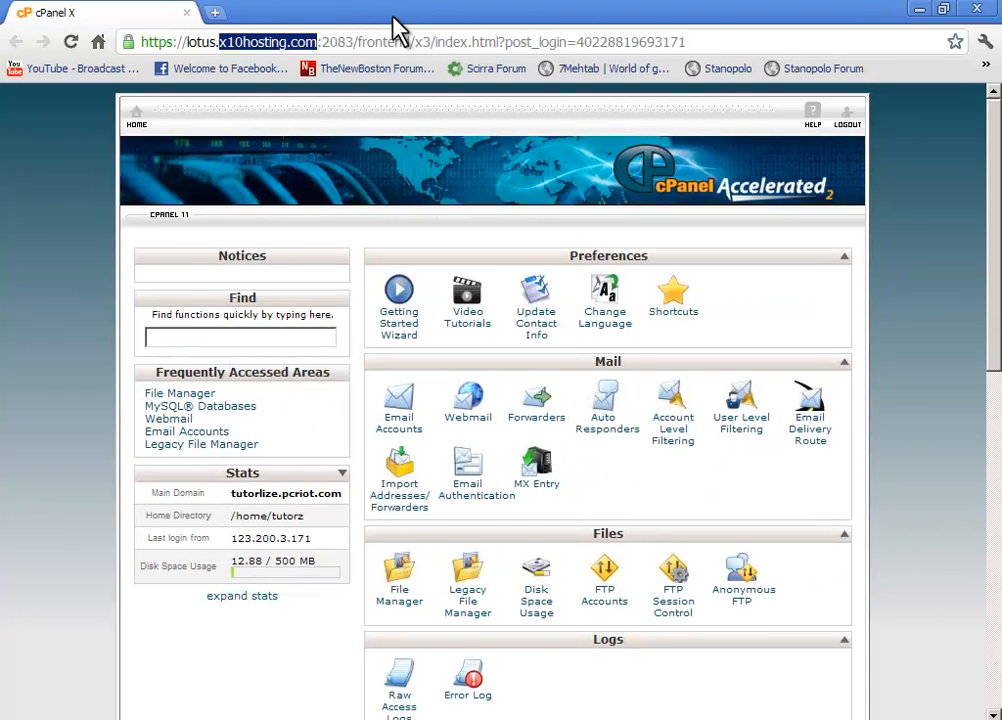
pyautogui.moveTo(956, 252)
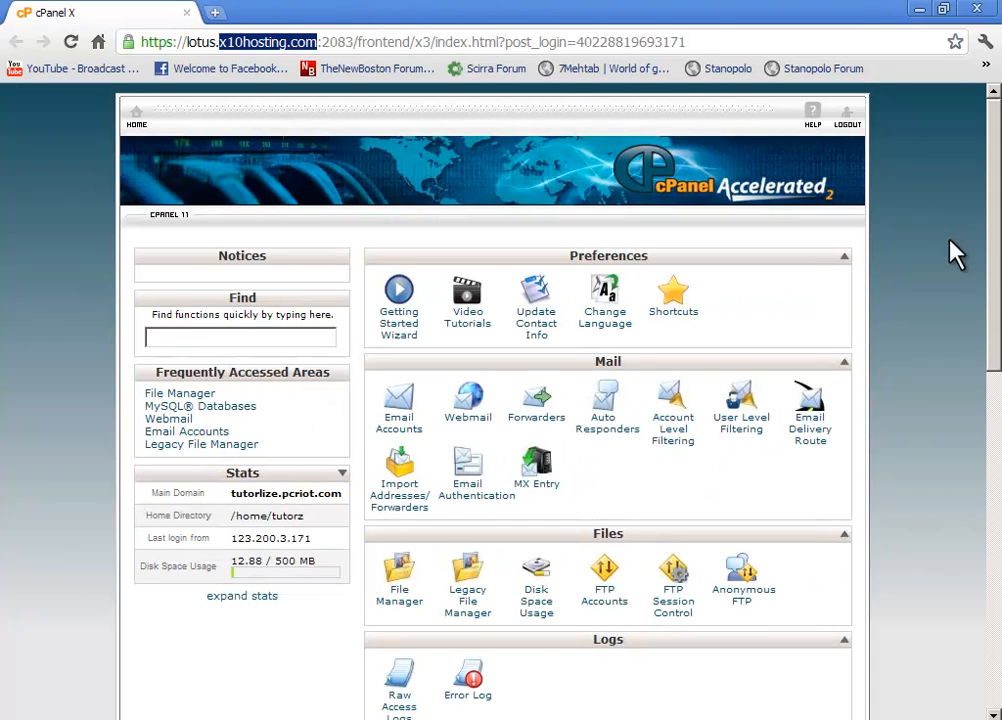
pyautogui.scroll(-3)
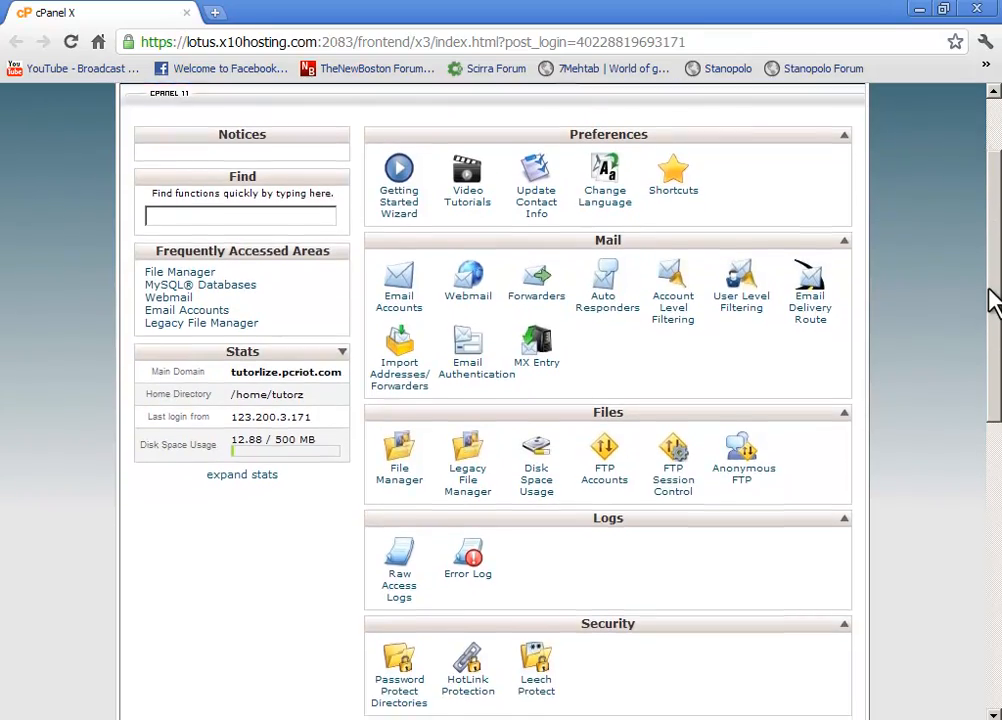
pyautogui.scroll(-3)
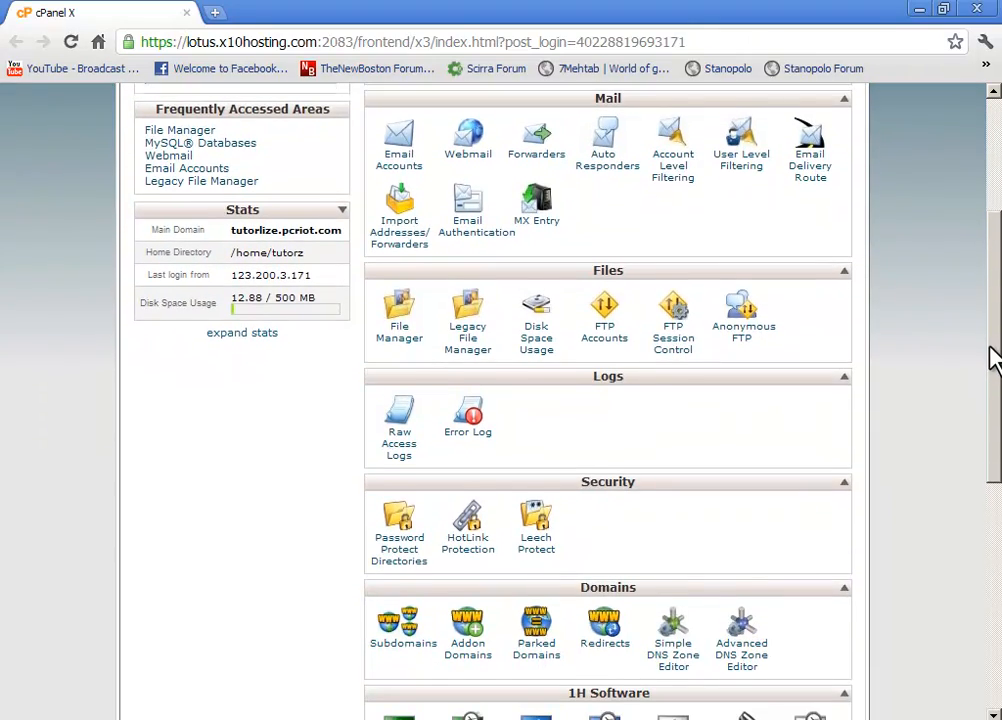
pyautogui.scroll(3)
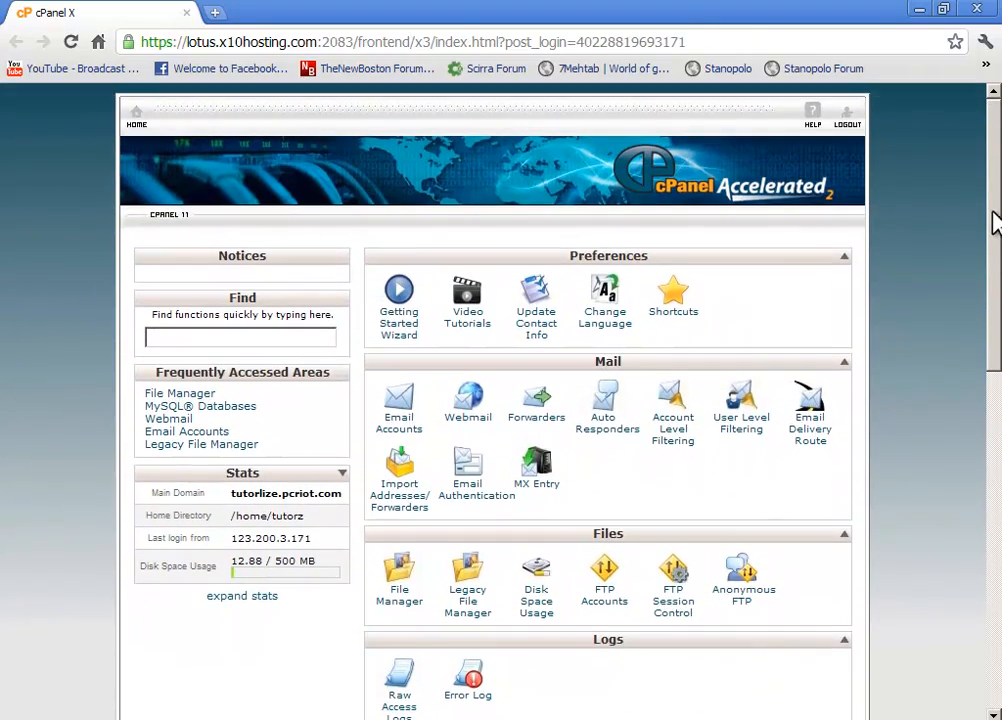
pyautogui.scroll(-3)
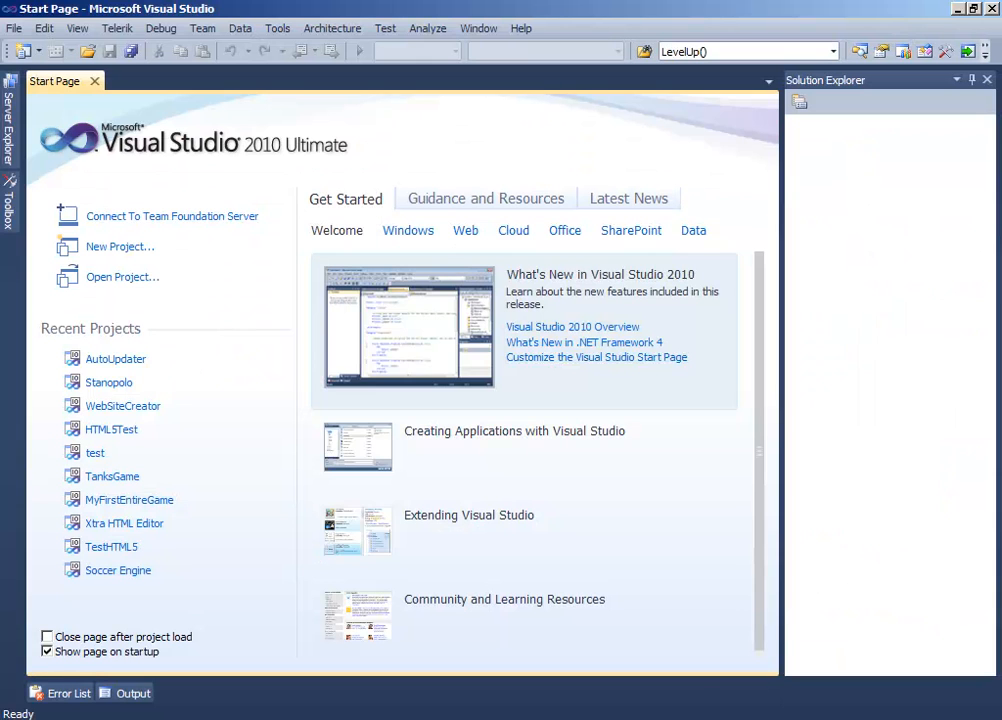
# Step: Create a new Windows Forms Application project named Updater
pyautogui.click(120, 246)
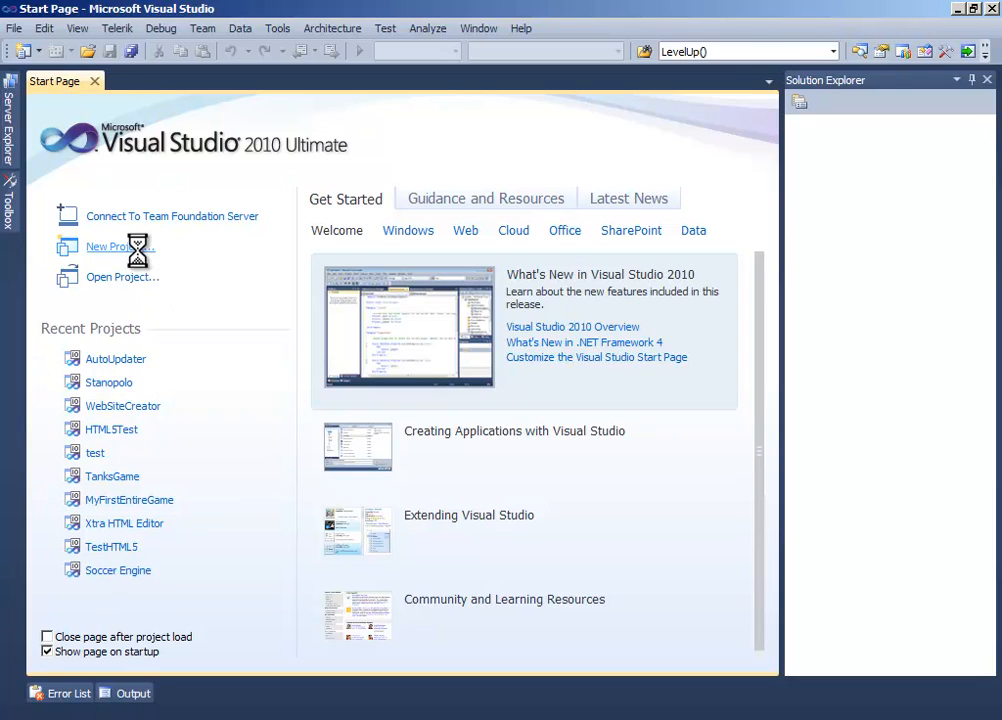
pyautogui.click(108, 246)
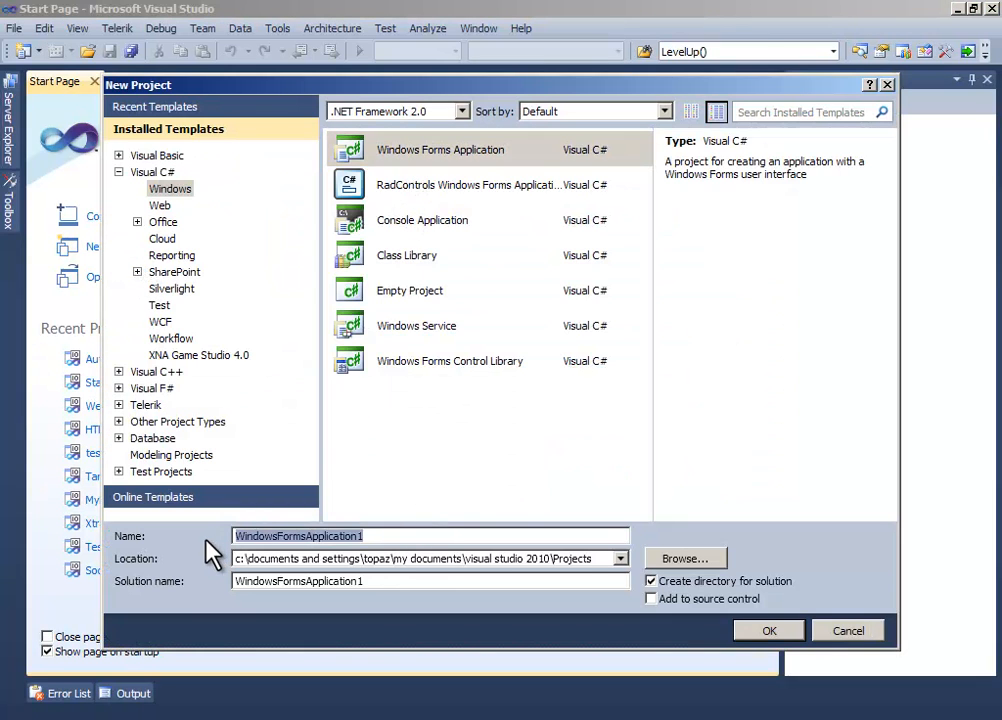
pyautogui.write('Updater')
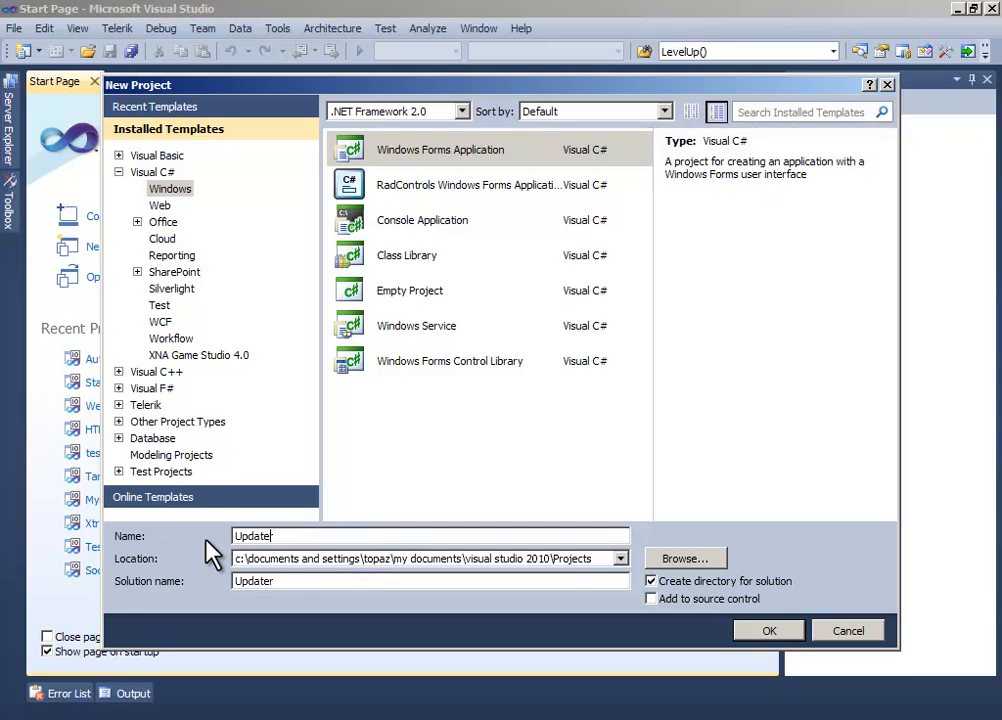
pyautogui.moveTo(796, 604)
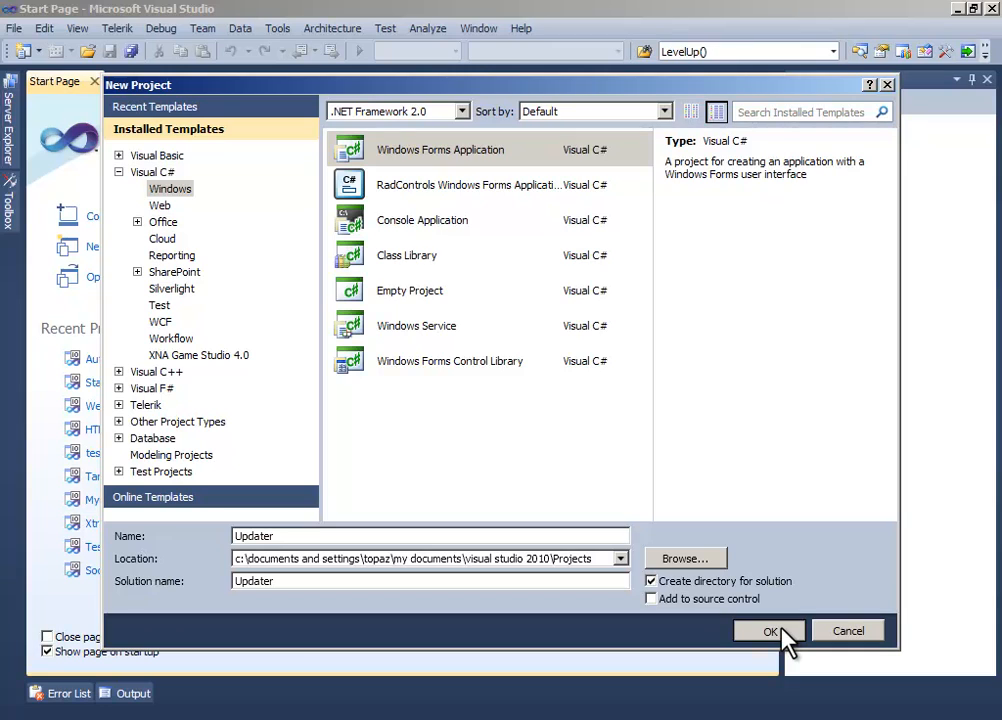
pyautogui.click(776, 632)
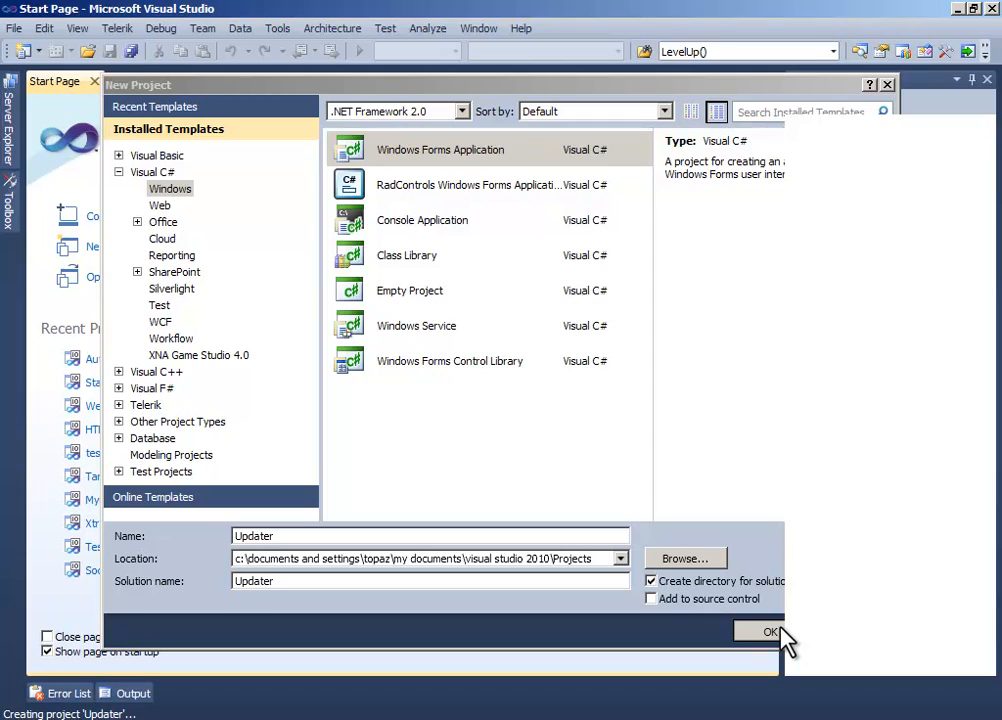
pyautogui.click(768, 632)
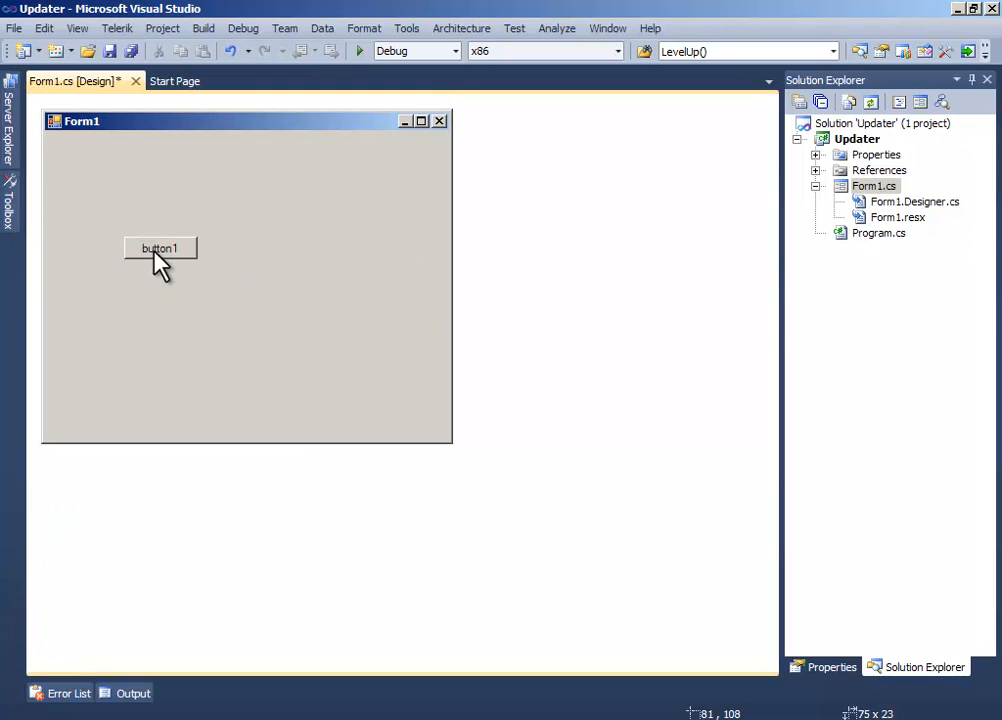
# Step: Enlarge button1 toward the form's middle and set its Text to Update
pyautogui.moveTo(194, 268); pyautogui.dragTo(310, 302)
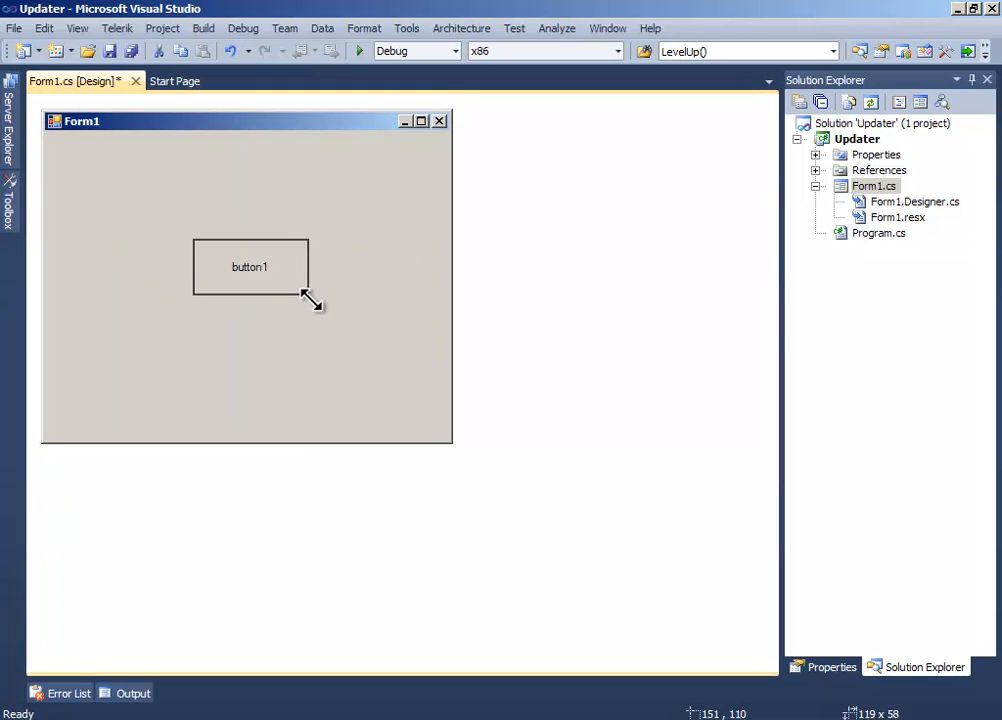
pyautogui.moveTo(310, 300); pyautogui.dragTo(320, 310)
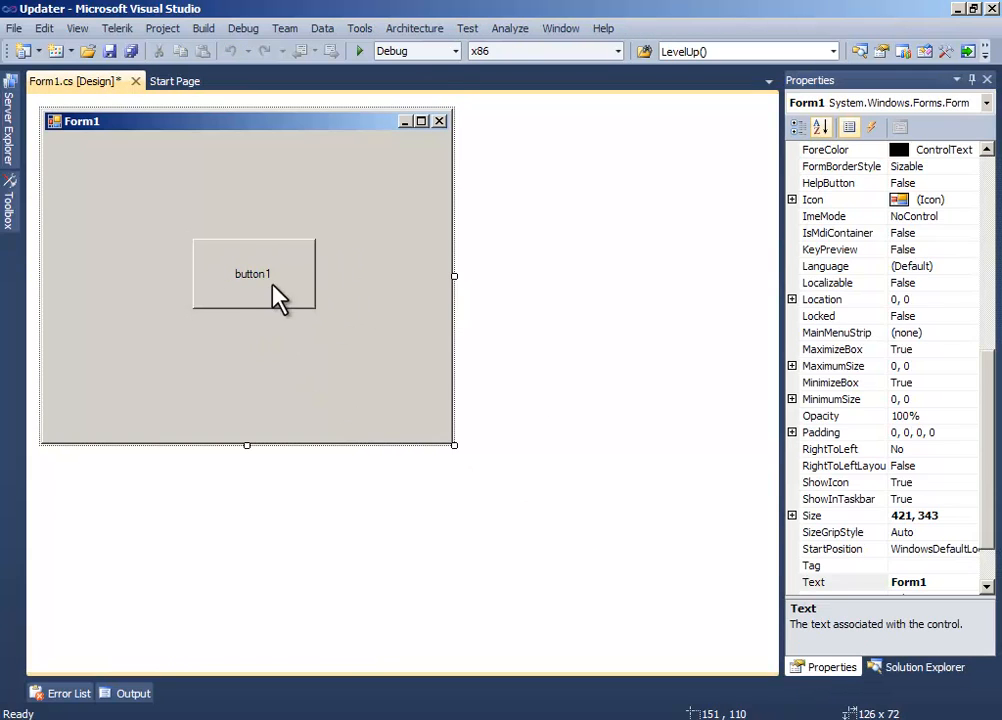
pyautogui.click(252, 272)
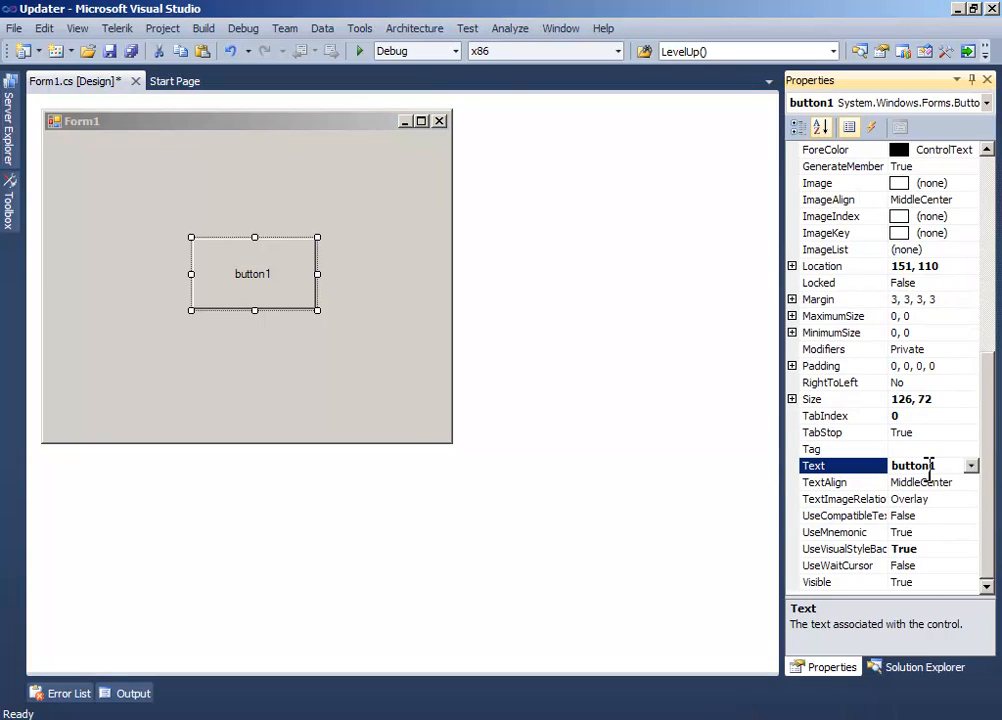
pyautogui.write('Up')
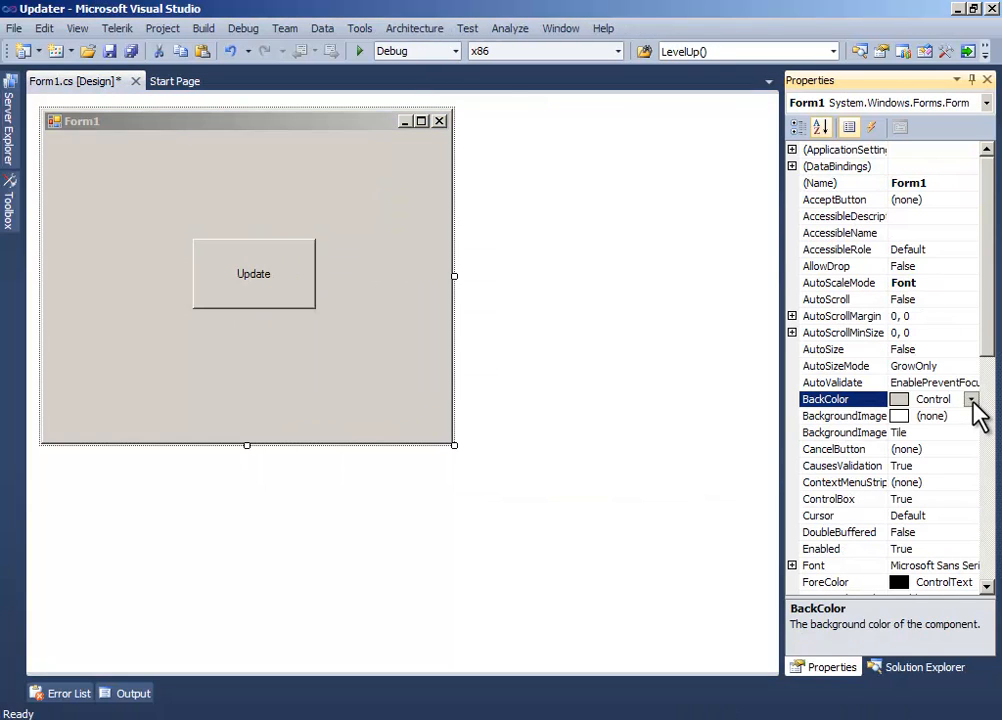
# Step: Set Form1's BackColor to Red, then change it to DarkRed
pyautogui.click(976, 400)
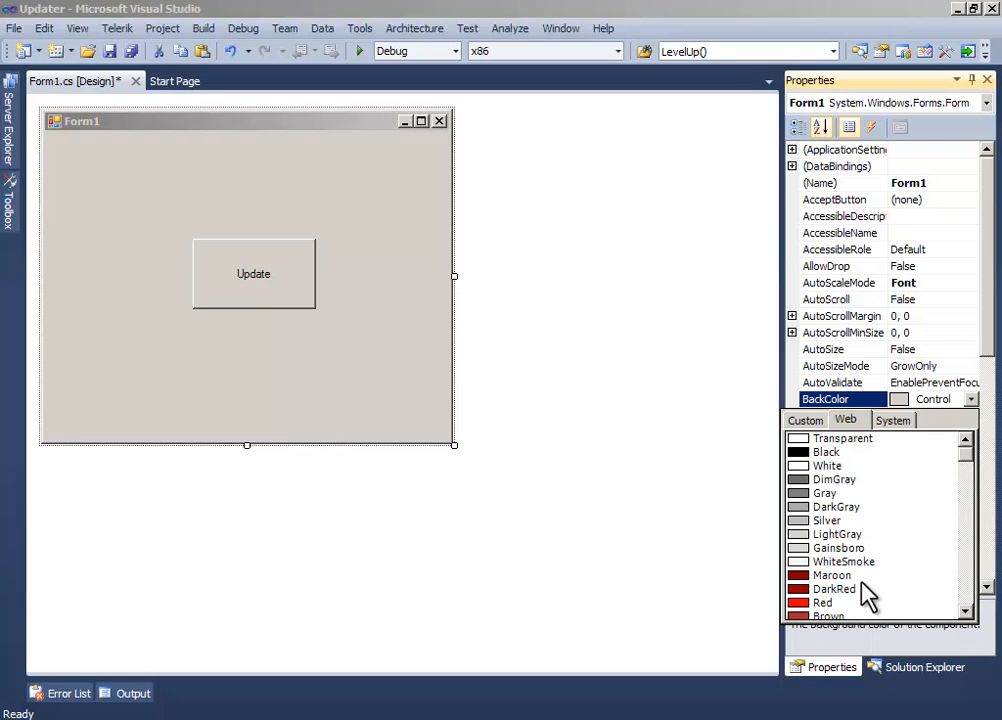
pyautogui.click(824, 602)
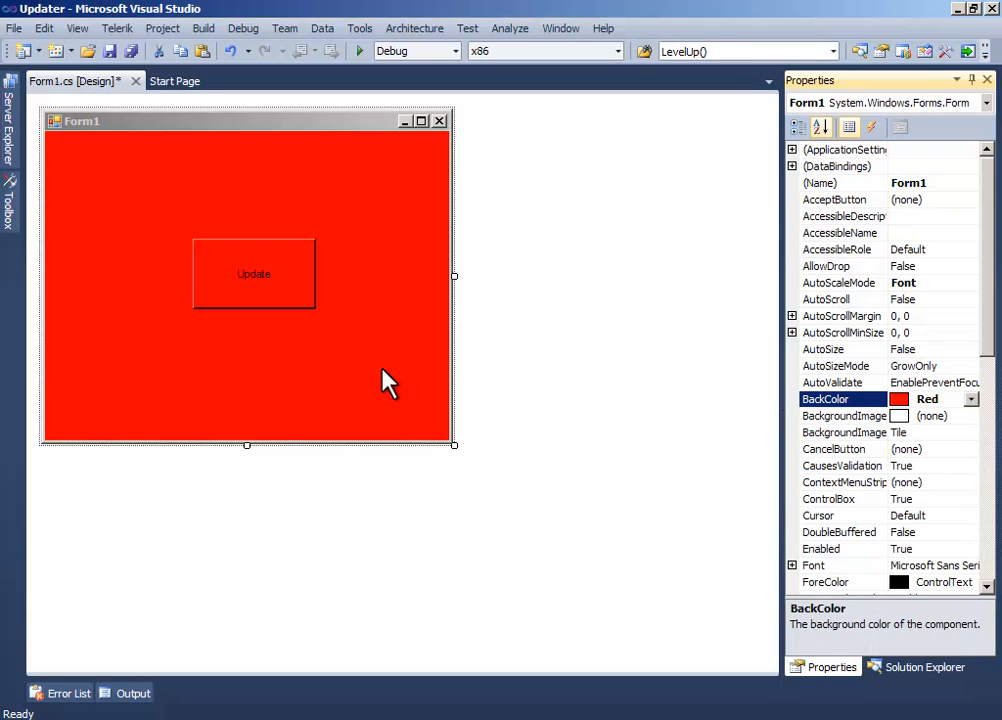
pyautogui.click(972, 400)
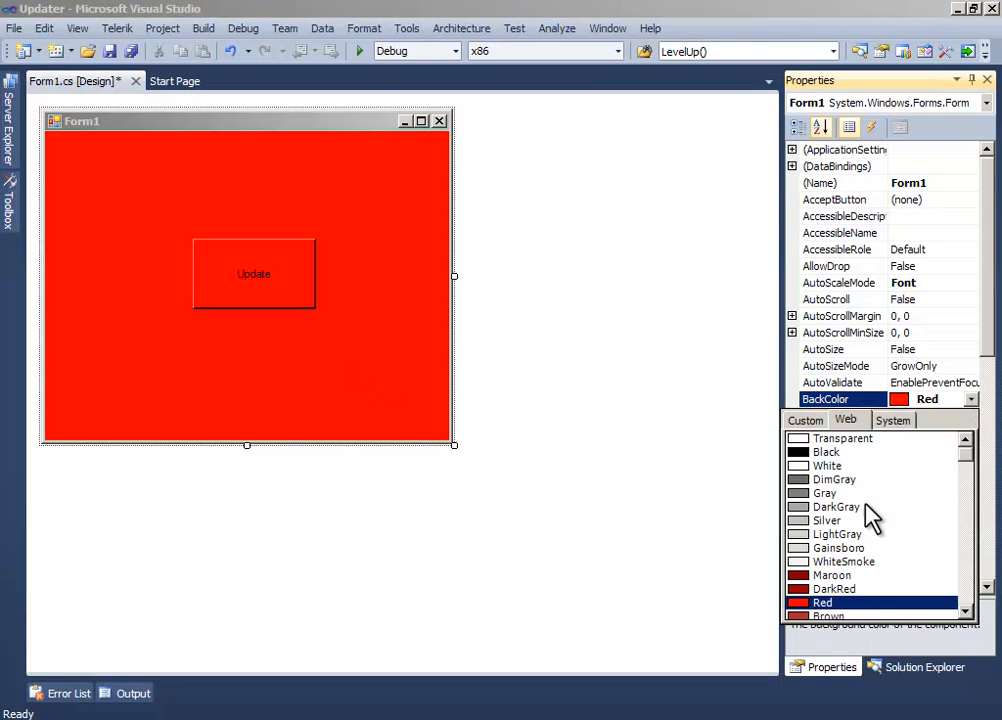
pyautogui.click(826, 588)
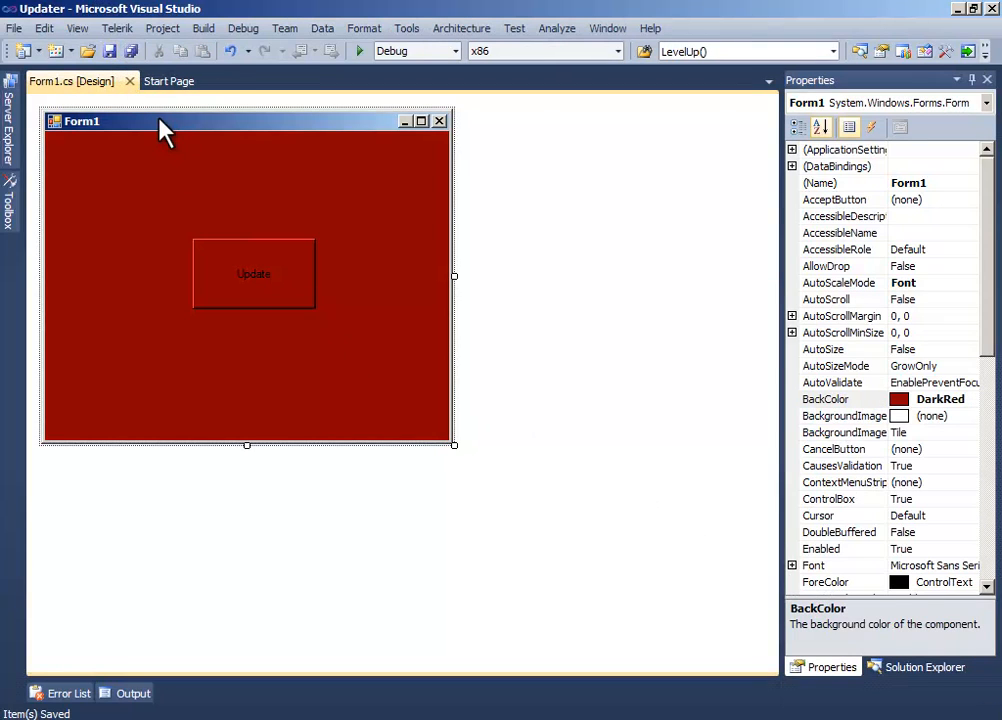
pyautogui.moveTo(24, 36)
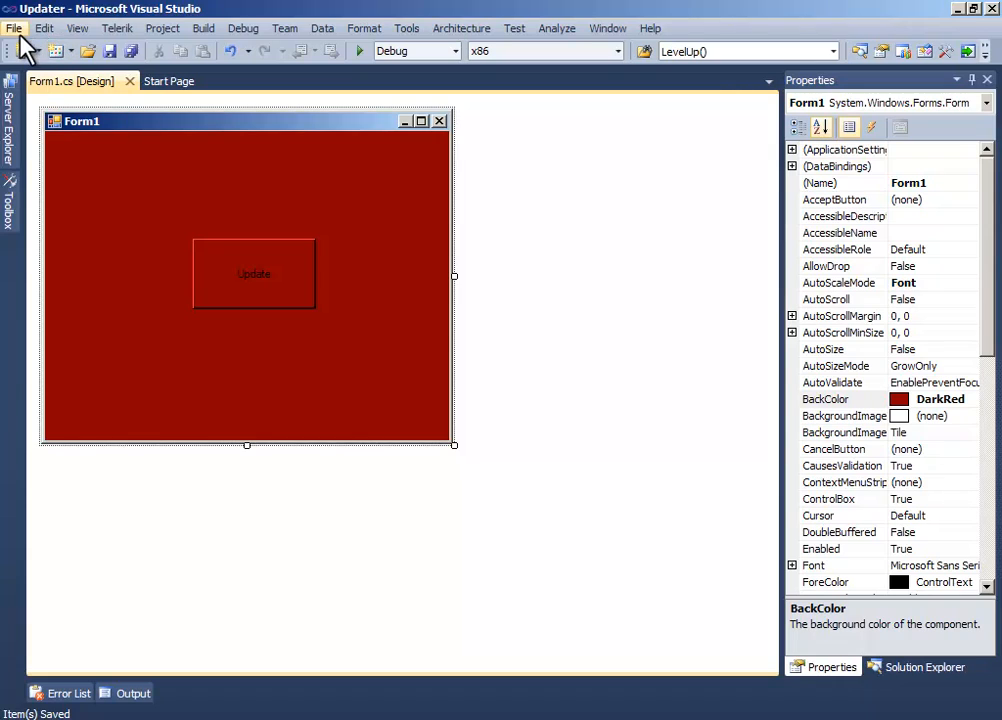
# Step: Add a second Windows Forms project named UpdaterSecond via File > Add > New Project
pyautogui.click(16, 28)
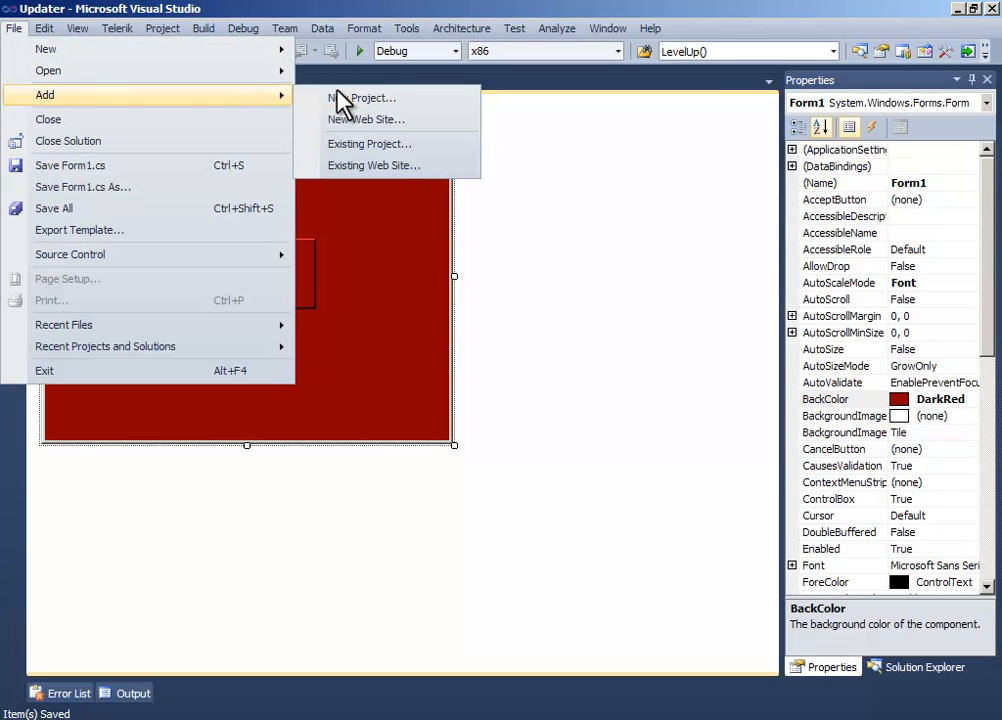
pyautogui.click(364, 96)
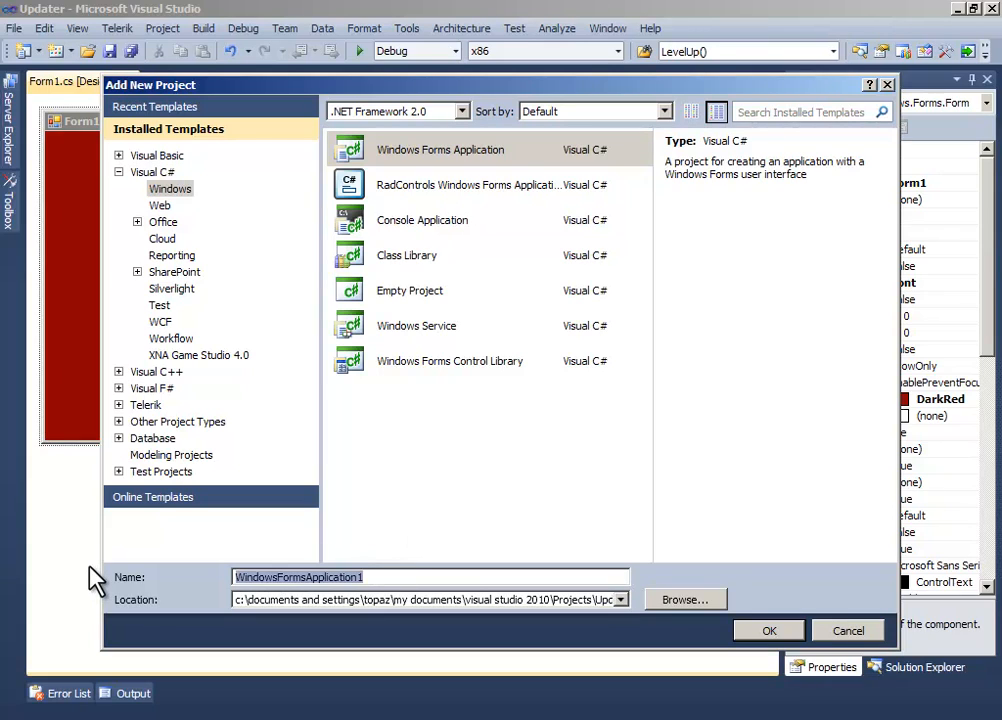
pyautogui.write('UpdaterSecond')
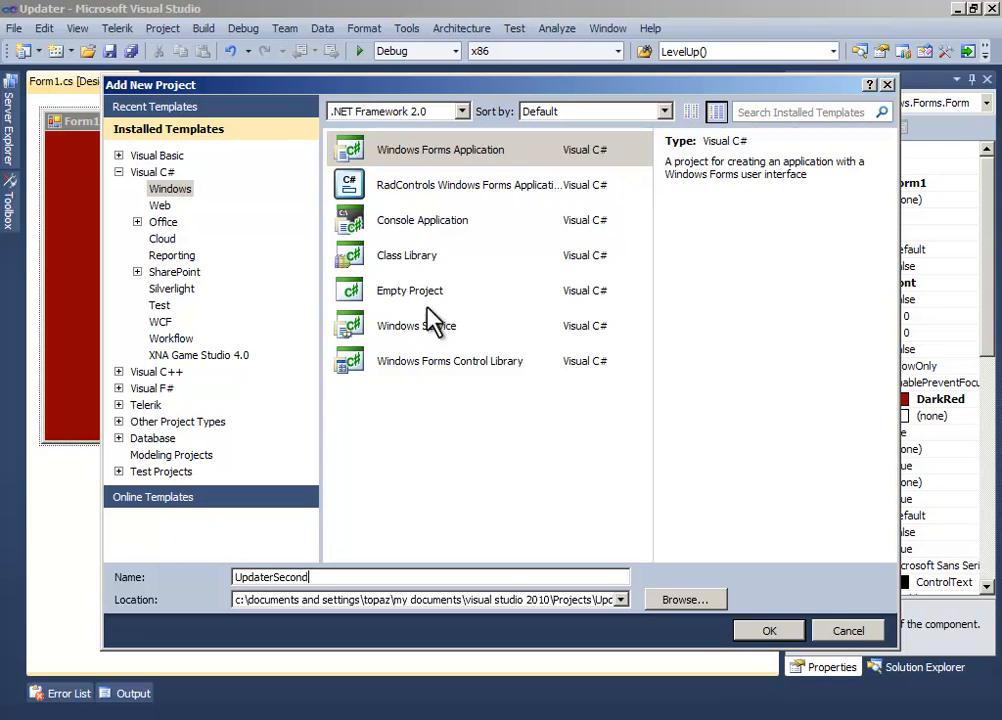
pyautogui.click(768, 630)
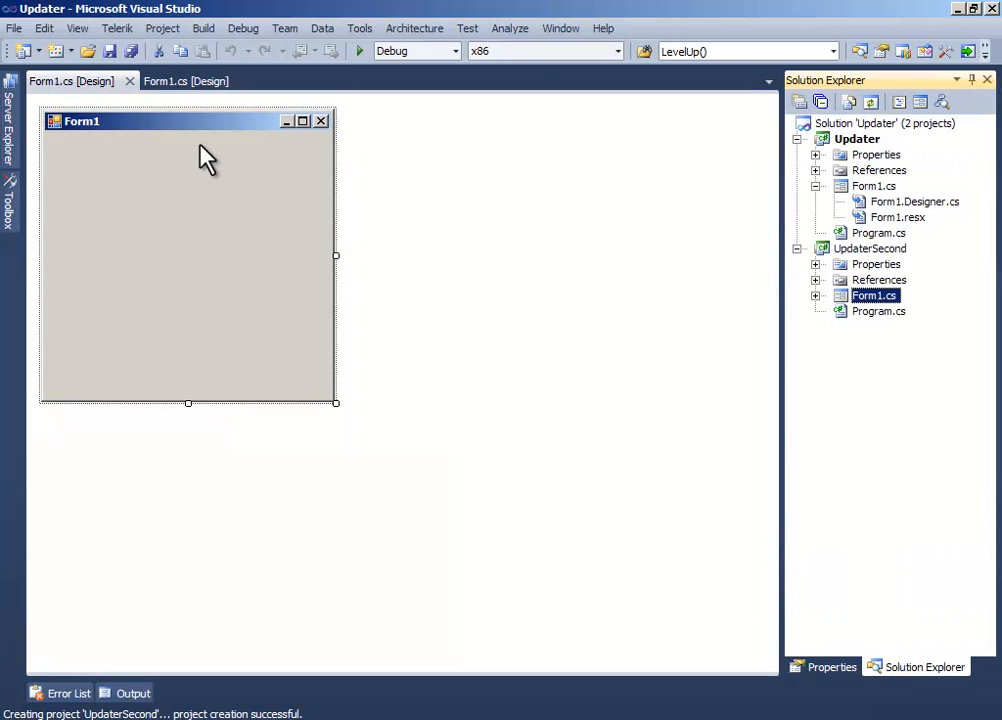
pyautogui.moveTo(188, 92)
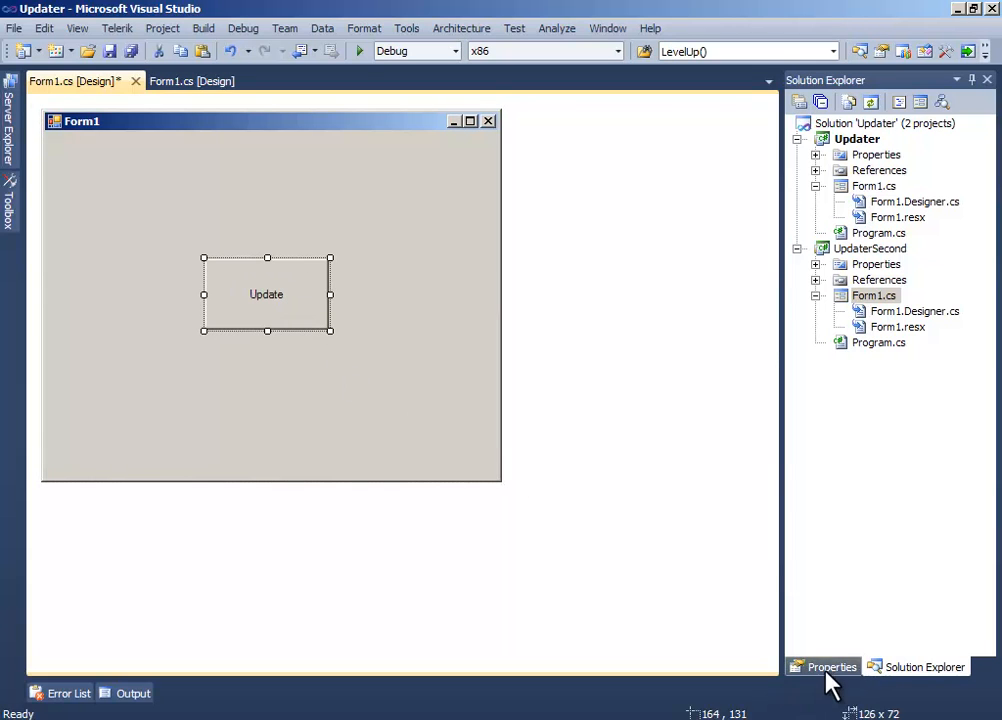
# Step: Set UpdaterSecond's Form1 BackColor to DarkRed from the Custom palette
pyautogui.click(828, 666)
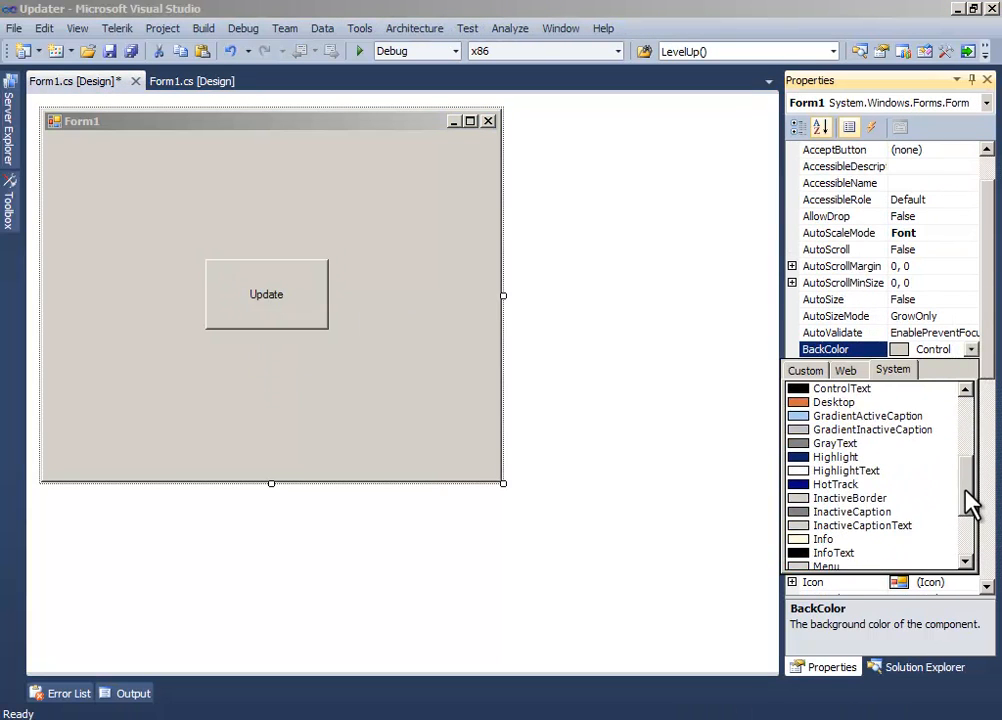
pyautogui.click(804, 370)
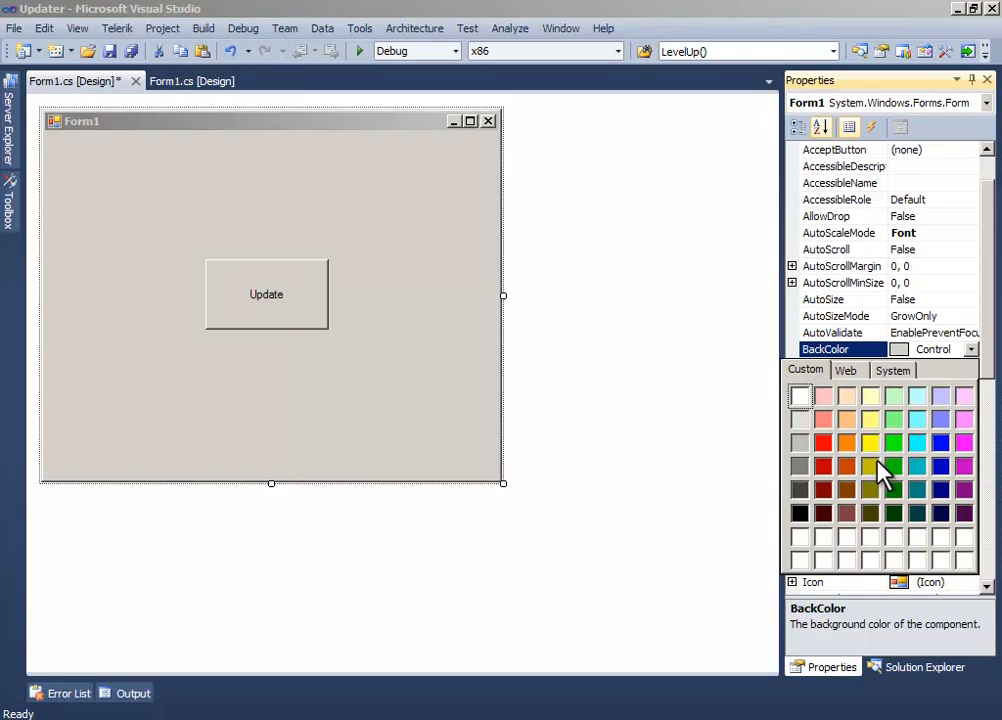
pyautogui.click(888, 468)
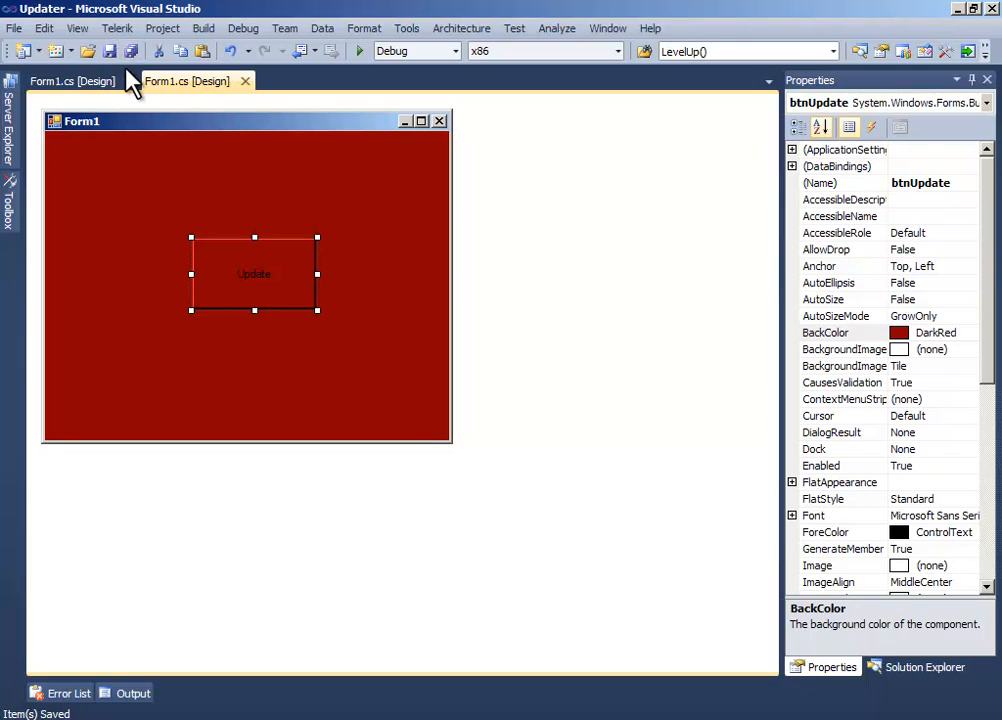
pyautogui.moveTo(248, 122)
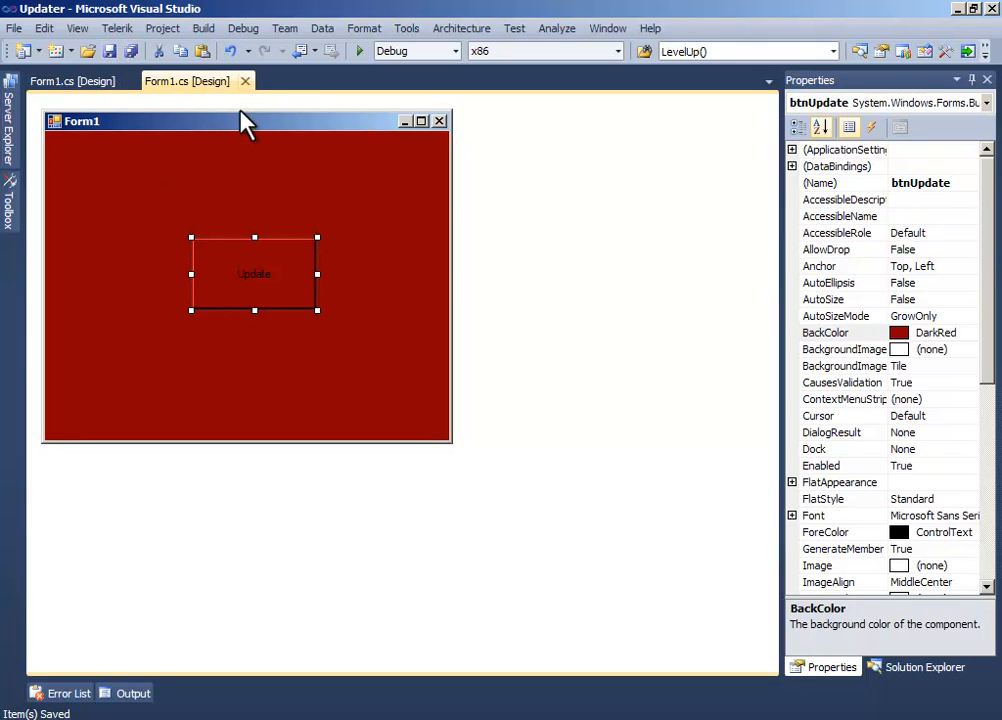
pyautogui.click(270, 180)
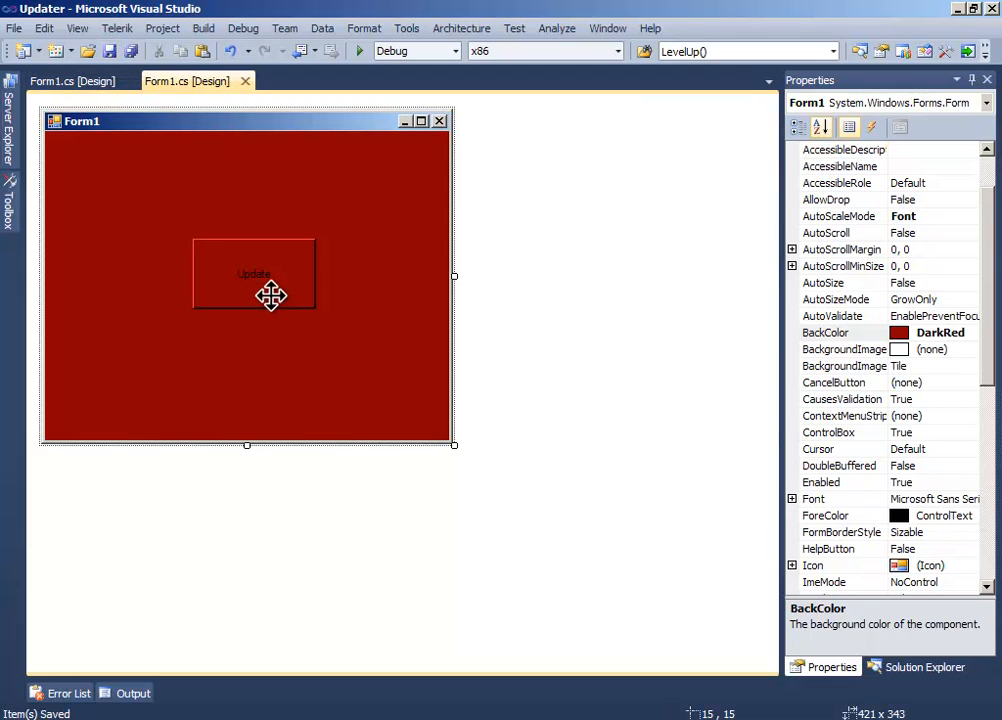
# Step: Open the Update button's click handler and add 'using System.Reflection;'
pyautogui.doubleClick(252, 272)
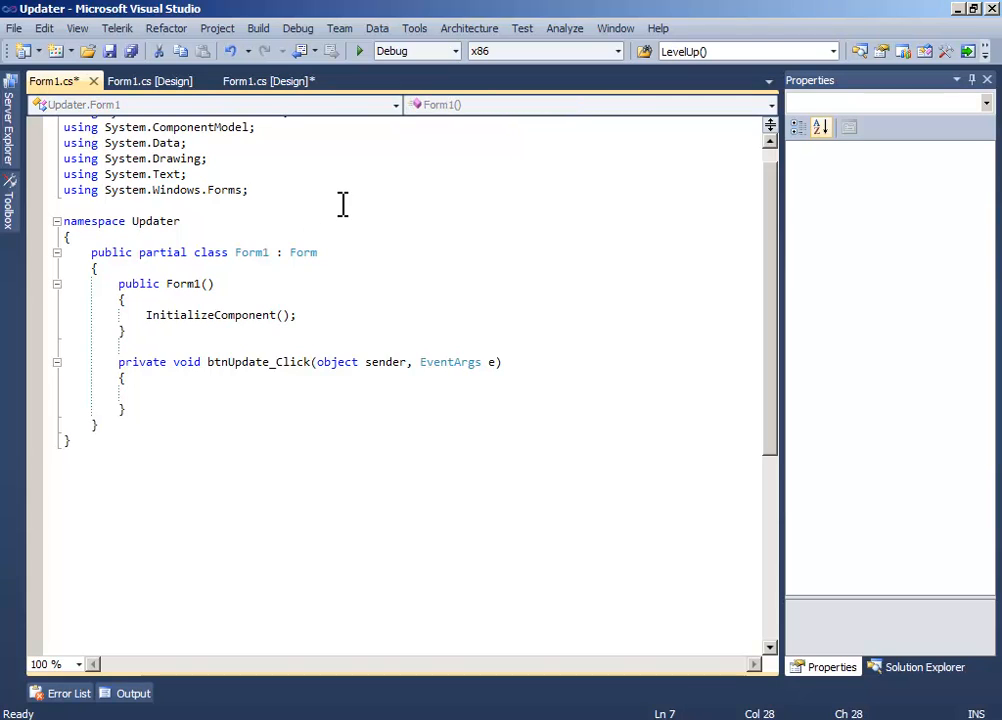
pyautogui.write('using')
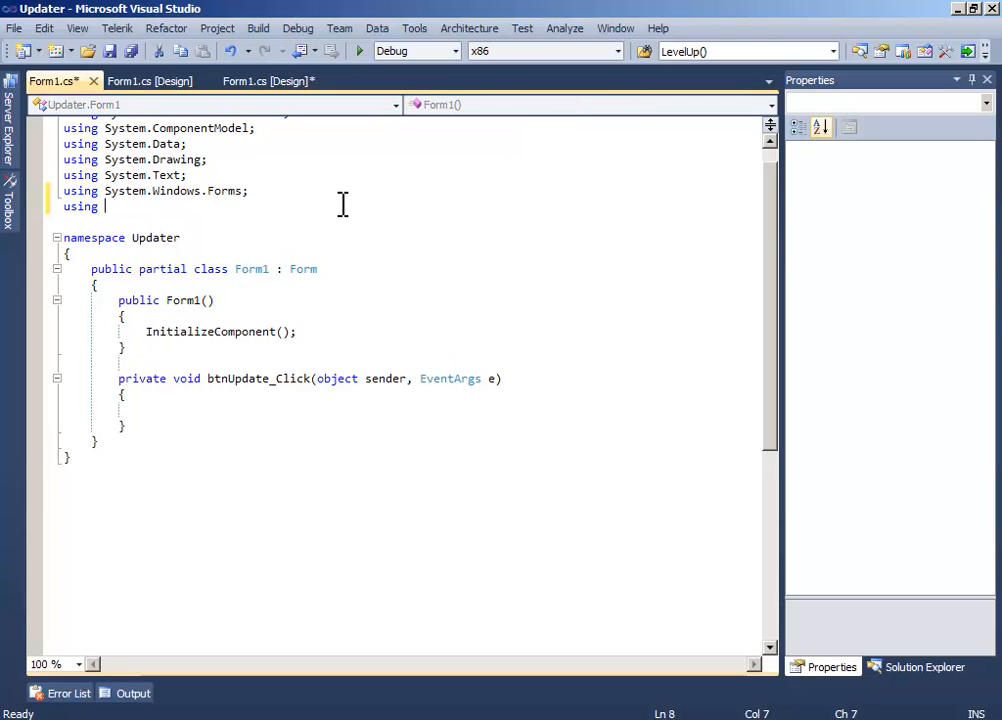
pyautogui.write('System.Reflection')
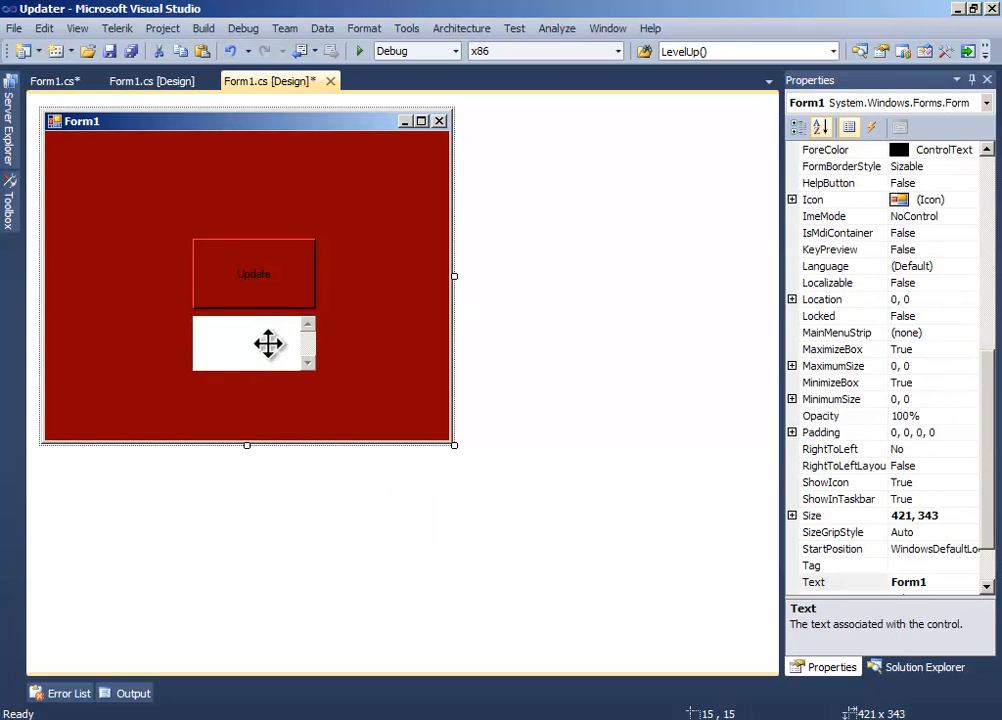
# Step: Set the WebBrowser control's Visible to False and ScriptErrorsSuppressed to True
pyautogui.click(254, 344)
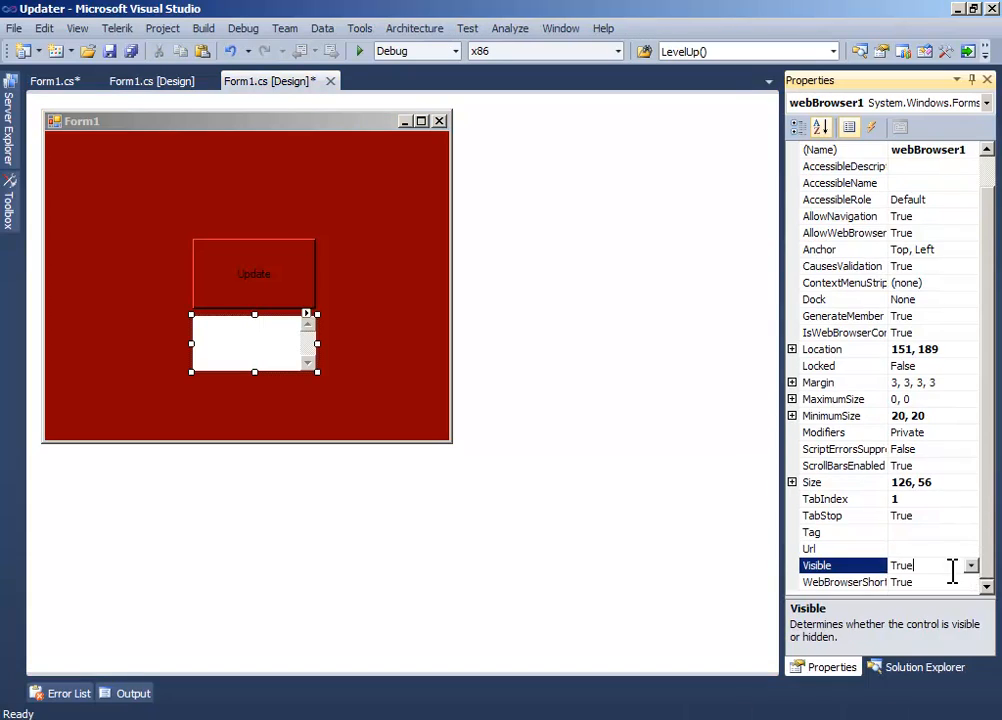
pyautogui.click(972, 564)
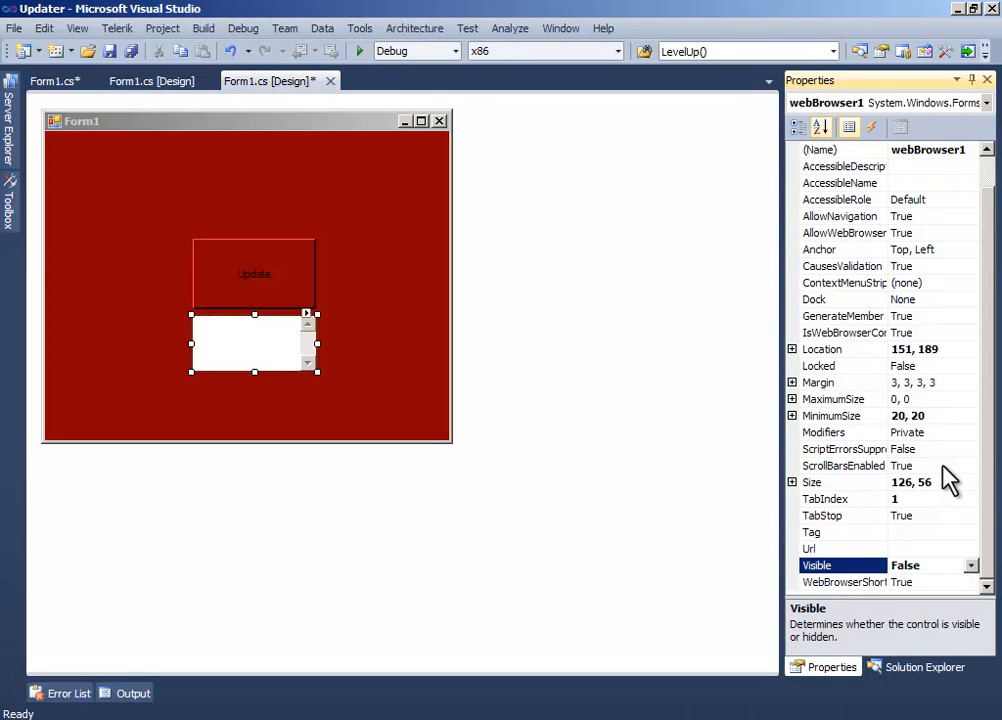
pyautogui.click(844, 448)
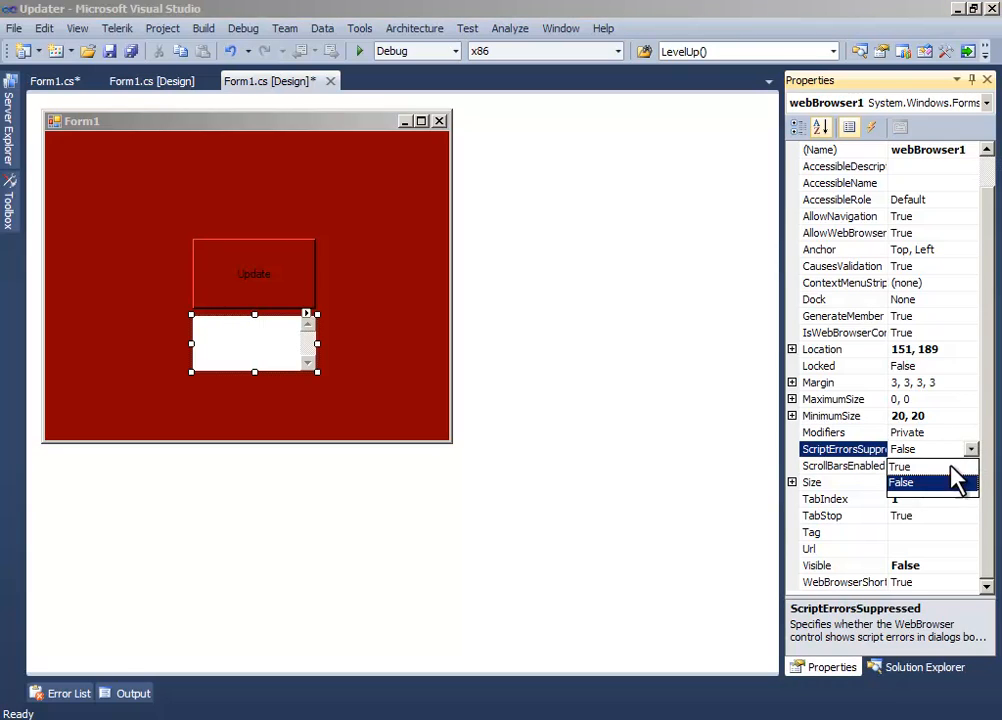
pyautogui.click(904, 468)
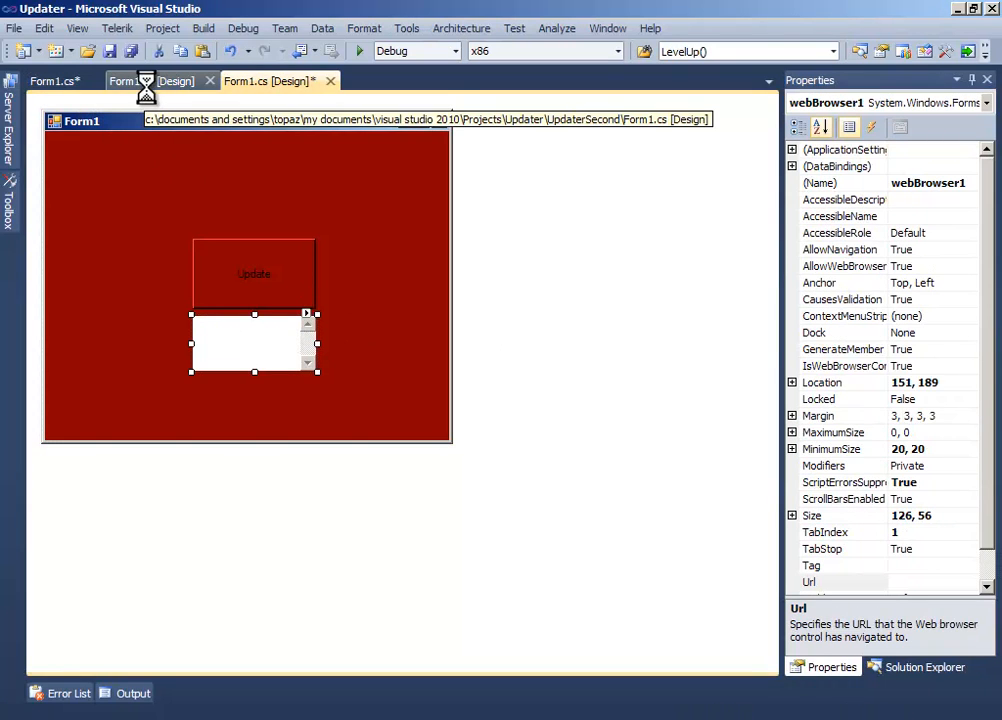
# Step: Save the Form1.cs code file and bring up the CodeProject reference article
pyautogui.click(140, 80)
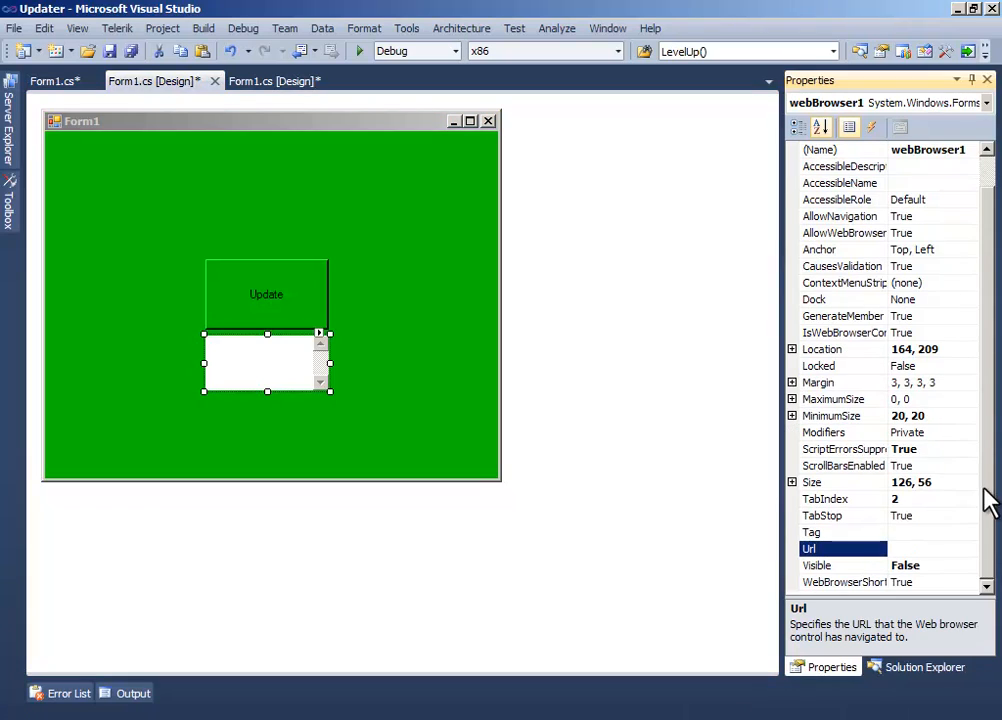
pyautogui.click(844, 448)
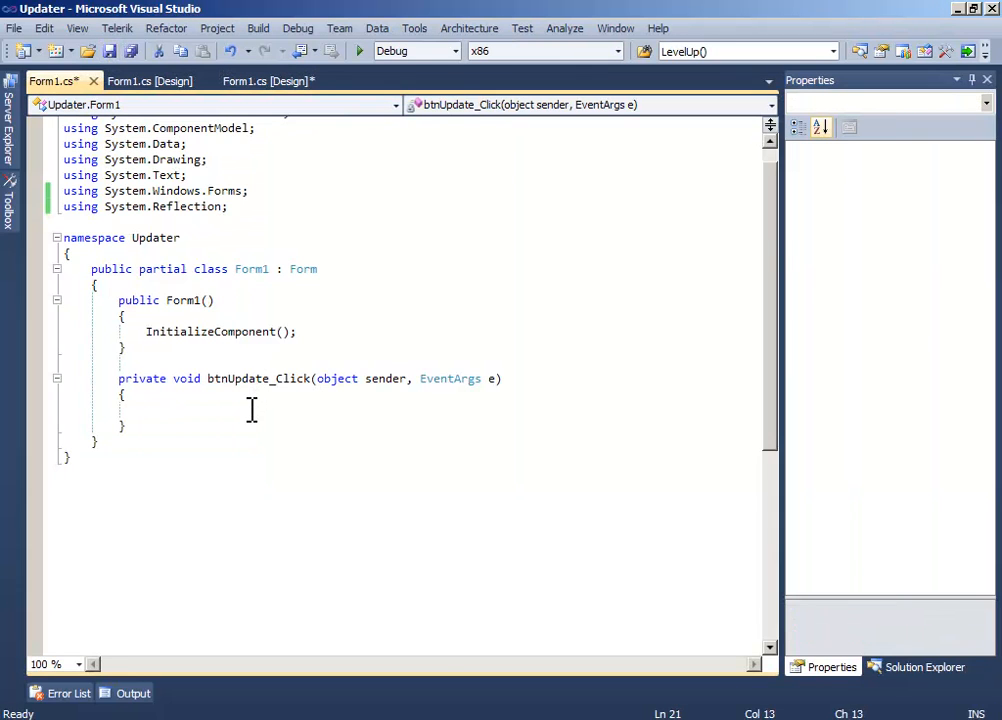
pyautogui.press('Ctrl+S')
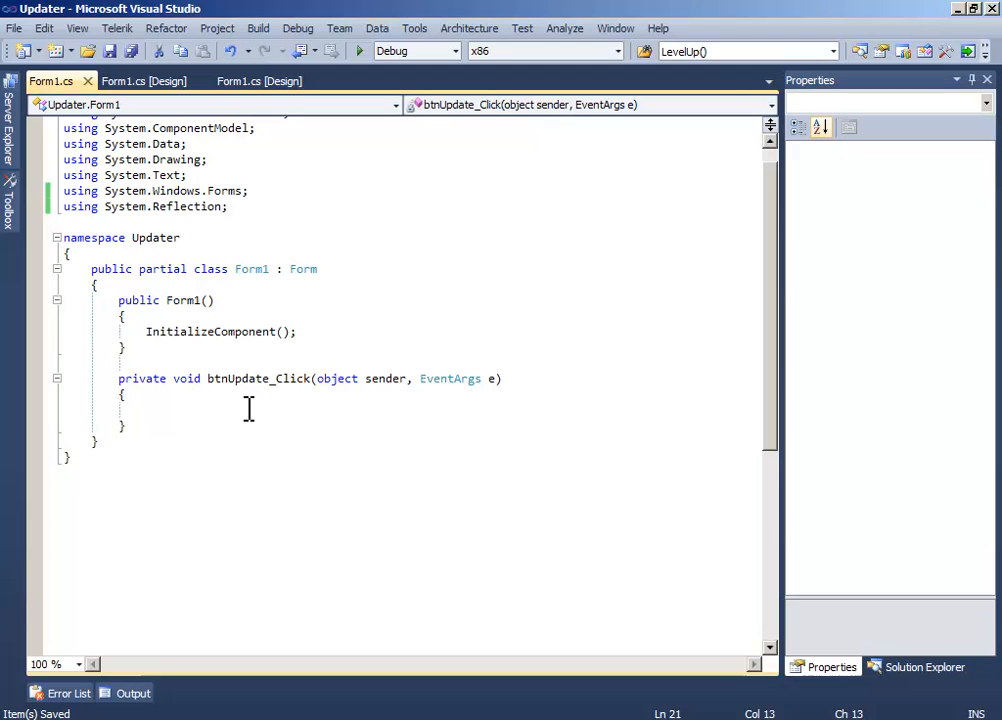
pyautogui.click(262, 80)
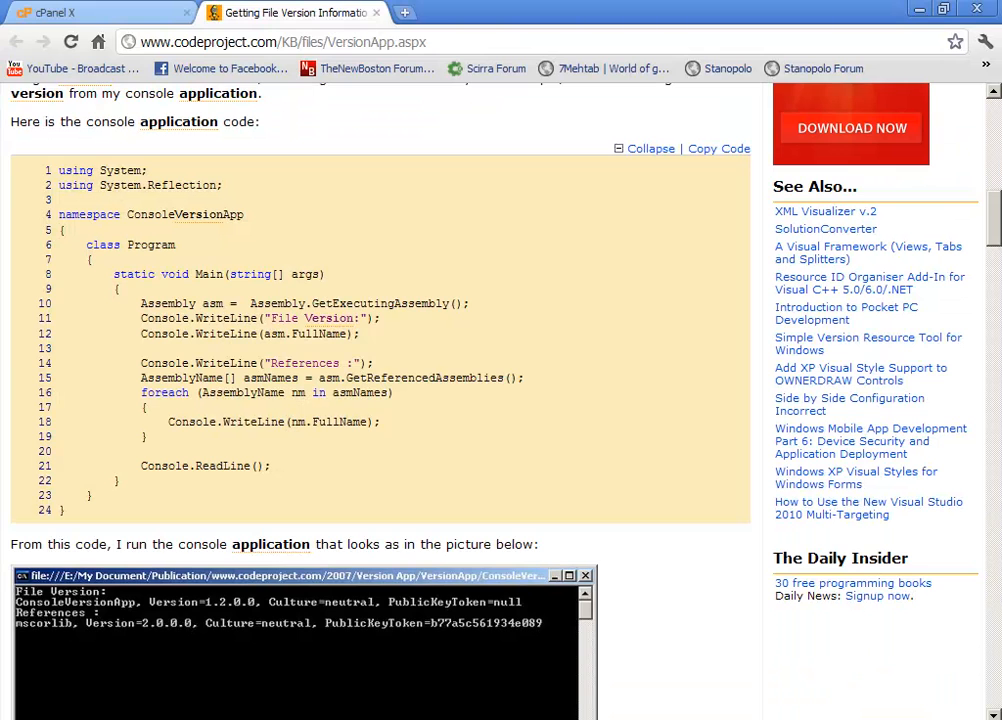
pyautogui.moveTo(276, 124)
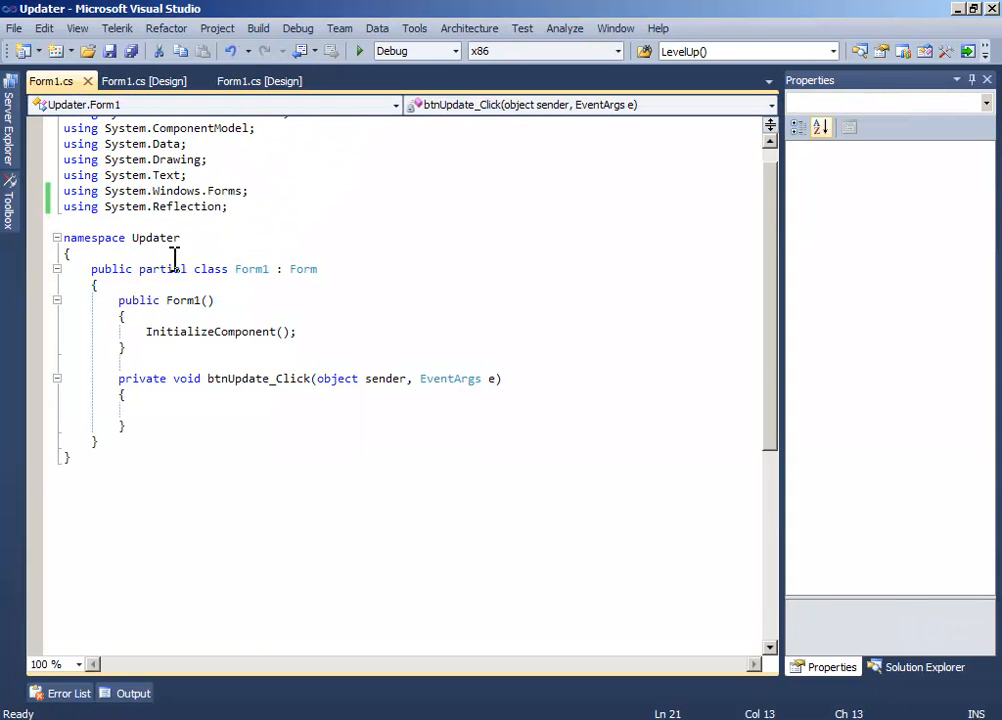
pyautogui.moveTo(210, 396)
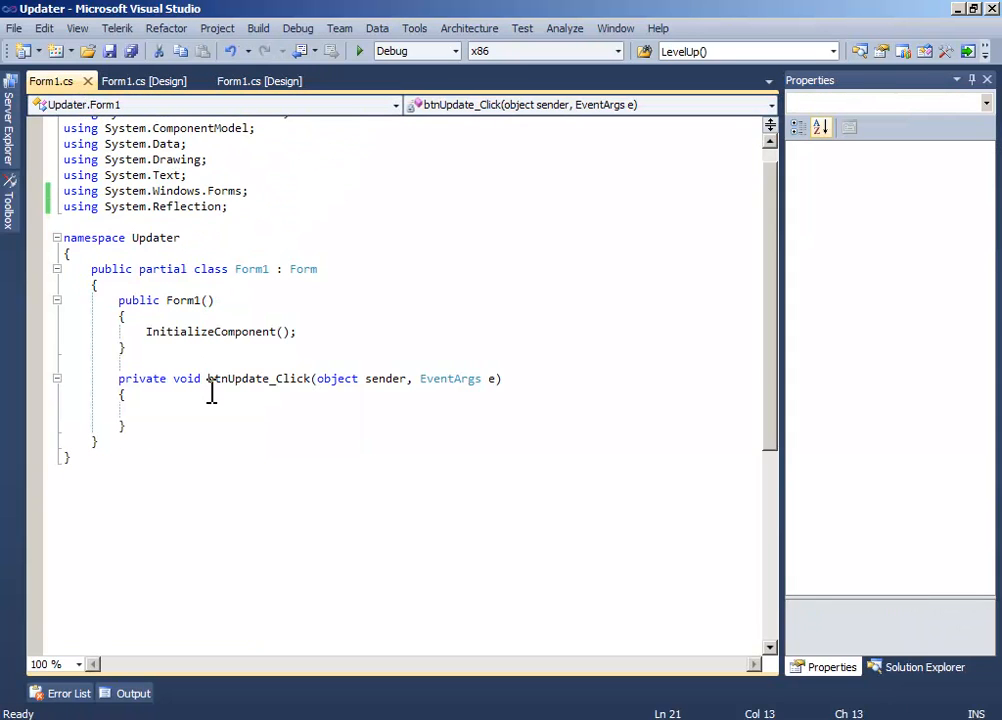
# Step: Declare Assembly asm initialised from Assembly.GetExecutingAssembly() in btnUpdate_Click
pyautogui.write('Asse')
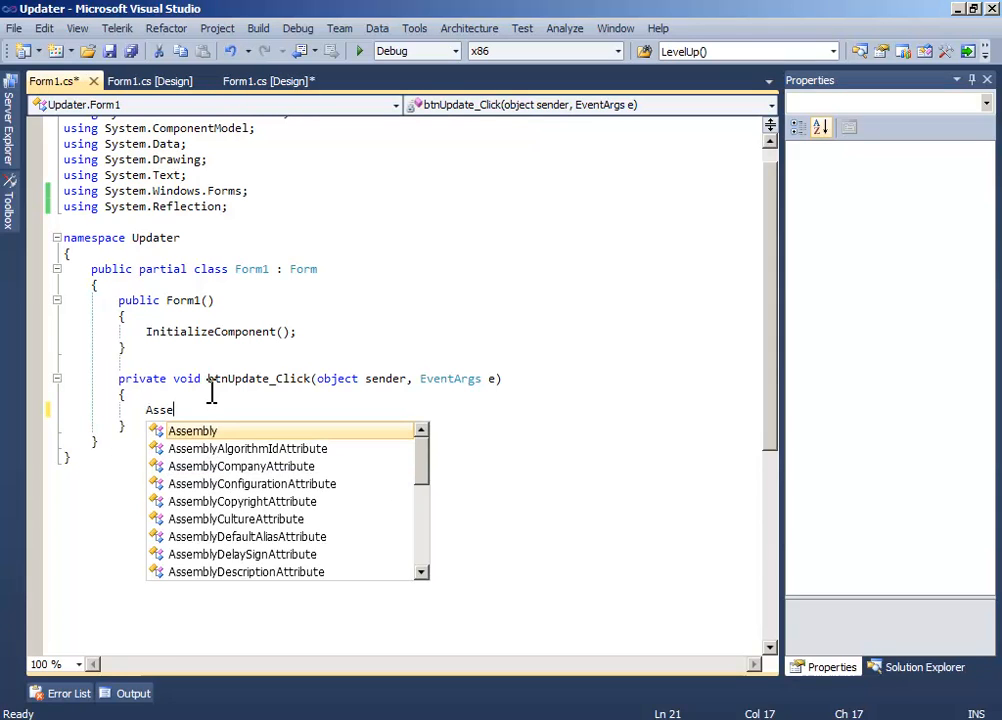
pyautogui.write('mbly asm =')
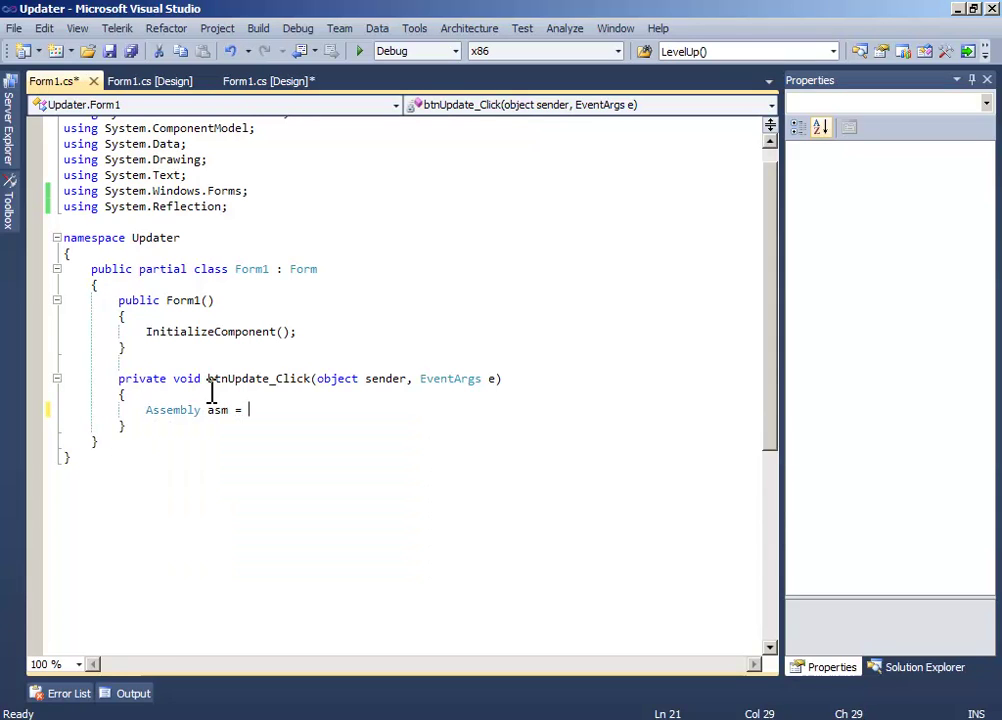
pyautogui.write('new Assembly')
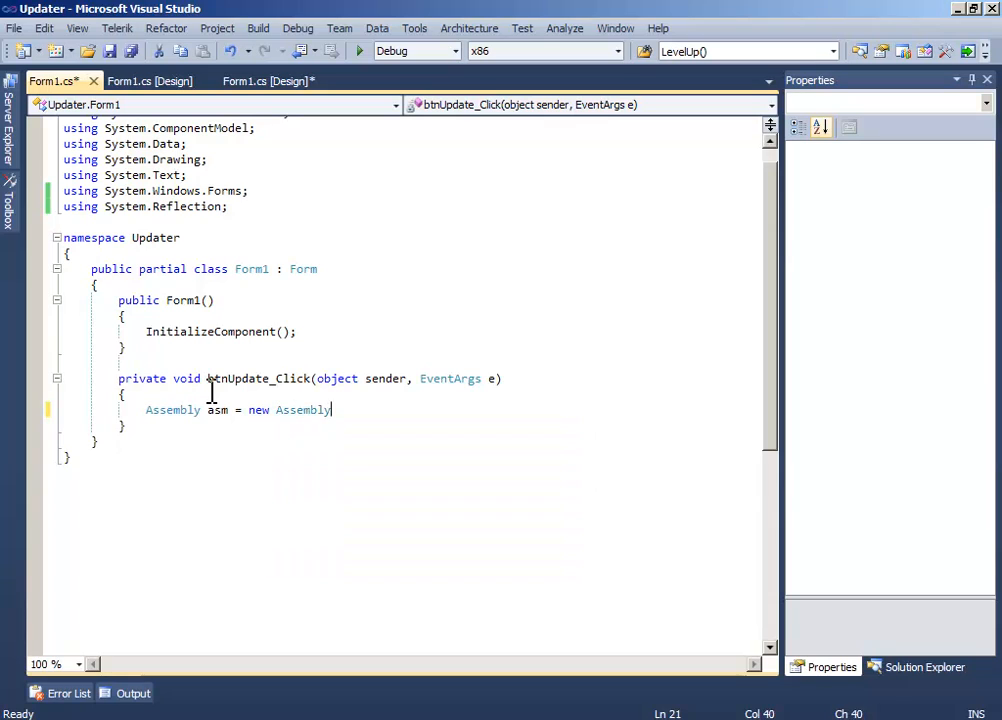
pyautogui.write('();')
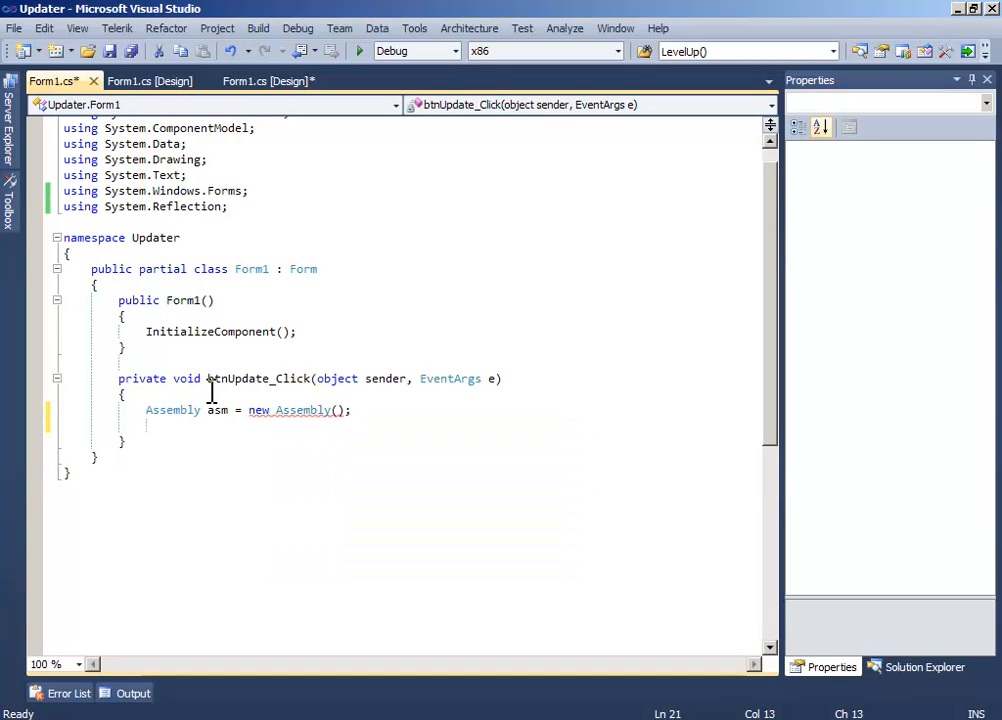
pyautogui.moveTo(308, 410)
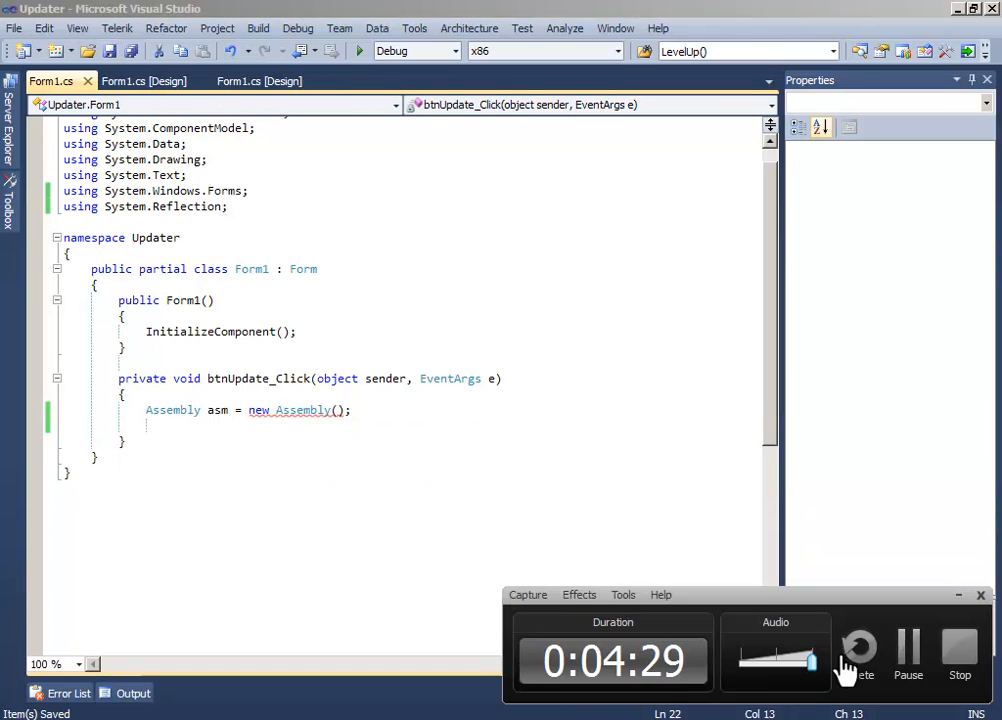
pyautogui.click(268, 410)
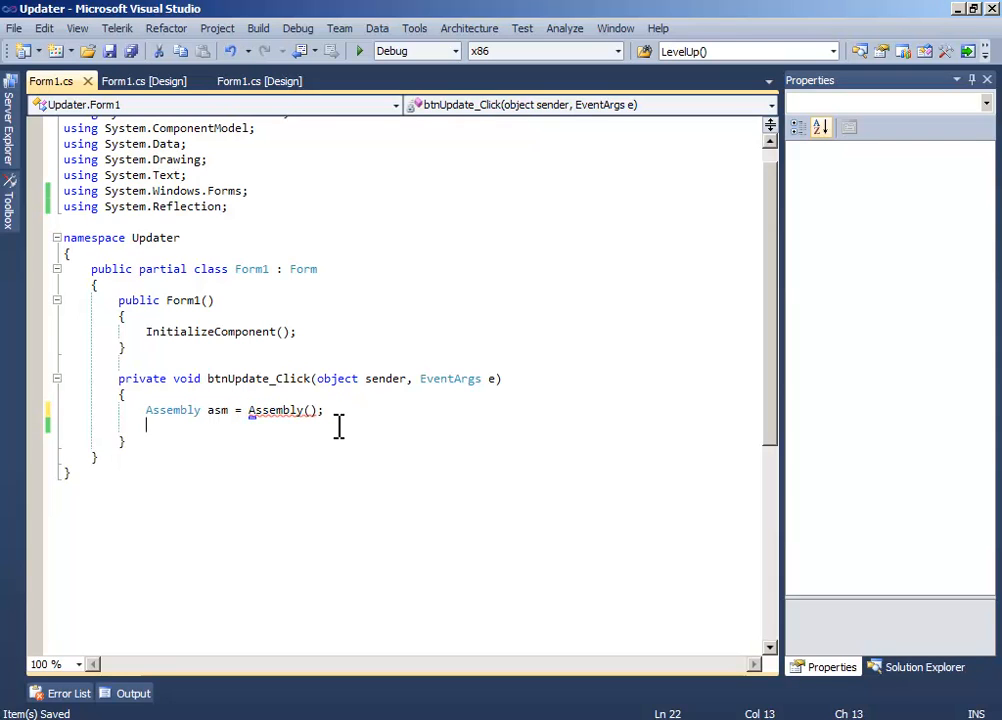
pyautogui.write('.GetExecutingAssembly')
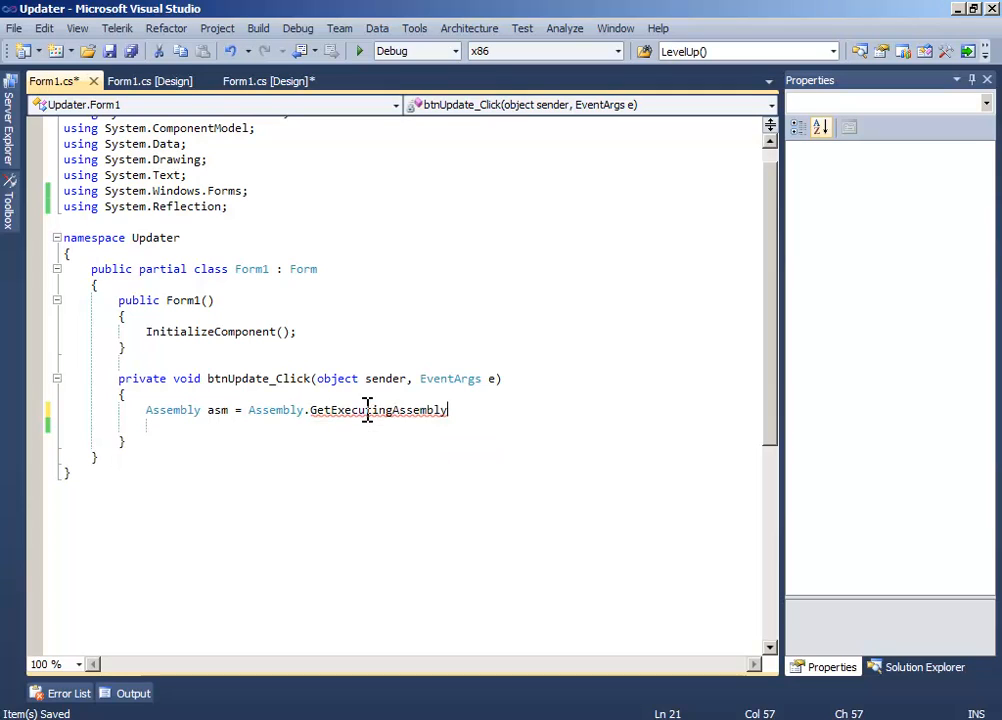
pyautogui.write('();')
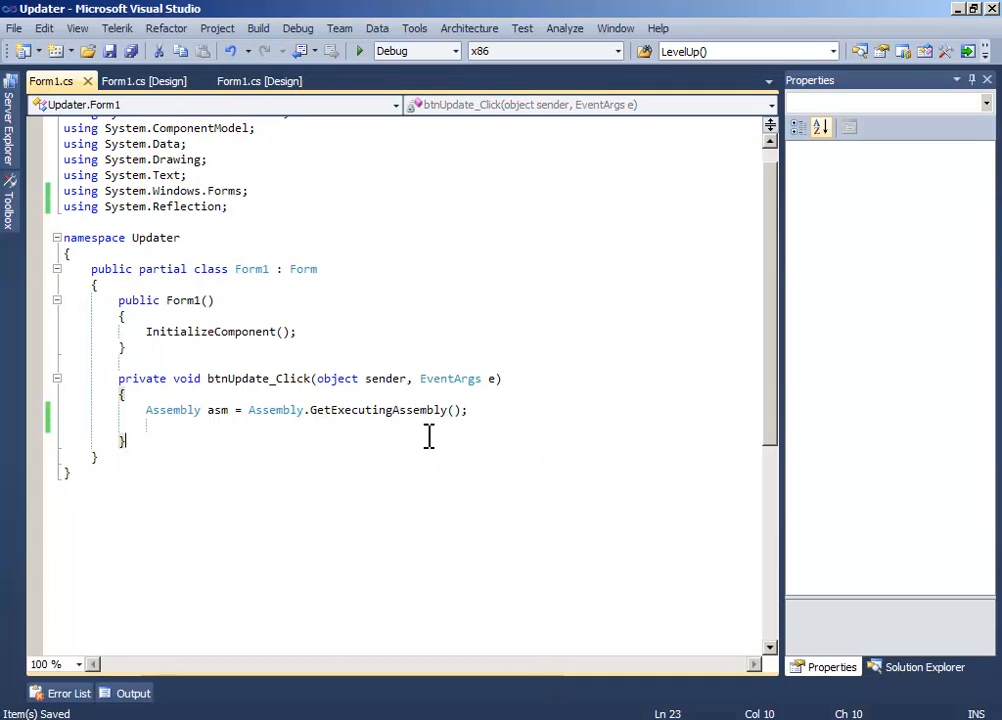
# Step: Store asm.FullName in a string variable ver, picking FullName via IntelliSense
pyautogui.write('string ver =')
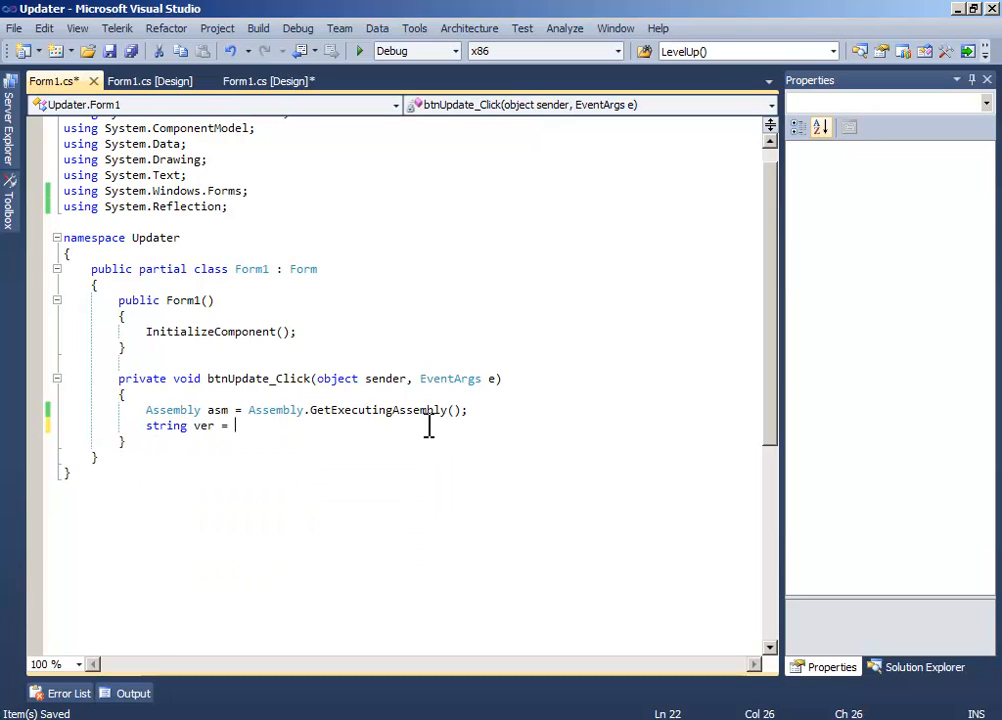
pyautogui.write('asm')
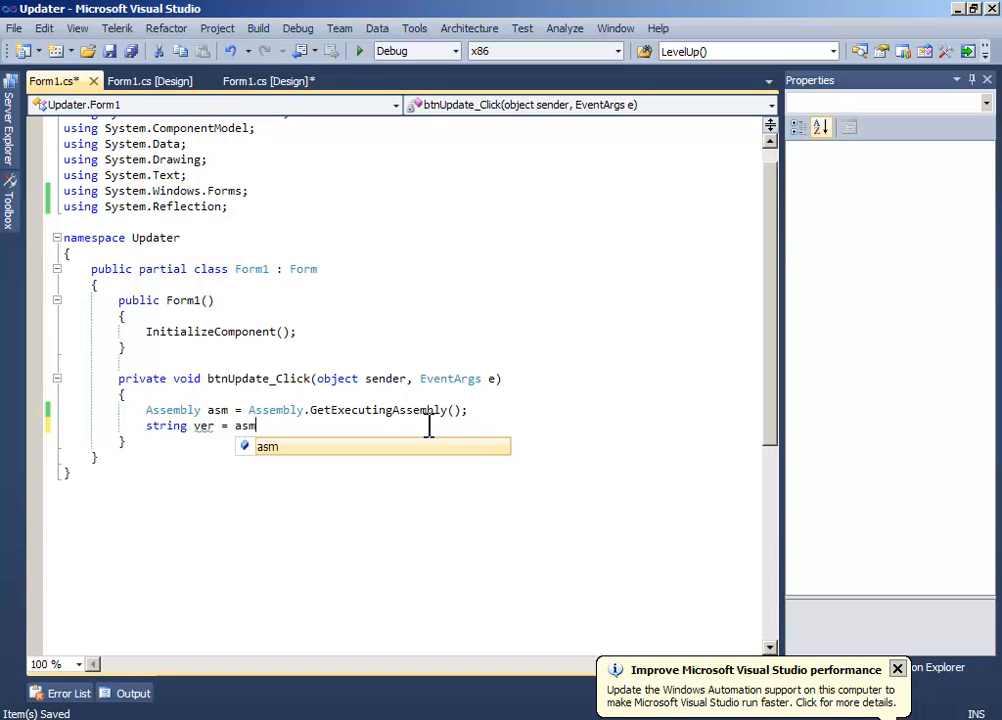
pyautogui.write('.F')
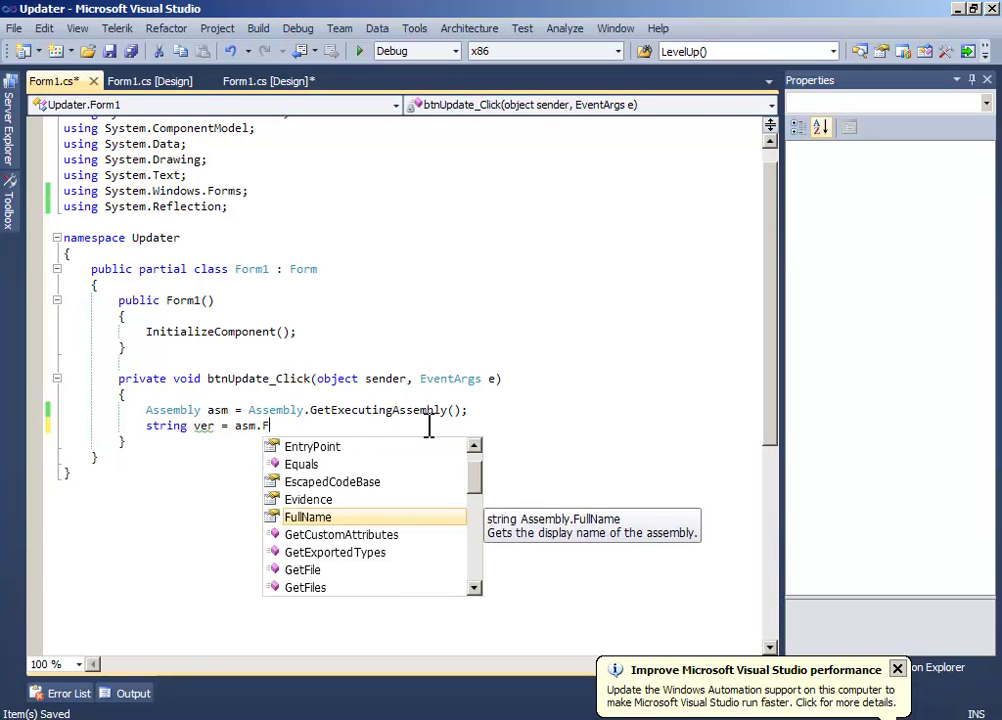
pyautogui.write('V')
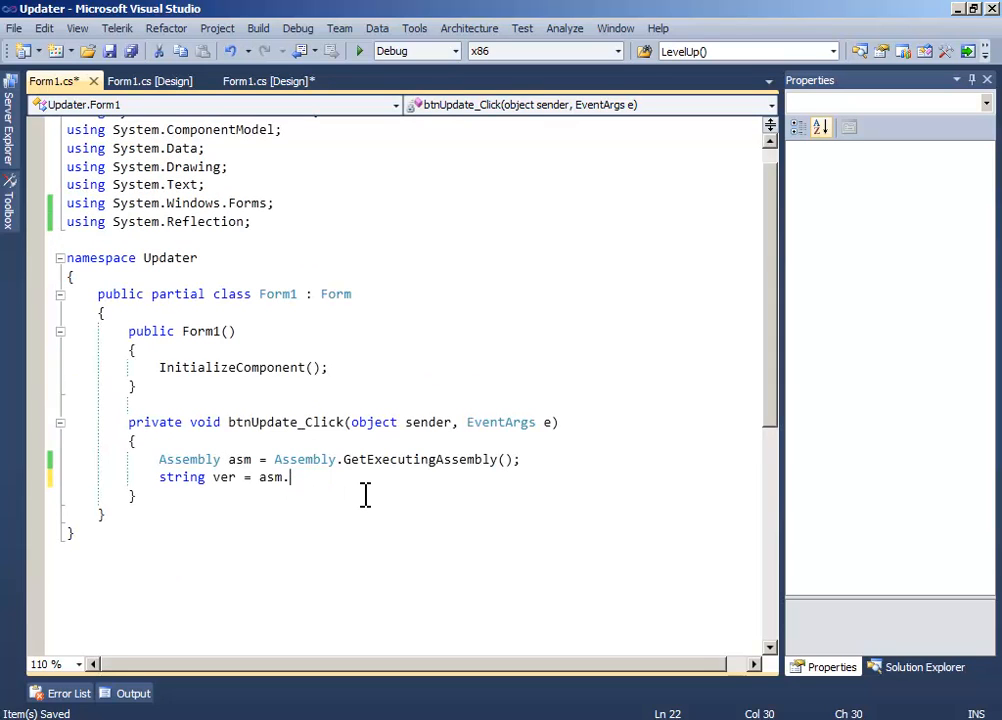
pyautogui.write('FullName')
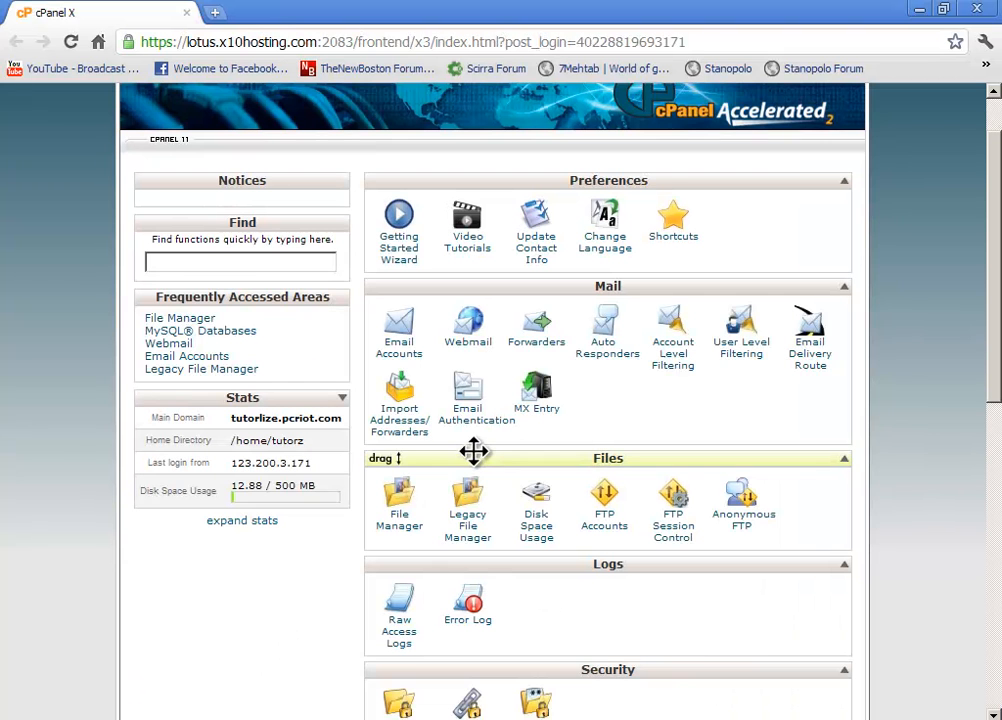
# Step: Open File Manager at the web root, look inside stanopolo, and return to public_html
pyautogui.click(400, 496)
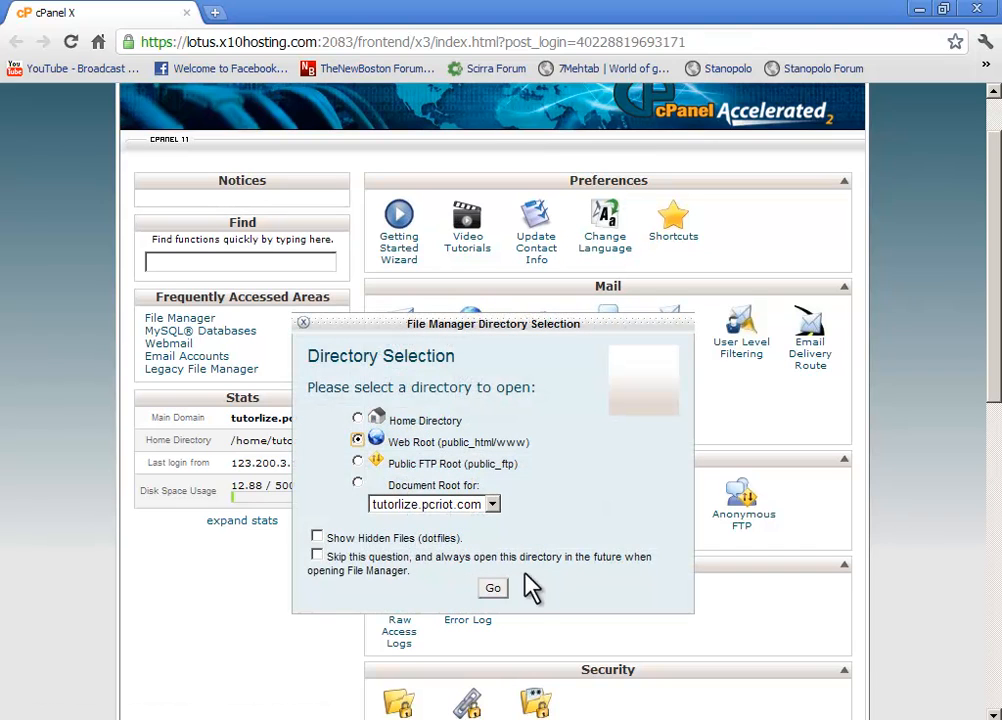
pyautogui.click(492, 588)
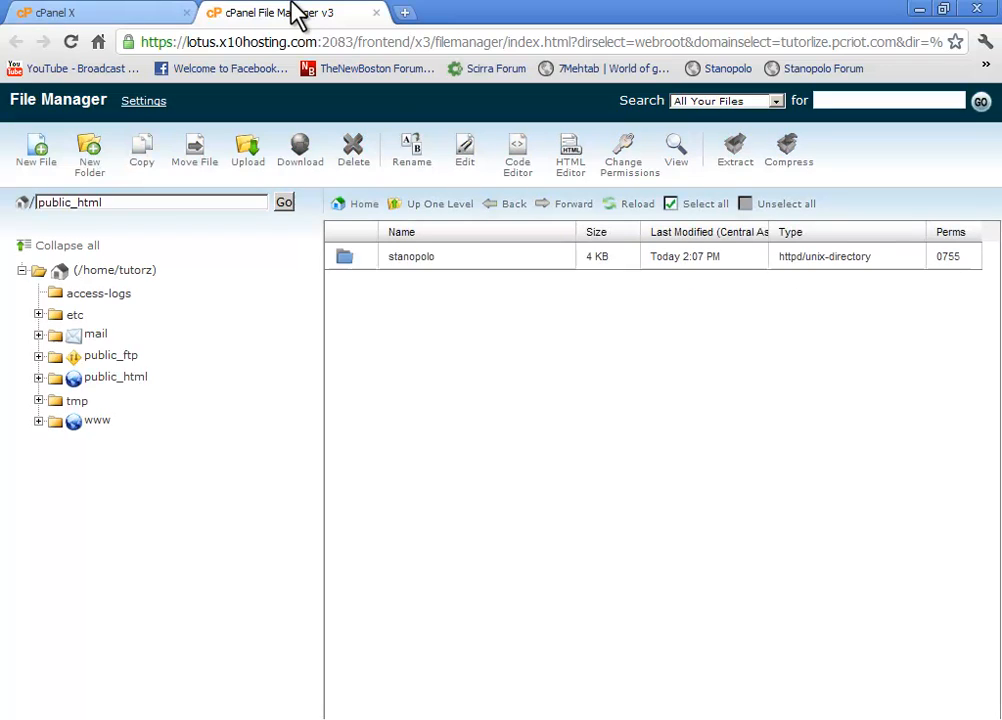
pyautogui.doubleClick(410, 256)
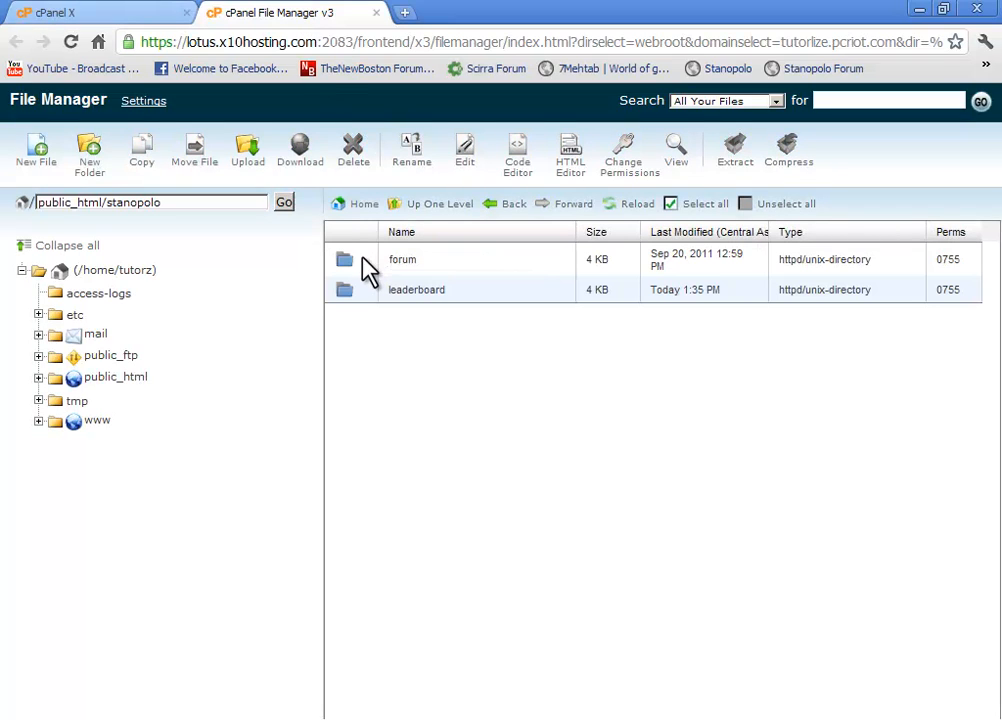
pyautogui.moveTo(368, 284)
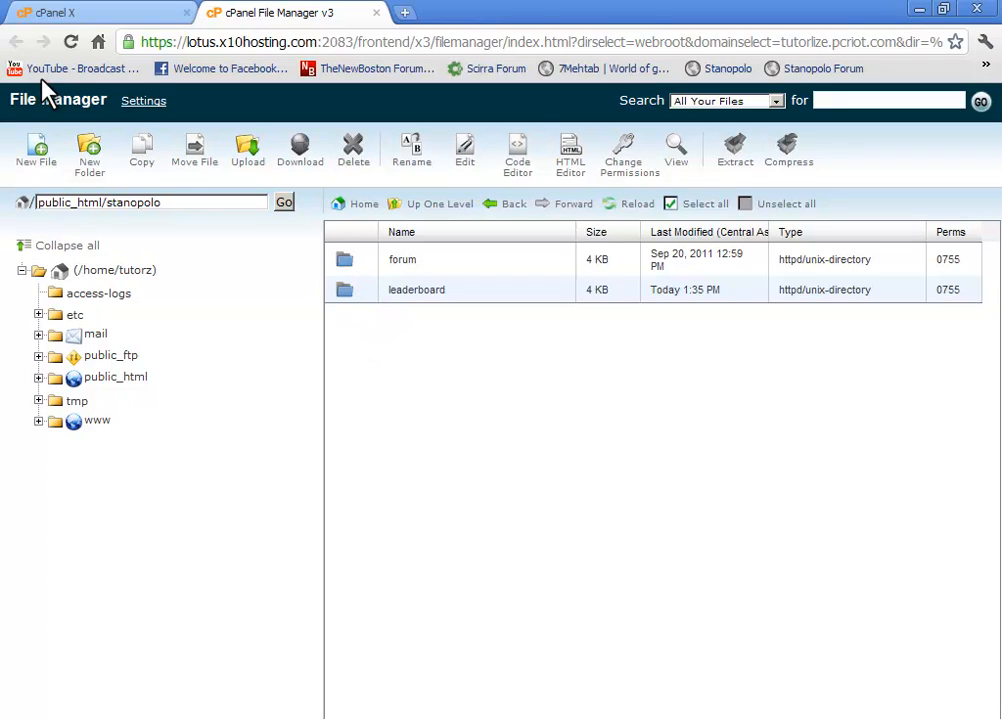
pyautogui.moveTo(452, 204)
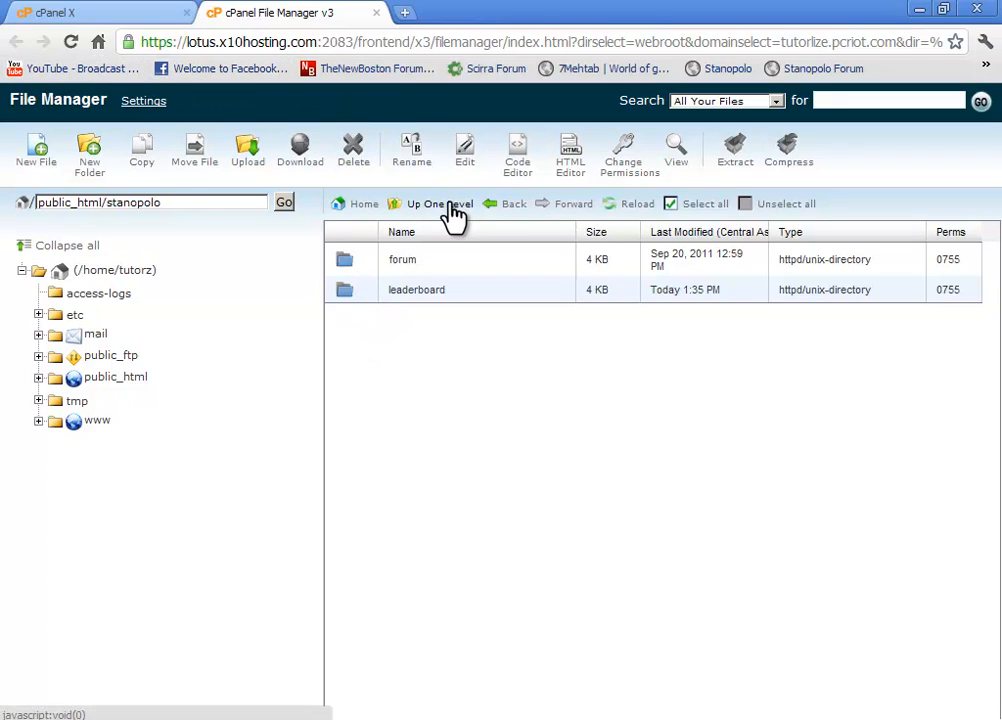
pyautogui.click(438, 204)
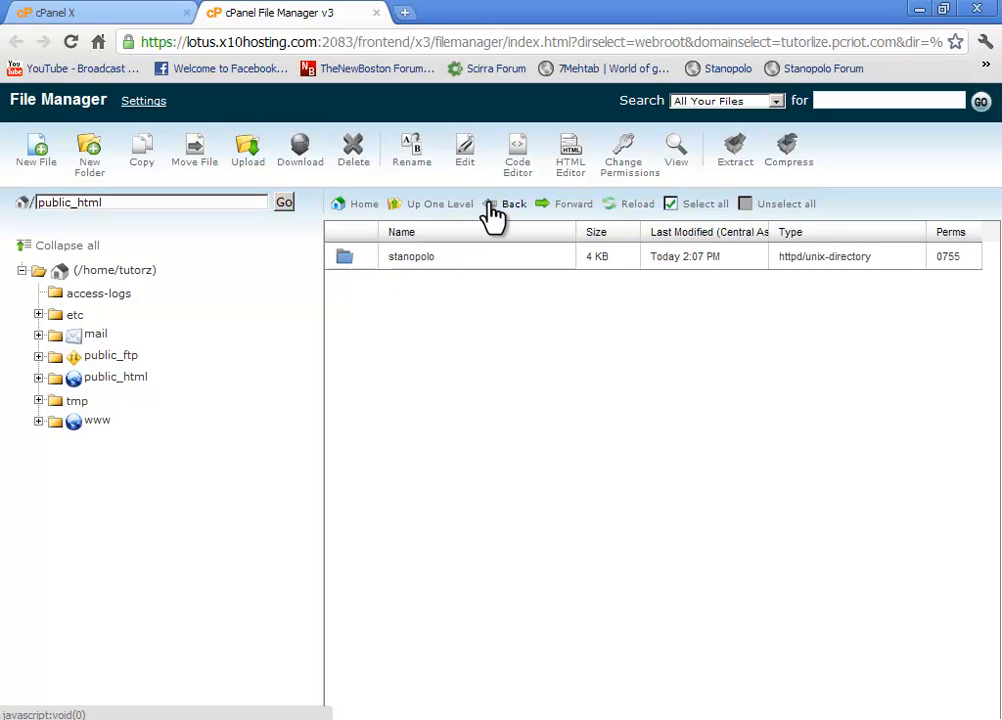
pyautogui.moveTo(36, 150)
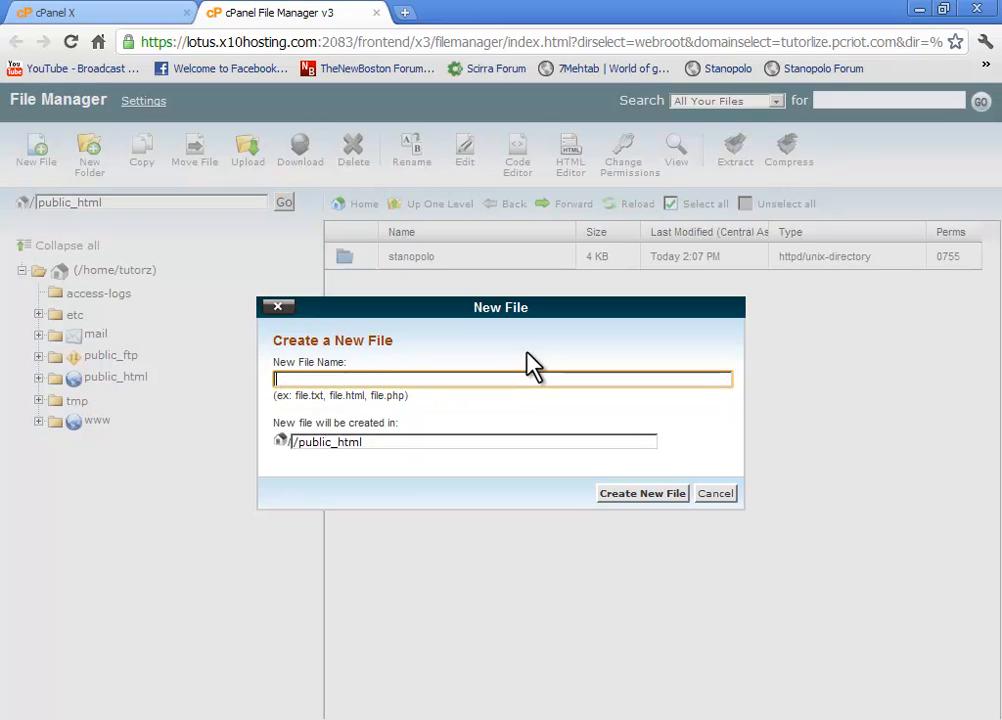
# Step: Create a new file named update.html in public_html
pyautogui.write('updatr')
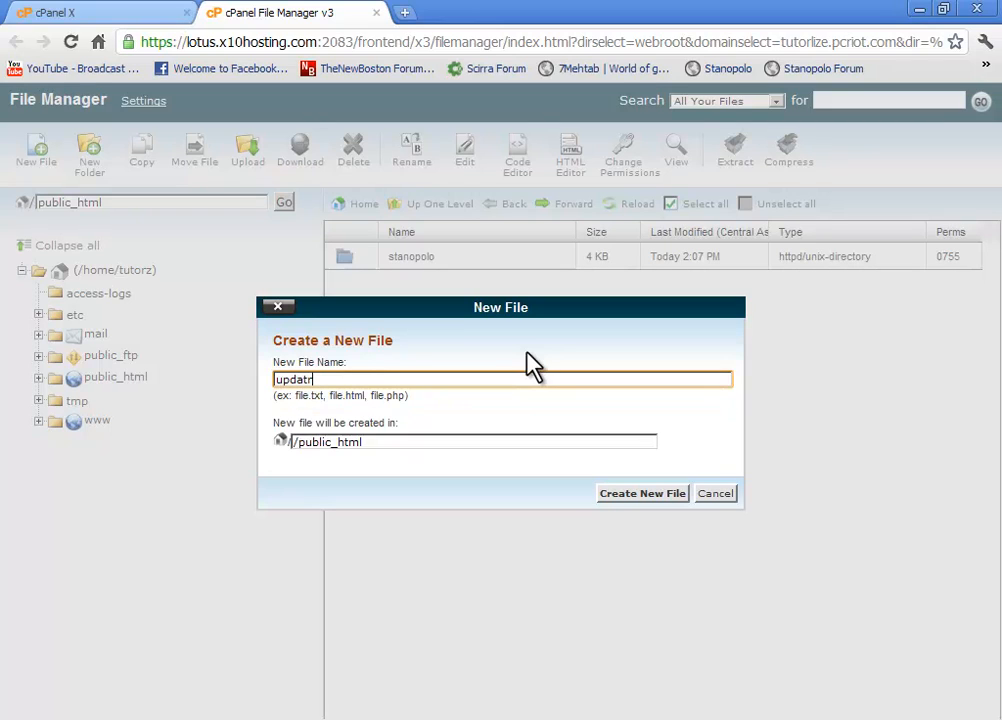
pyautogui.write('e.html')
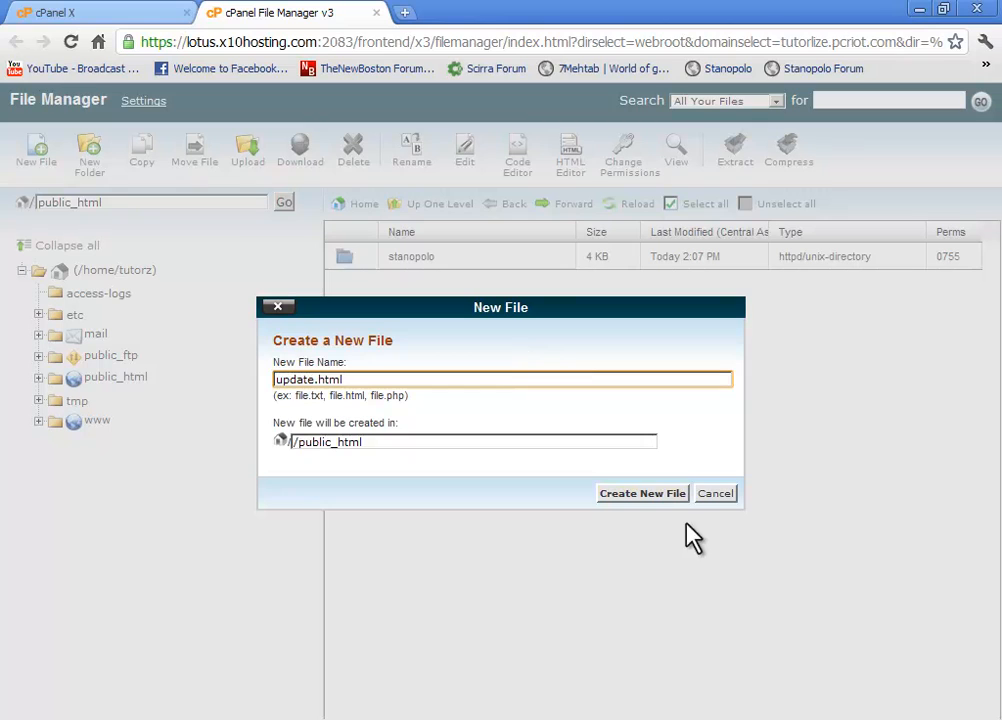
pyautogui.click(644, 492)
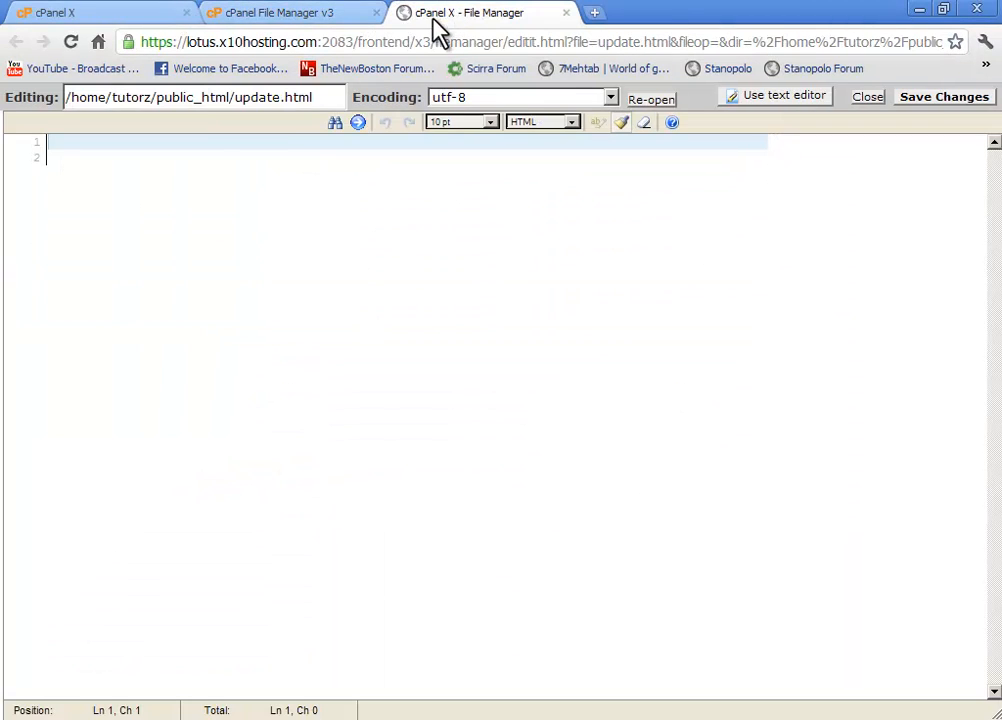
pyautogui.moveTo(284, 144)
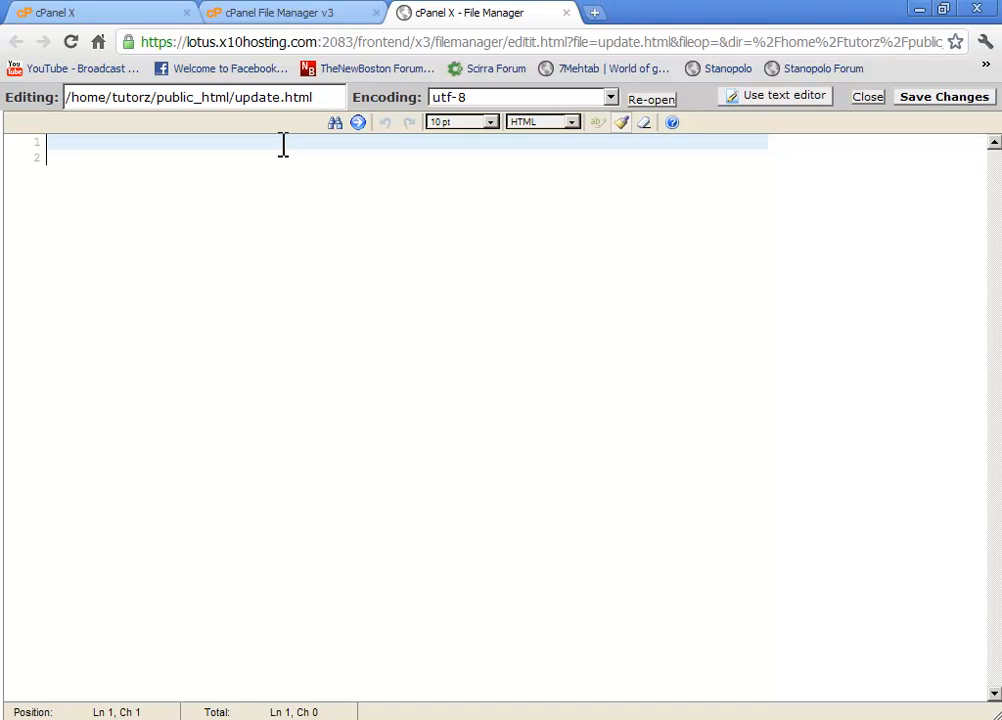
# Step: Lay out update.html with html and body opening and closing tags
pyautogui.write('<html>')
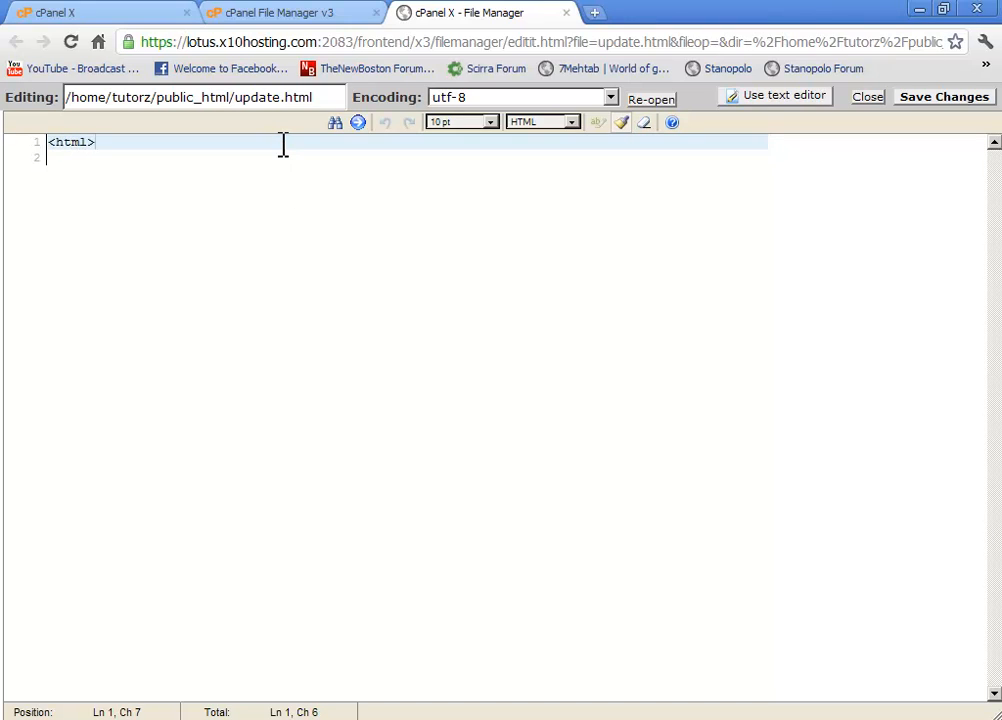
pyautogui.write('</html>')
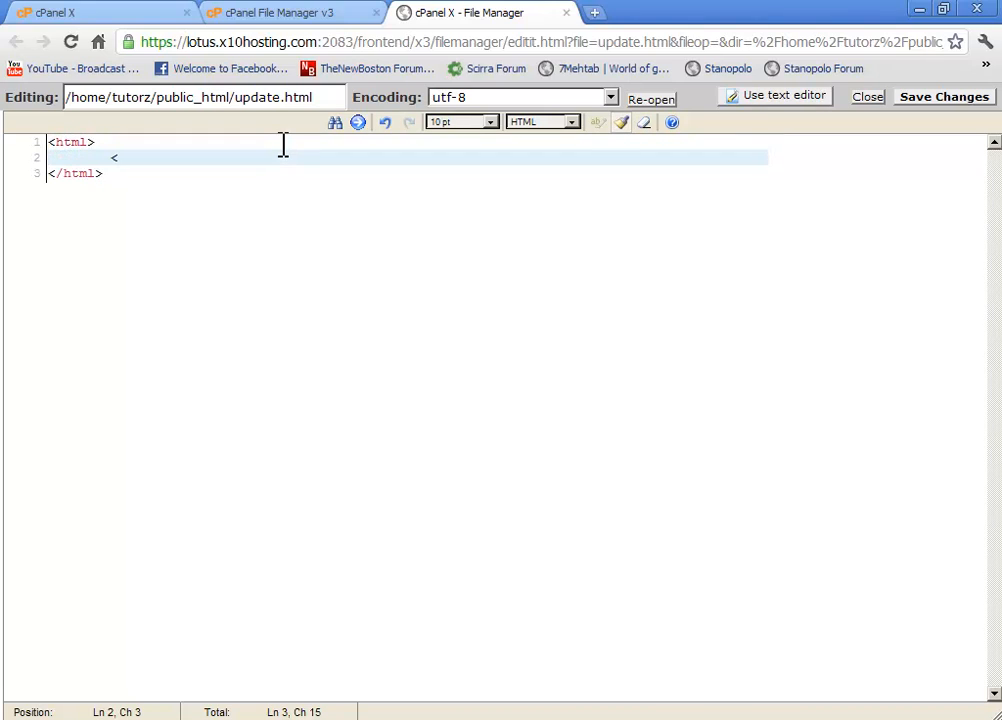
pyautogui.write('body>')
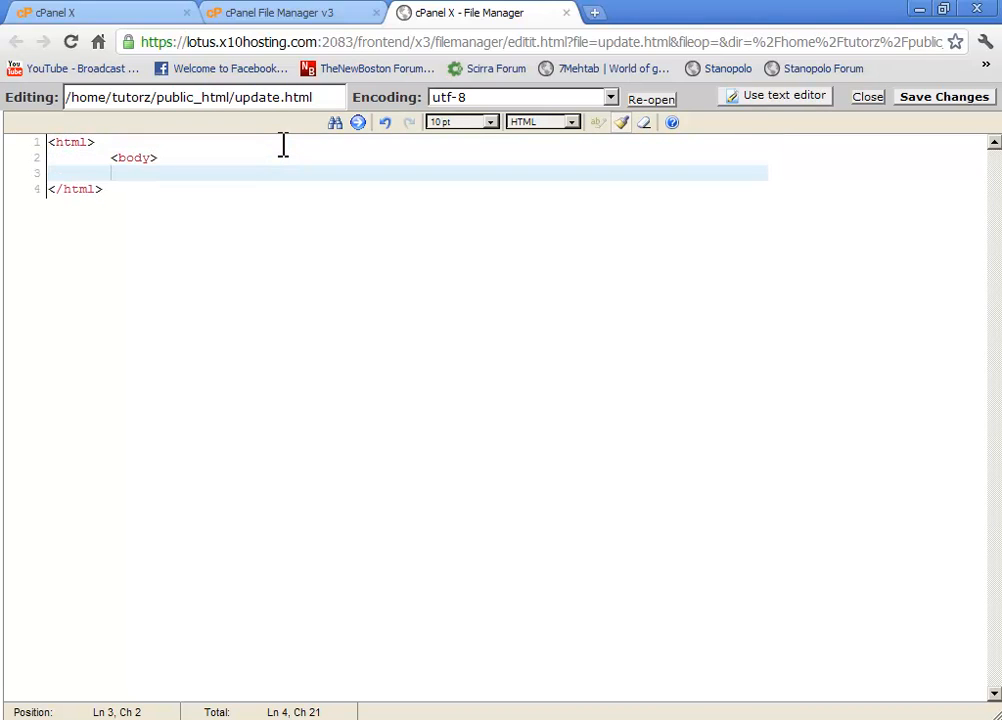
pyautogui.write('</body>')
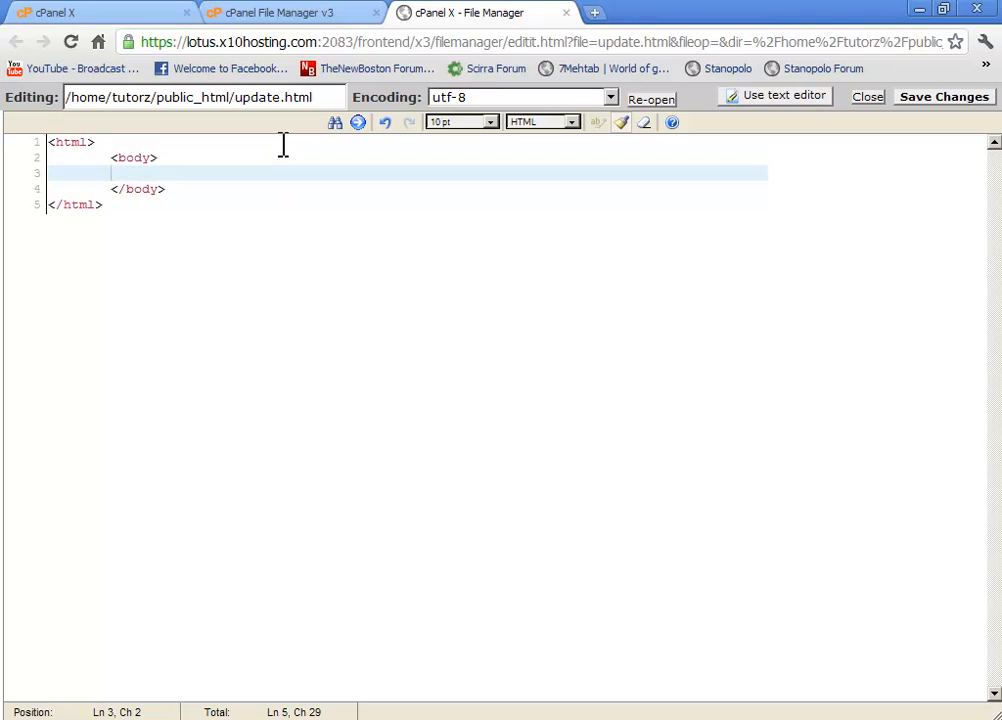
# Step: Add a hidden input named version with value 1.0.0.0
pyautogui.write('<')
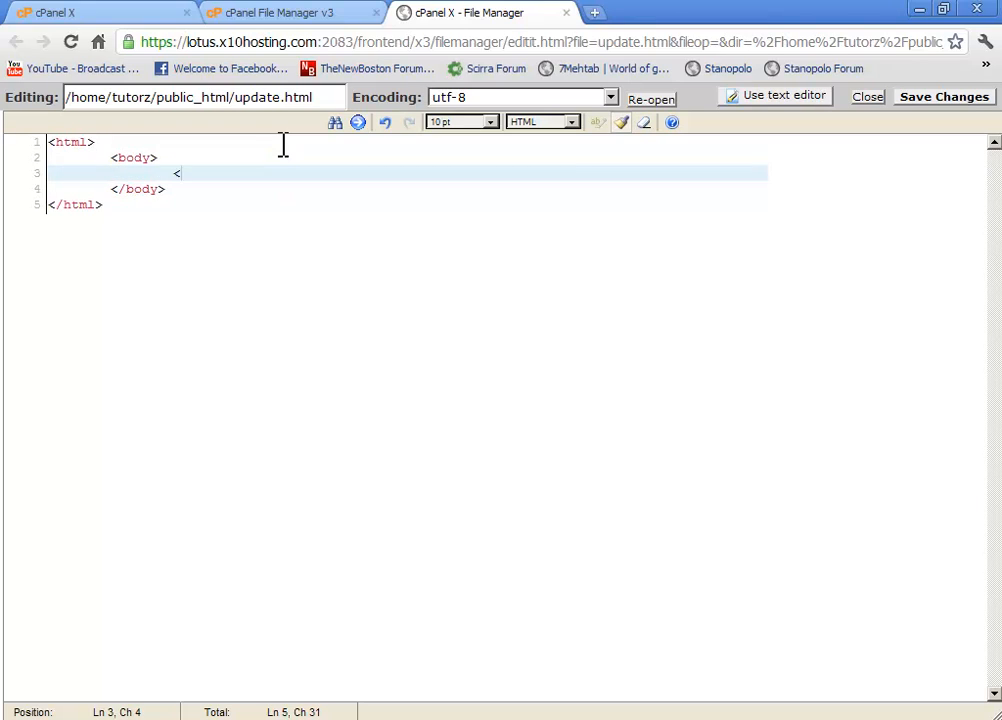
pyautogui.write('input type')
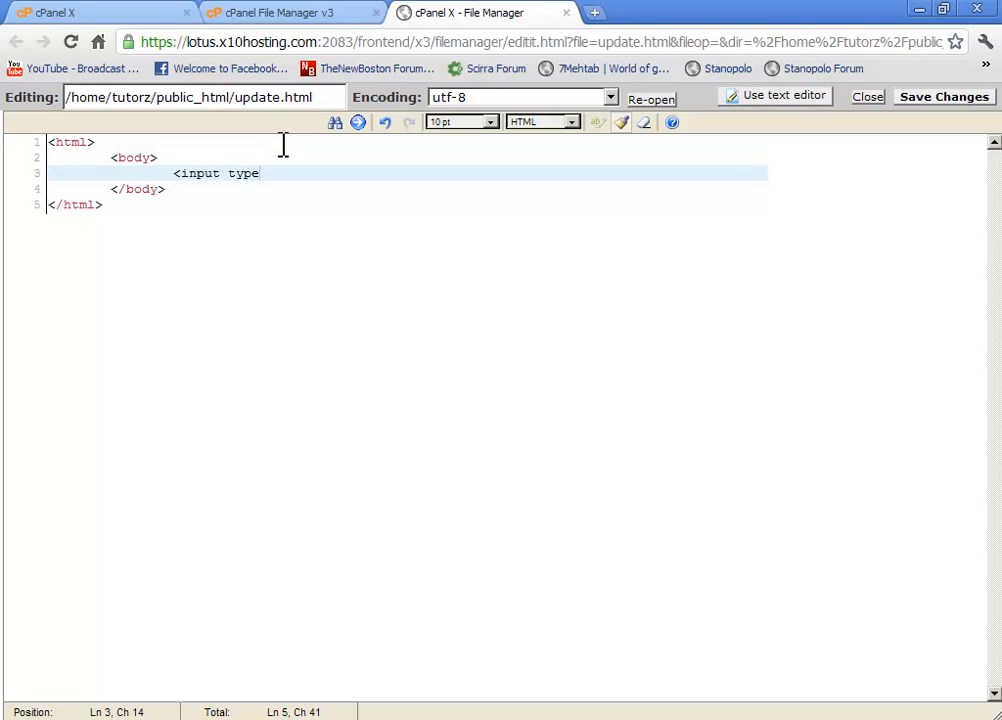
pyautogui.write('="hidden')
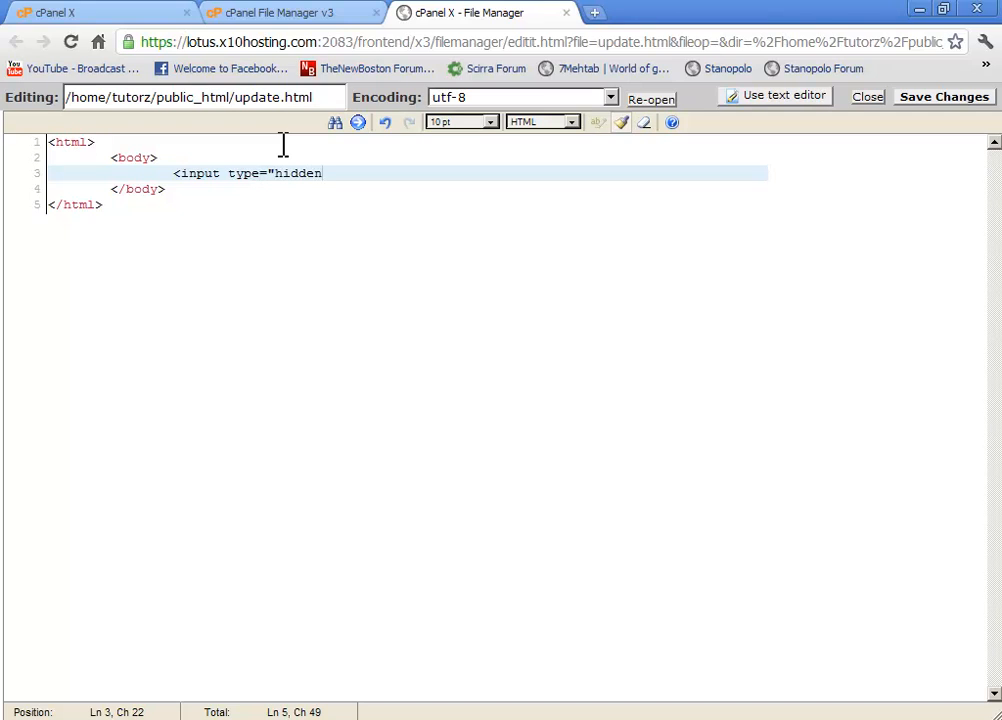
pyautogui.write('" name=')
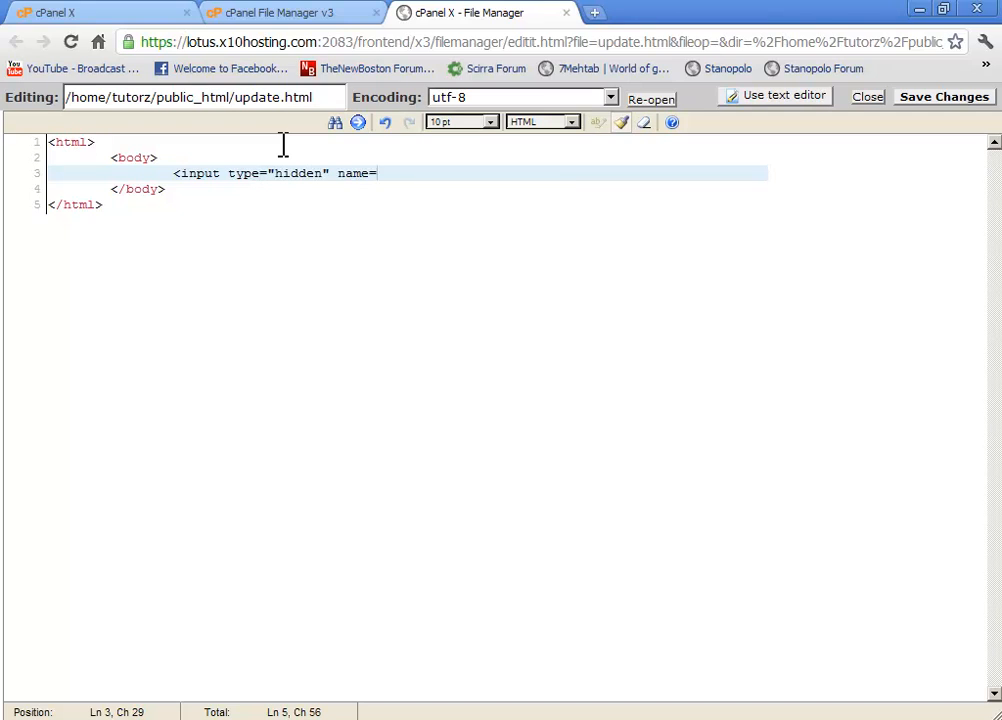
pyautogui.write('"version"')
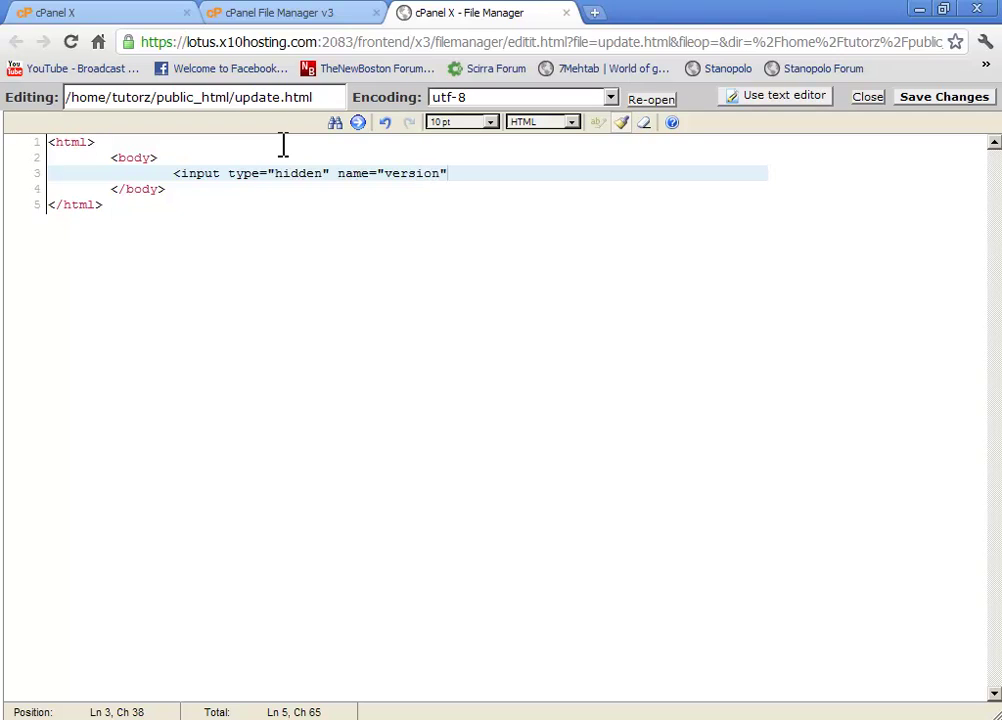
pyautogui.write('value')
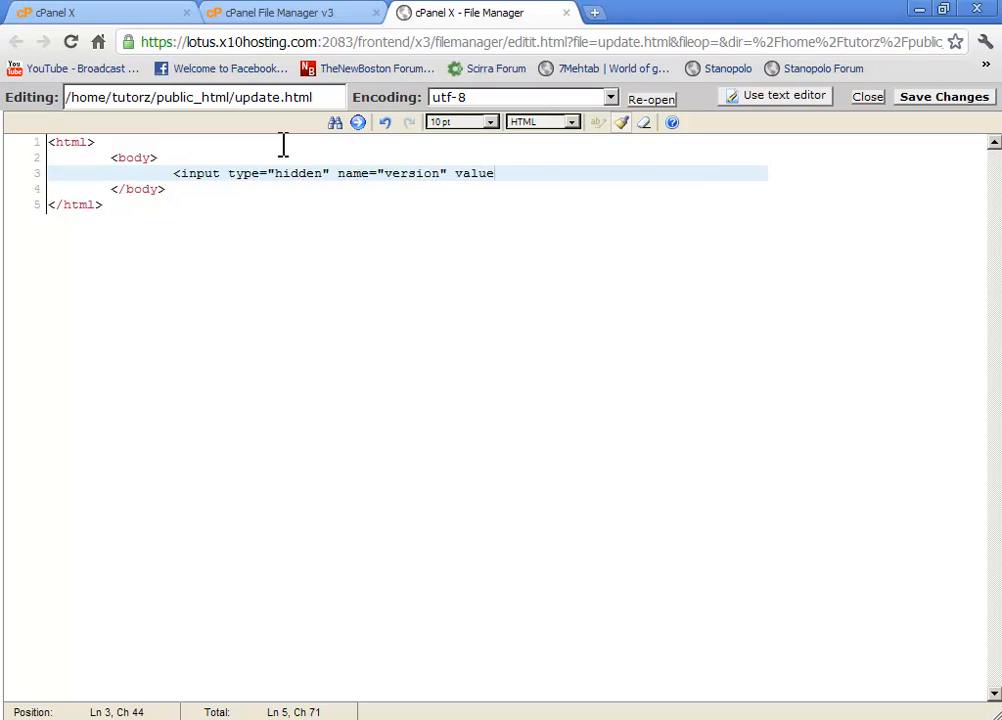
pyautogui.write('="')
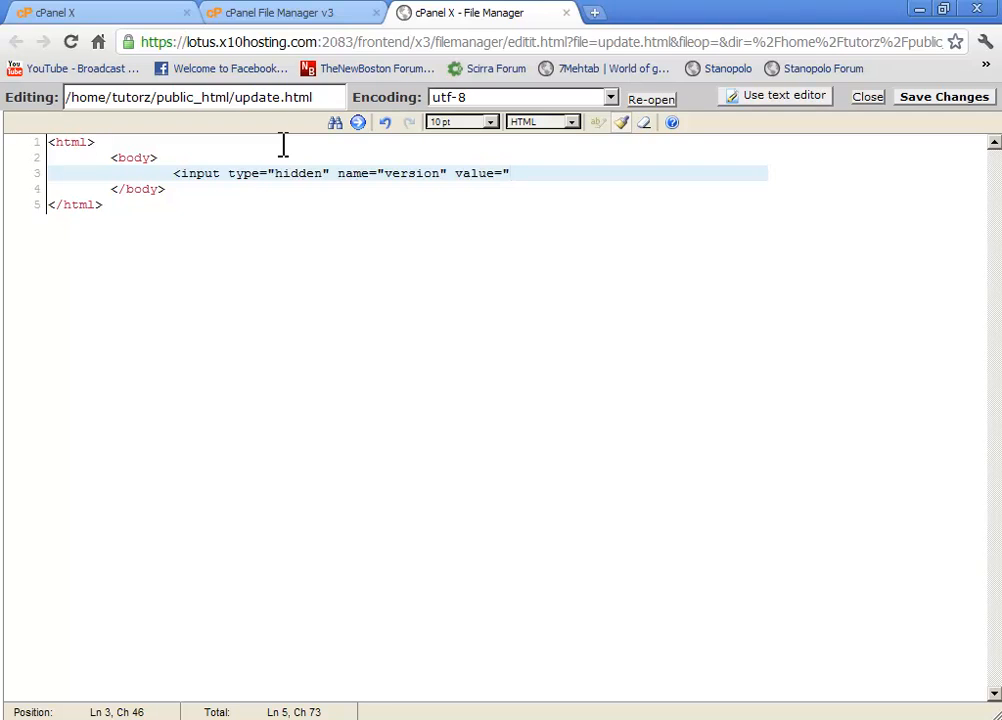
pyautogui.write('1.')
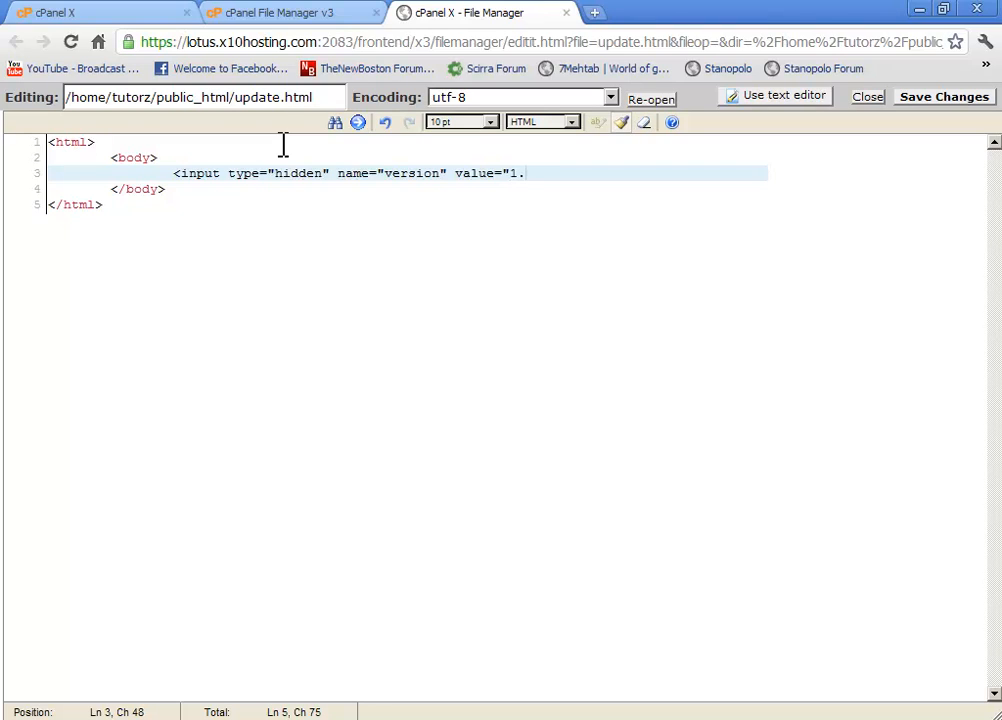
pyautogui.write('0.0.0" />')
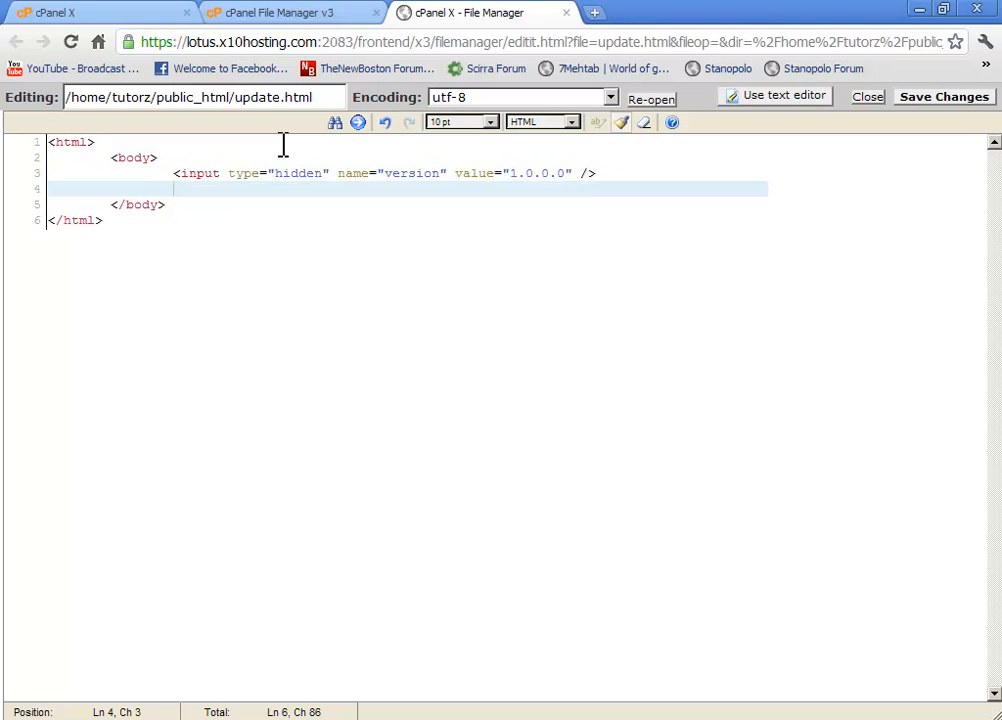
# Step: Add a hidden input named link with an empty value, then return to Visual Studio
pyautogui.write('<inp')
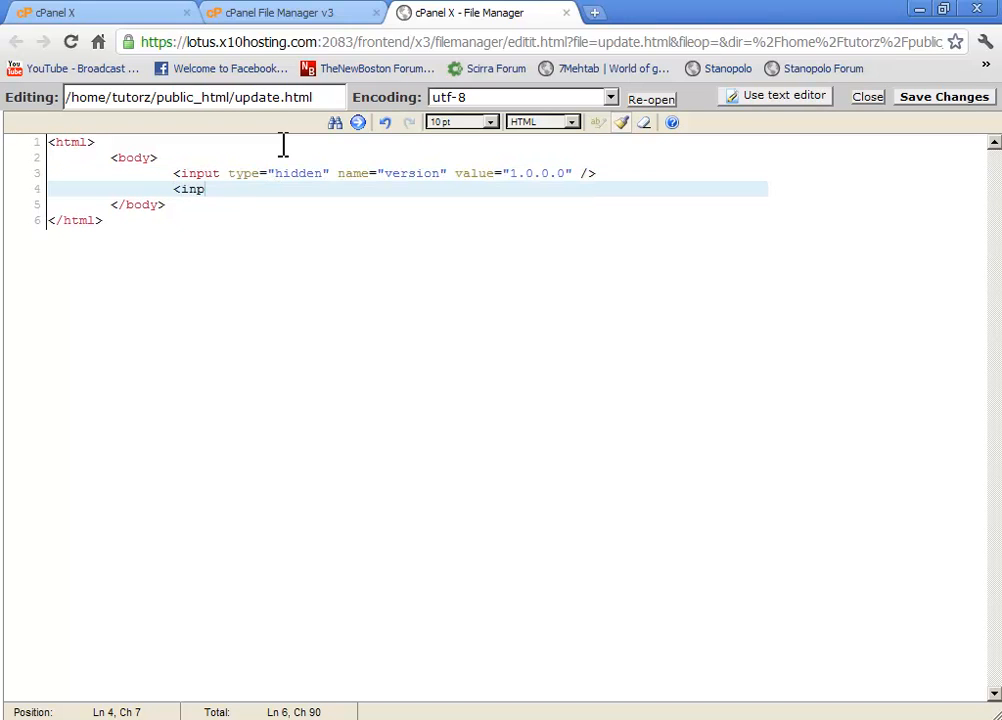
pyautogui.write('ut type=')
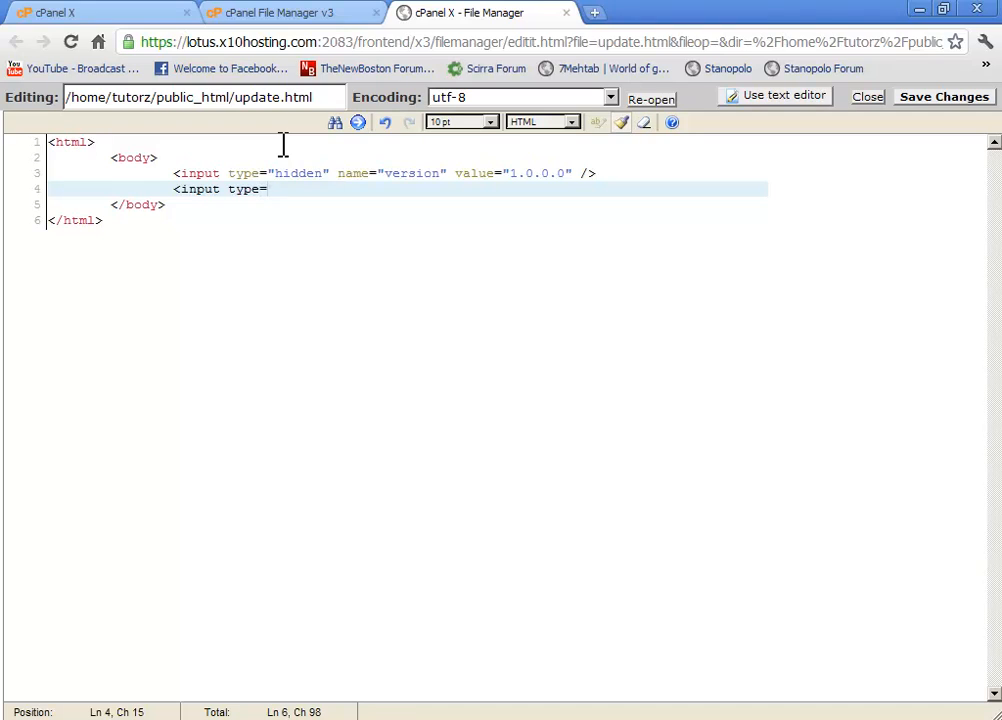
pyautogui.write('"hidden" name="l')
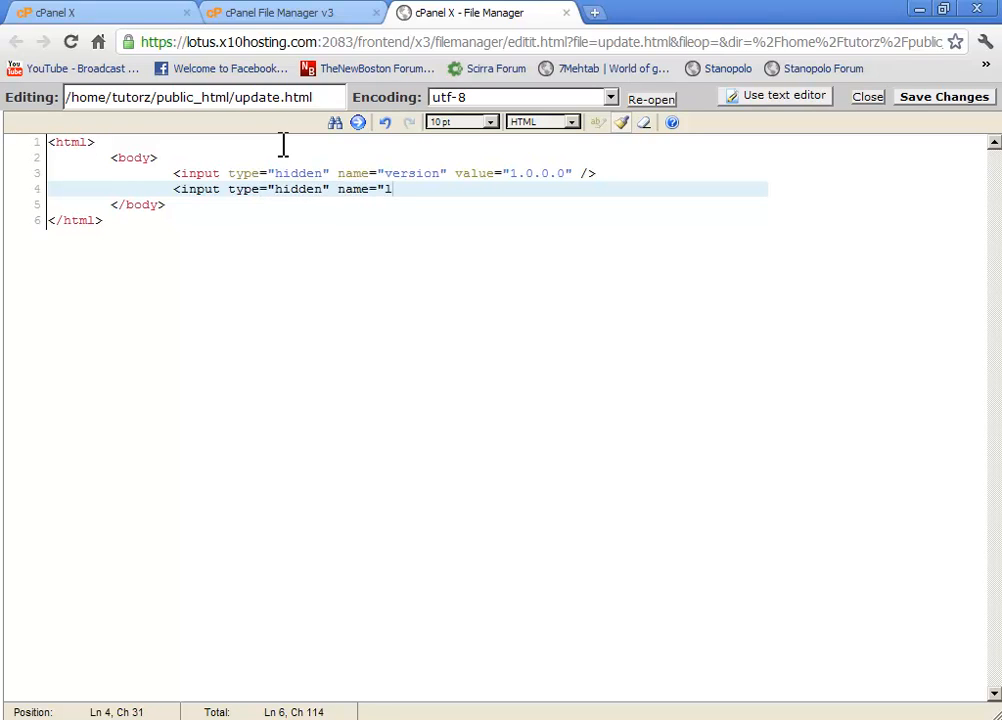
pyautogui.write('ink" valu')
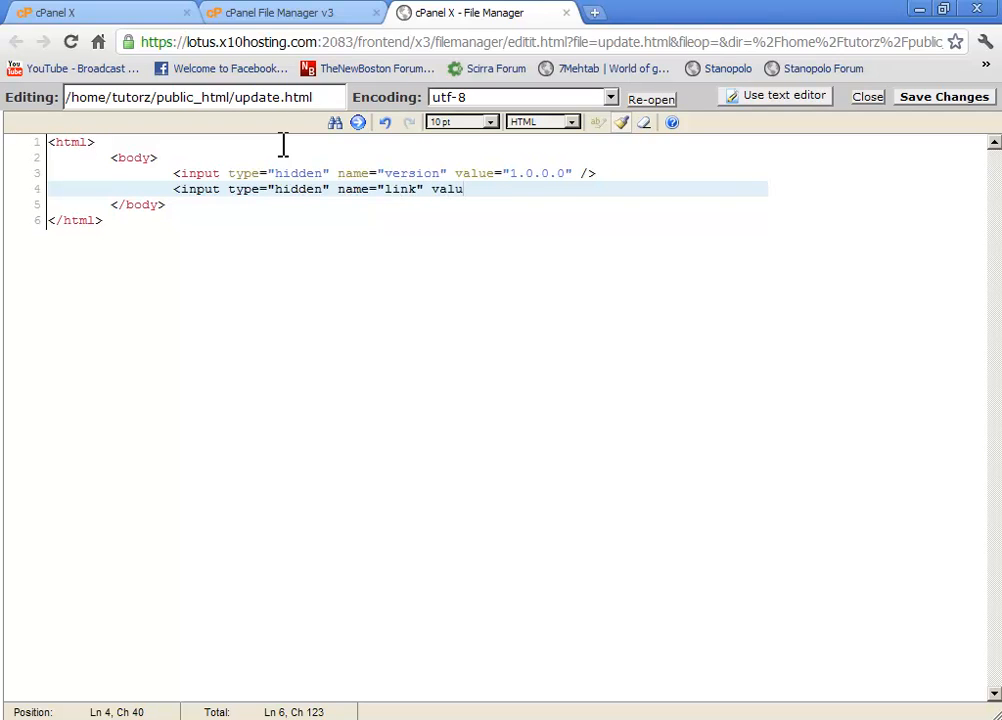
pyautogui.write('e="')
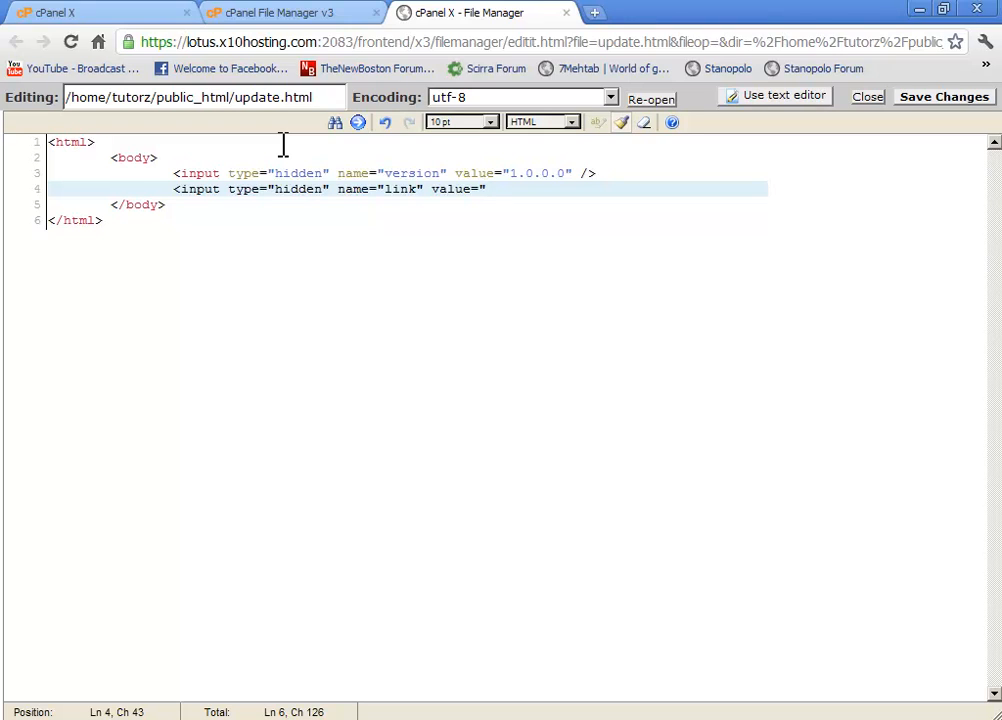
pyautogui.write('" />')
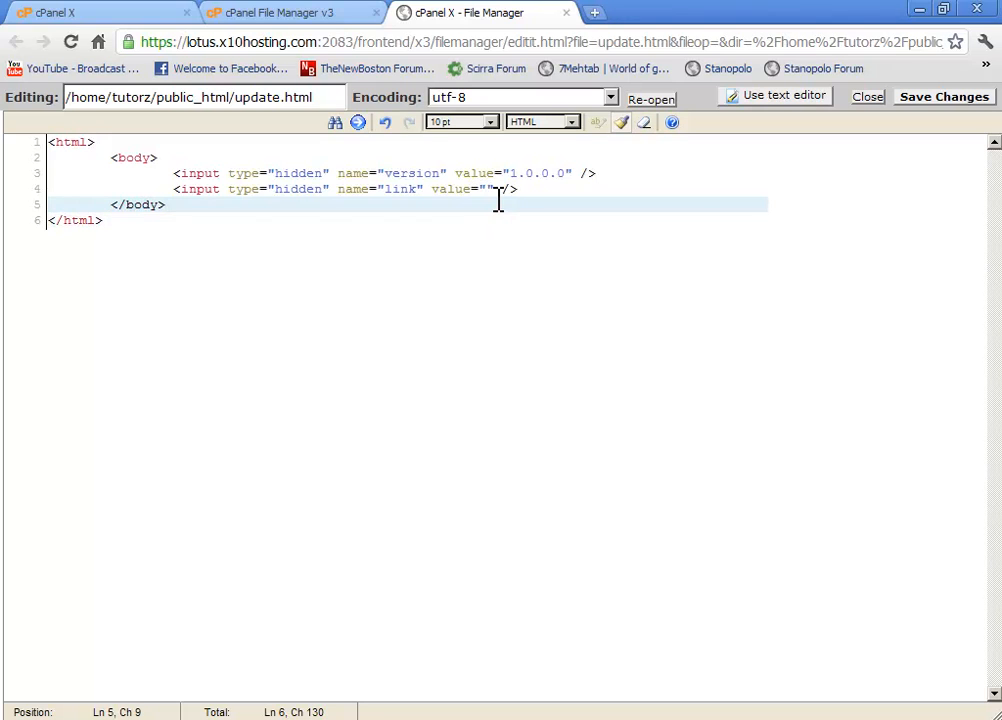
pyautogui.click(944, 96)
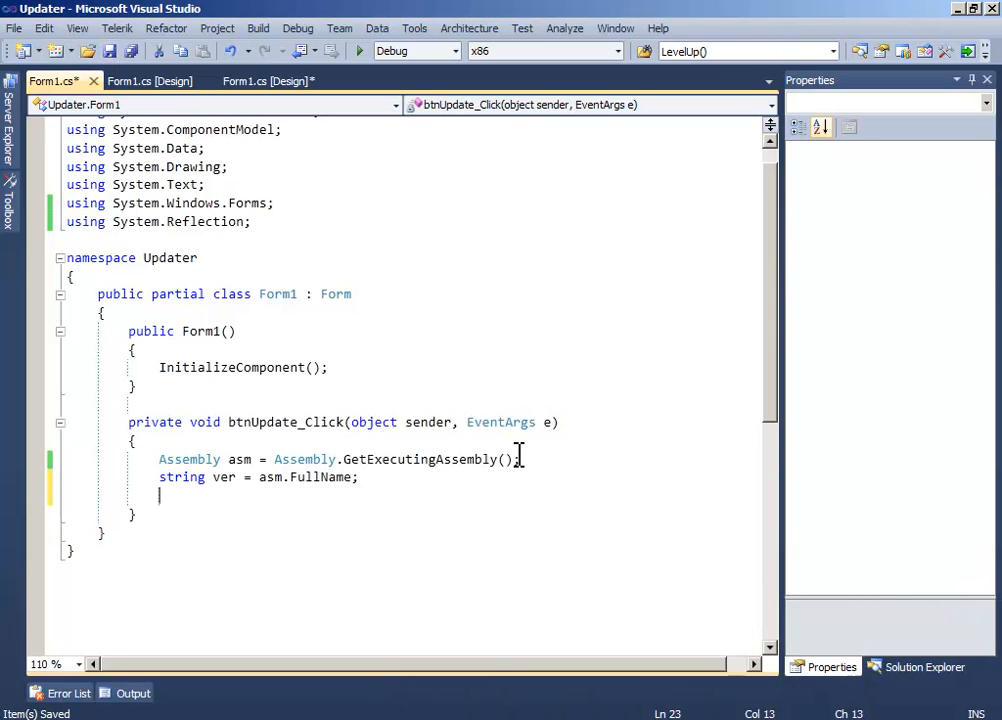
# Step: Declare 'string version, link;' below the ver assignment in btnUpdate_Click
pyautogui.write('asm')
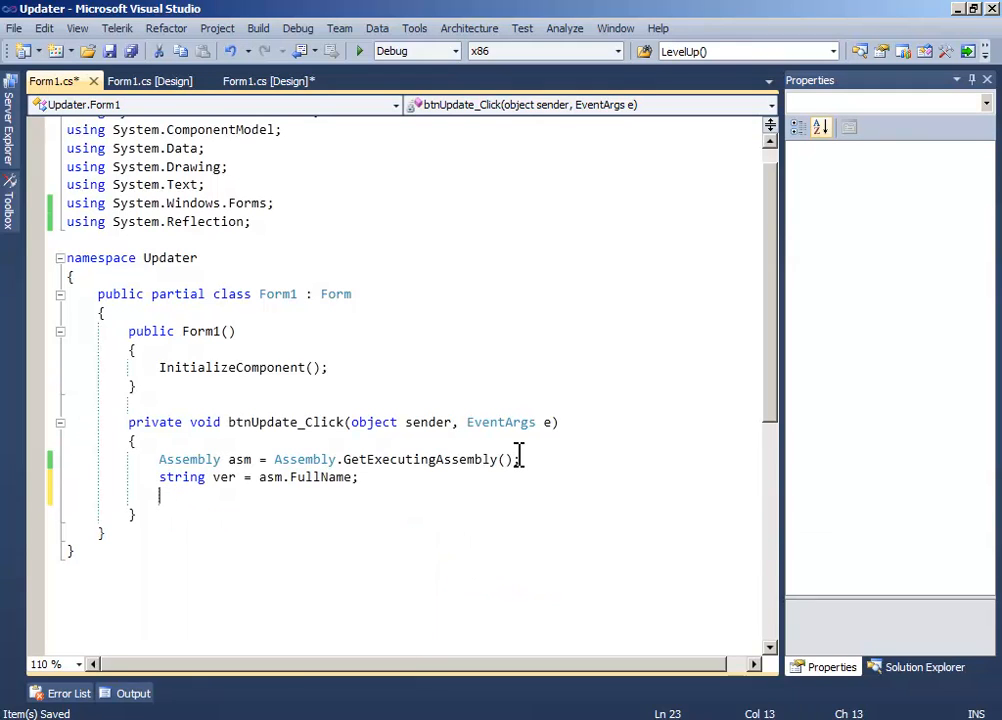
pyautogui.write('we')
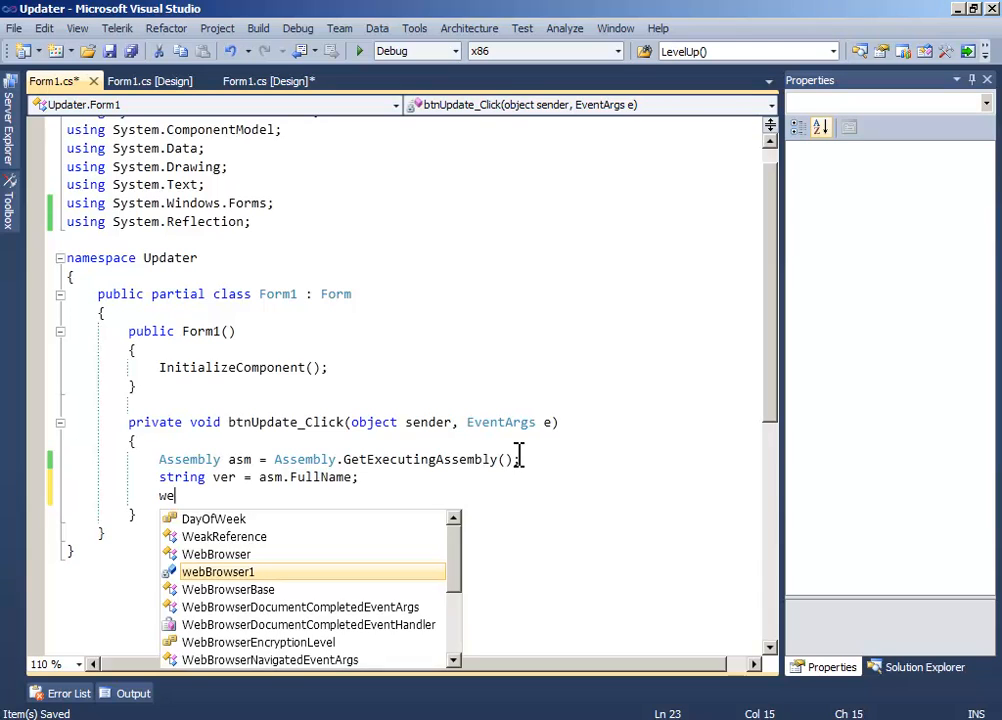
pyautogui.press('Backspace')
pyautogui.write('string versio')
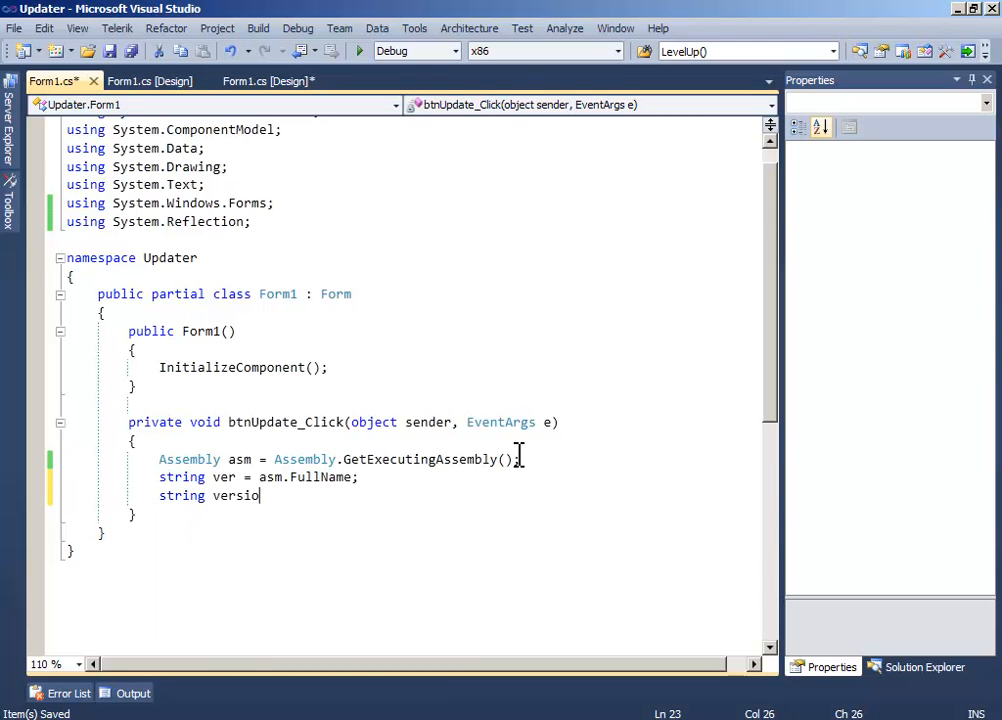
pyautogui.write('n,')
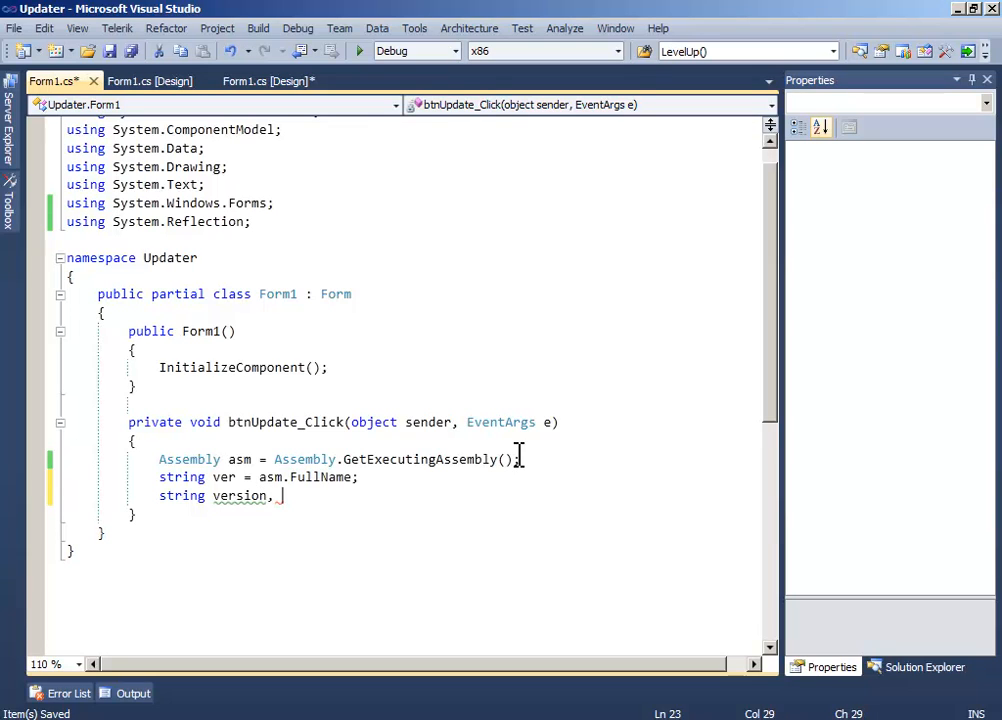
pyautogui.write('l')
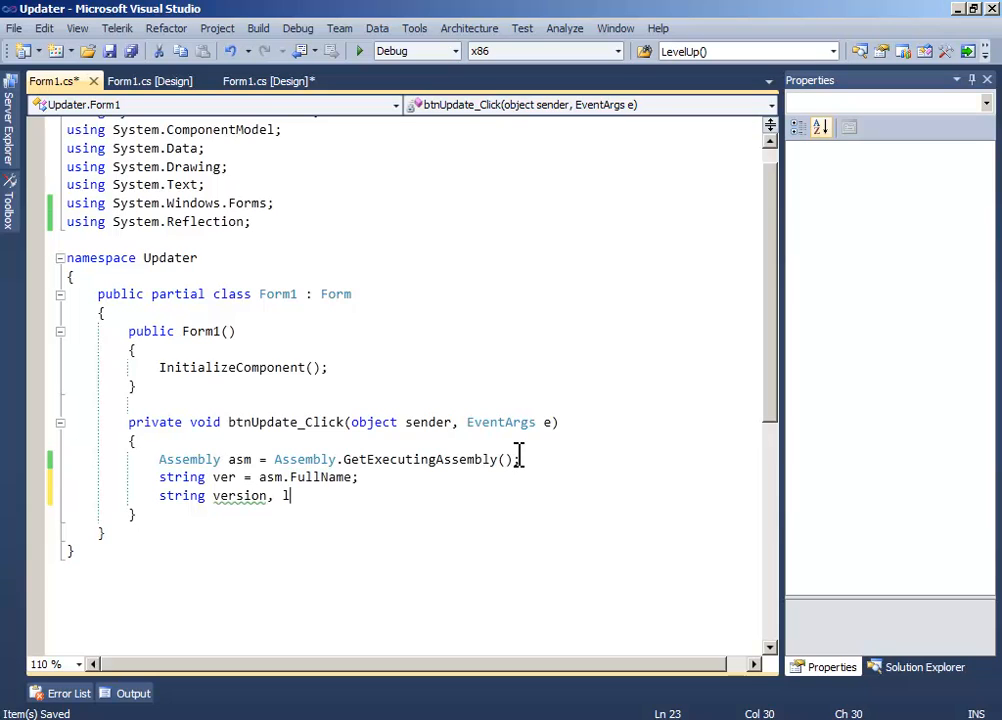
pyautogui.write('link;')
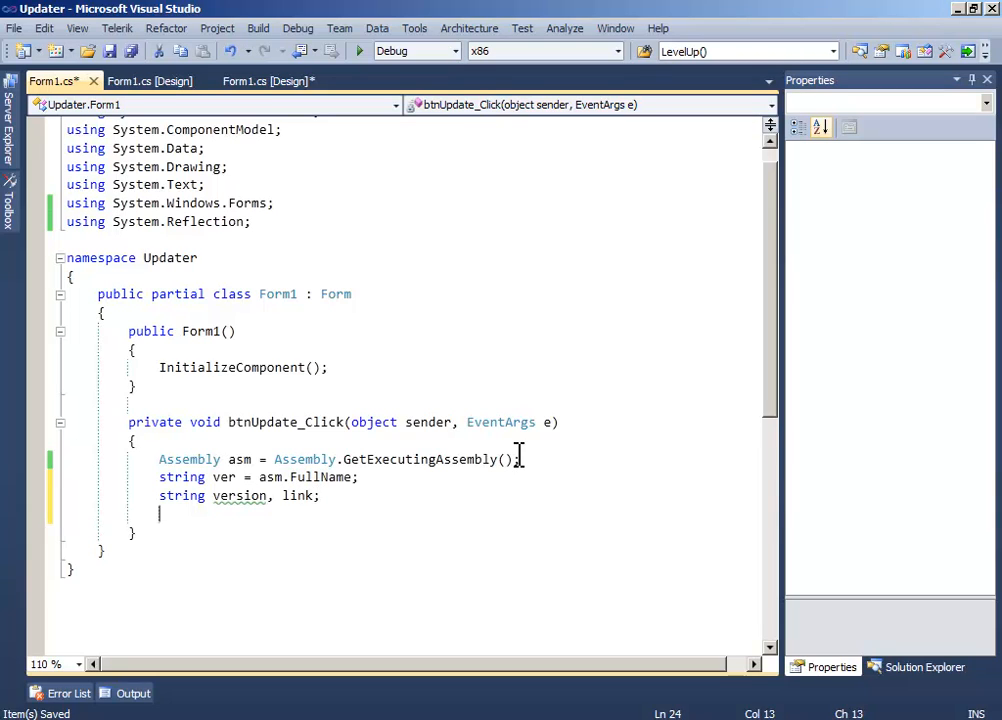
# Step: Assign version from webBrowser1.Document.GetElementById("version").GetAttribute("value")
pyautogui.write('v')
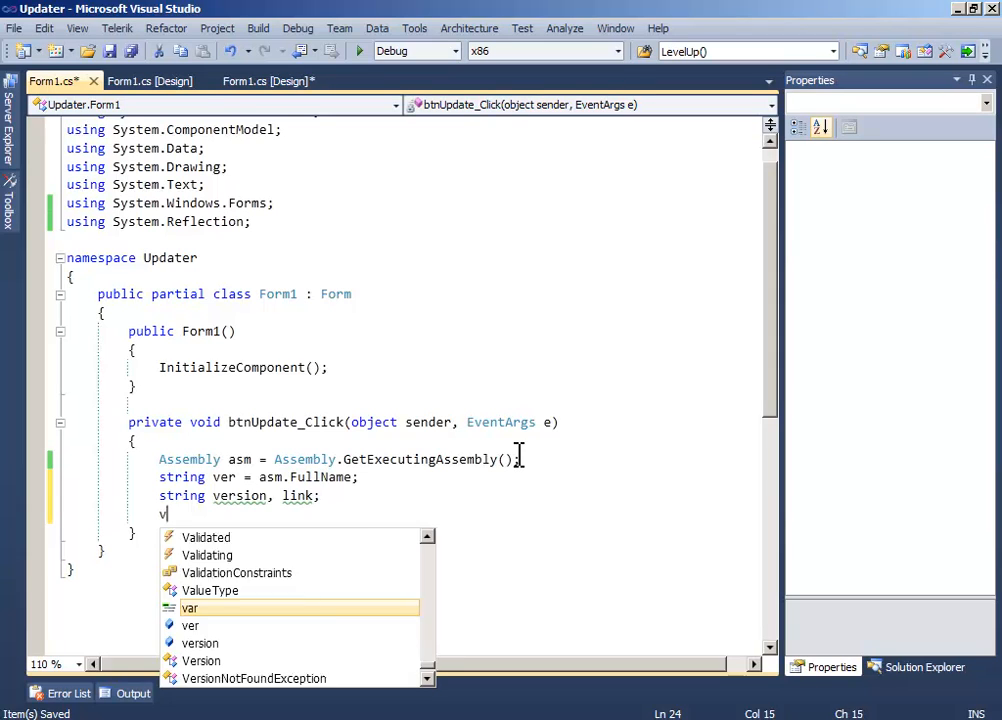
pyautogui.write('ersion')
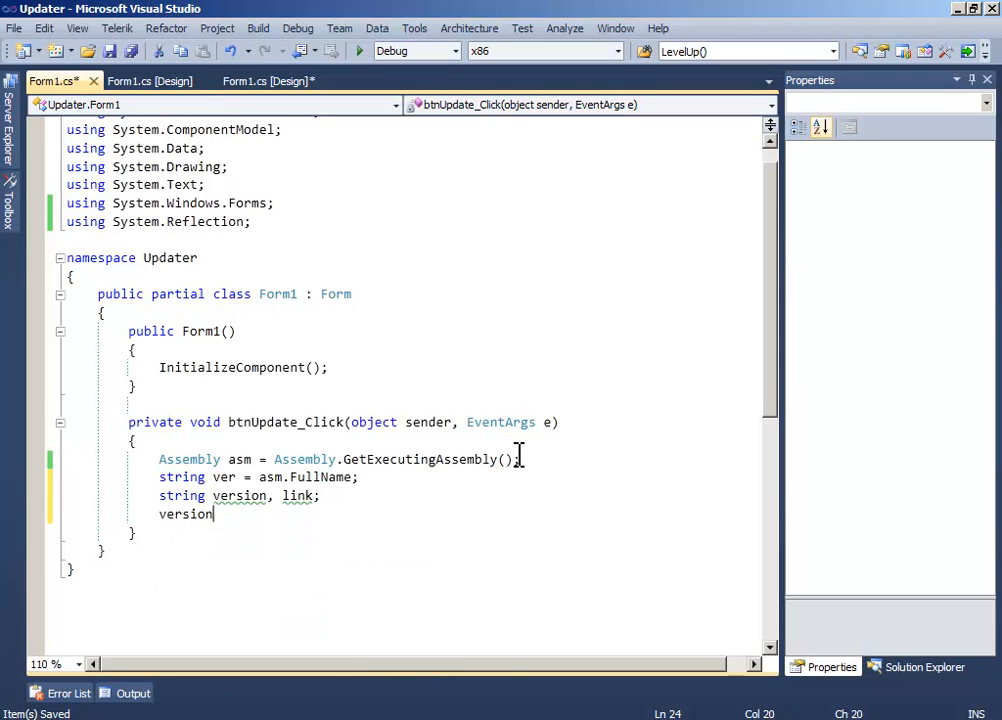
pyautogui.write('=')
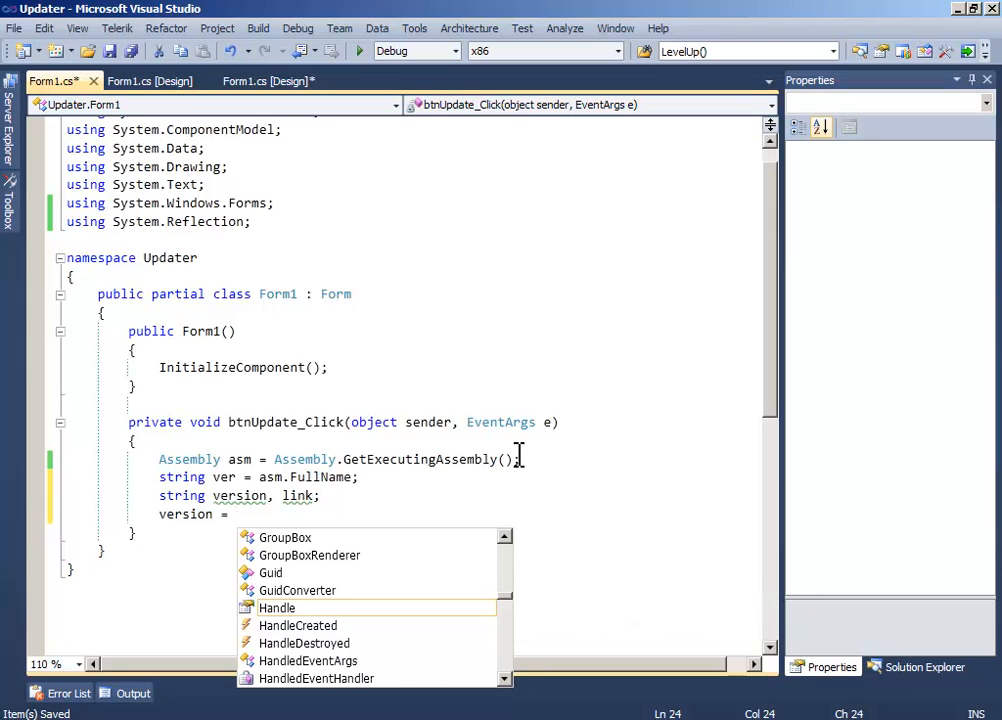
pyautogui.write('webBrowser1.')
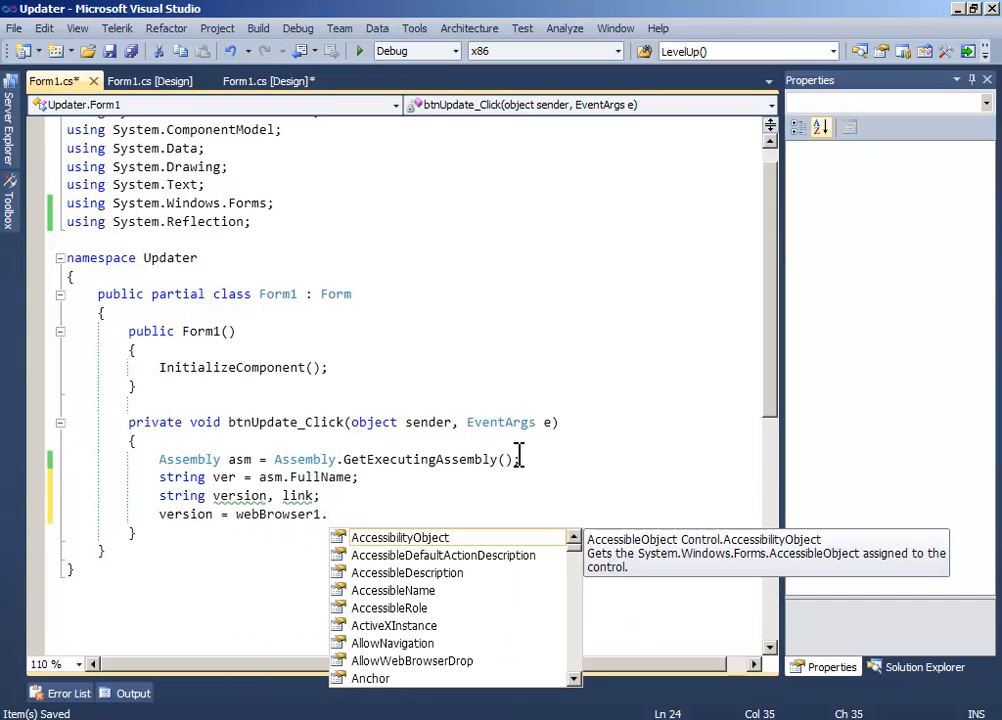
pyautogui.write('g')
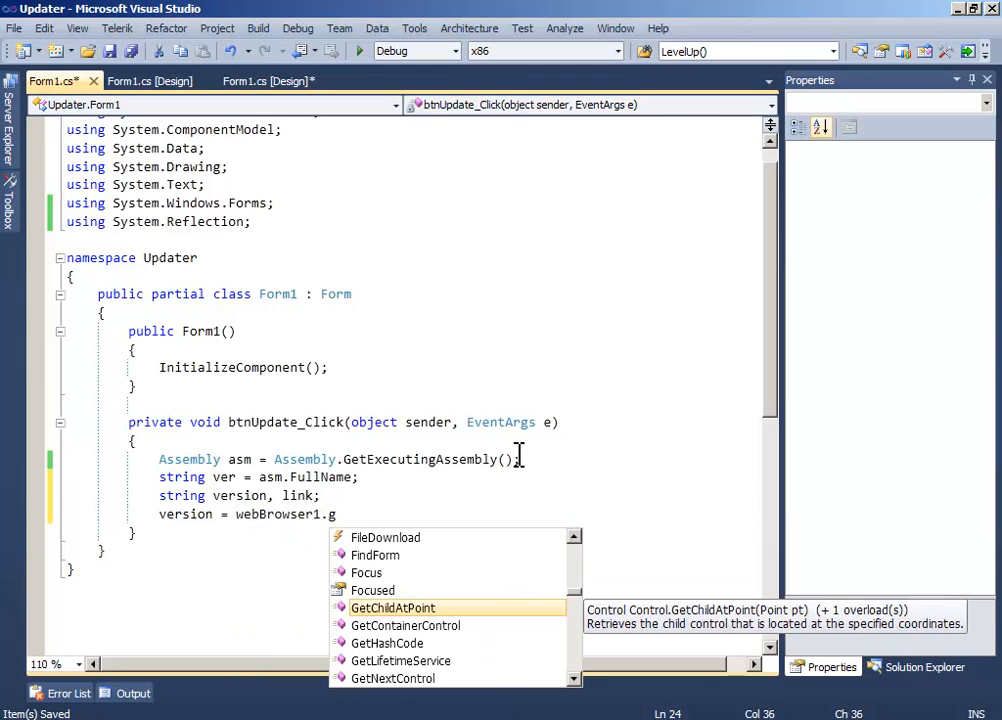
pyautogui.write('Document')
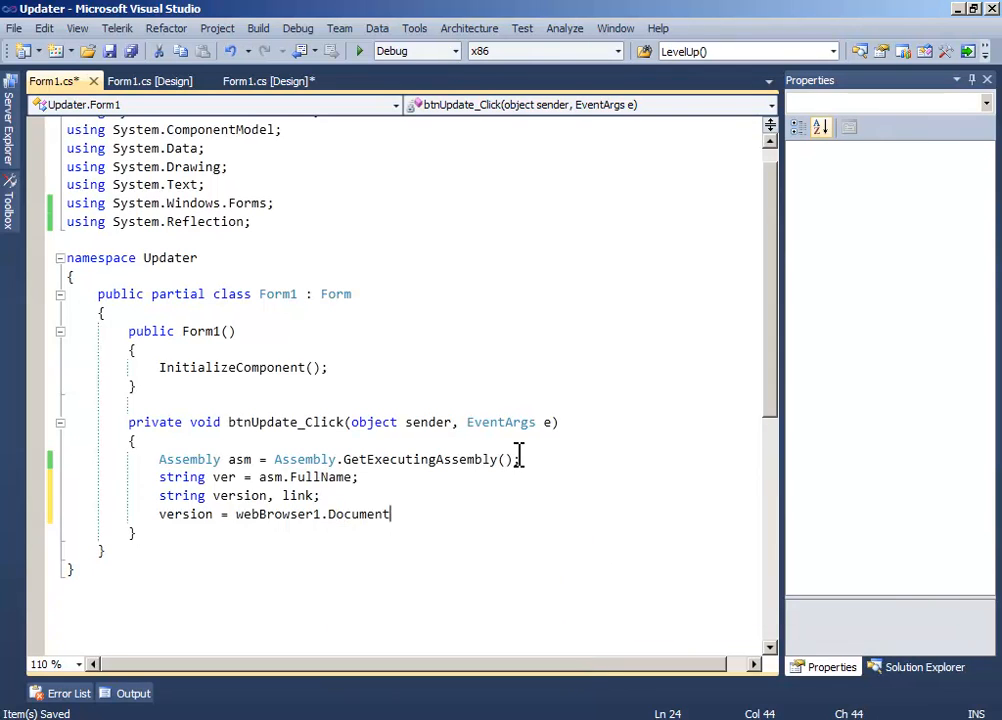
pyautogui.write('.GetElementById(')
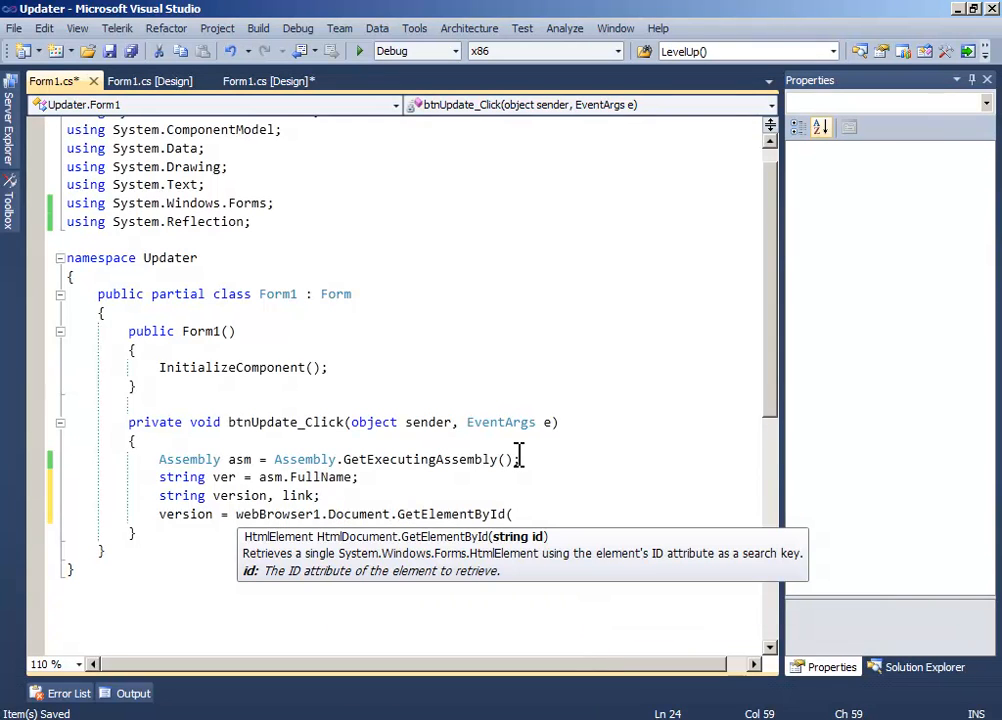
pyautogui.write('""')
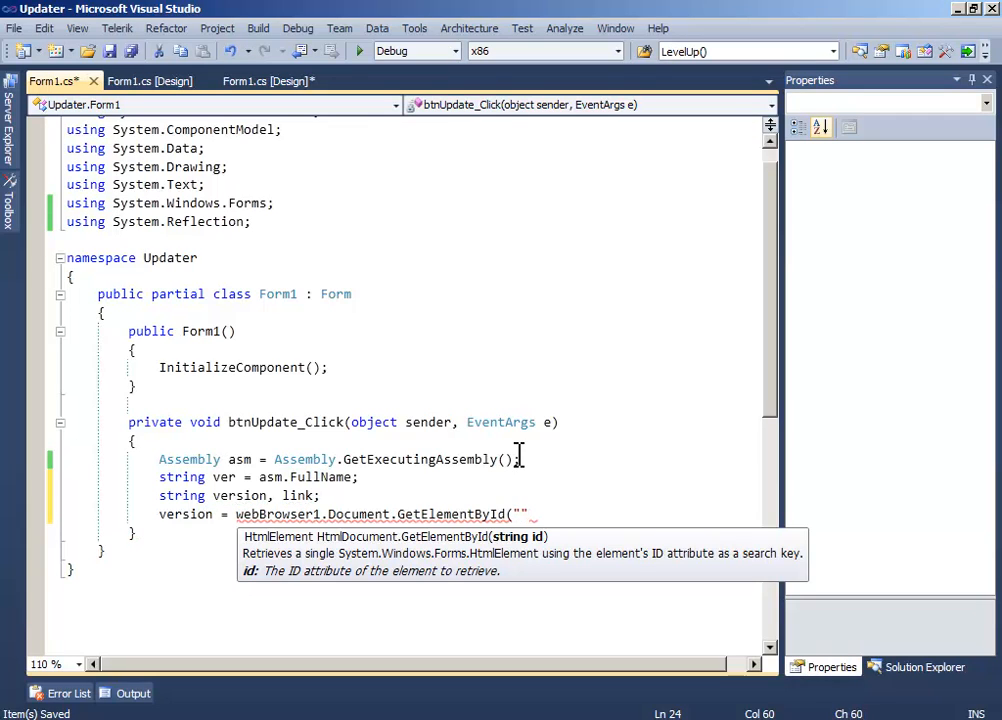
pyautogui.write('version')
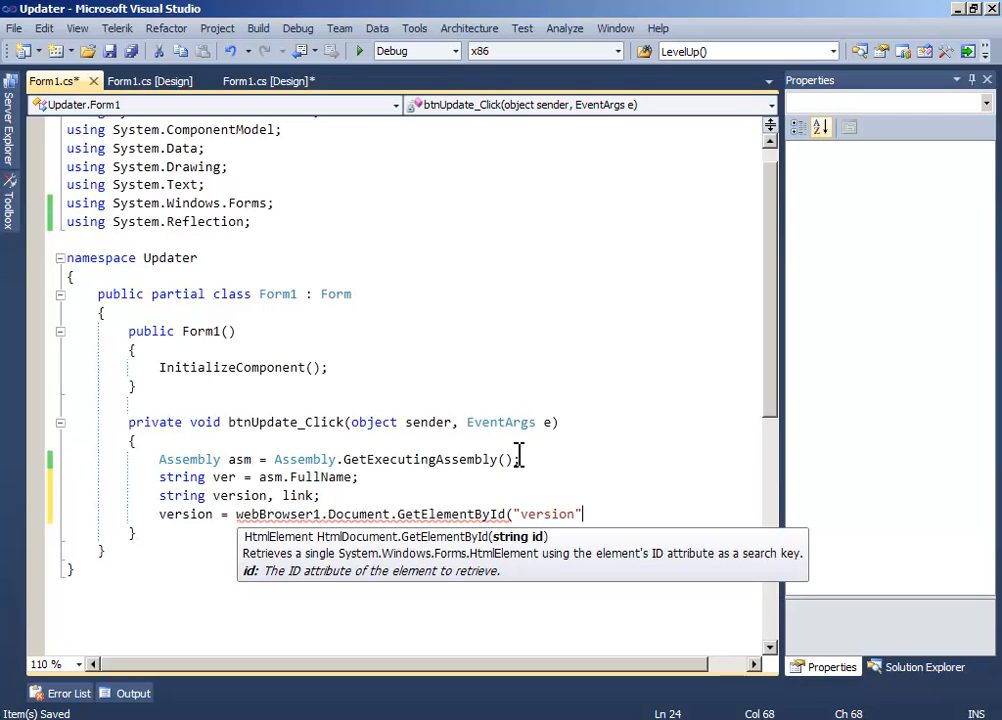
pyautogui.write(').')
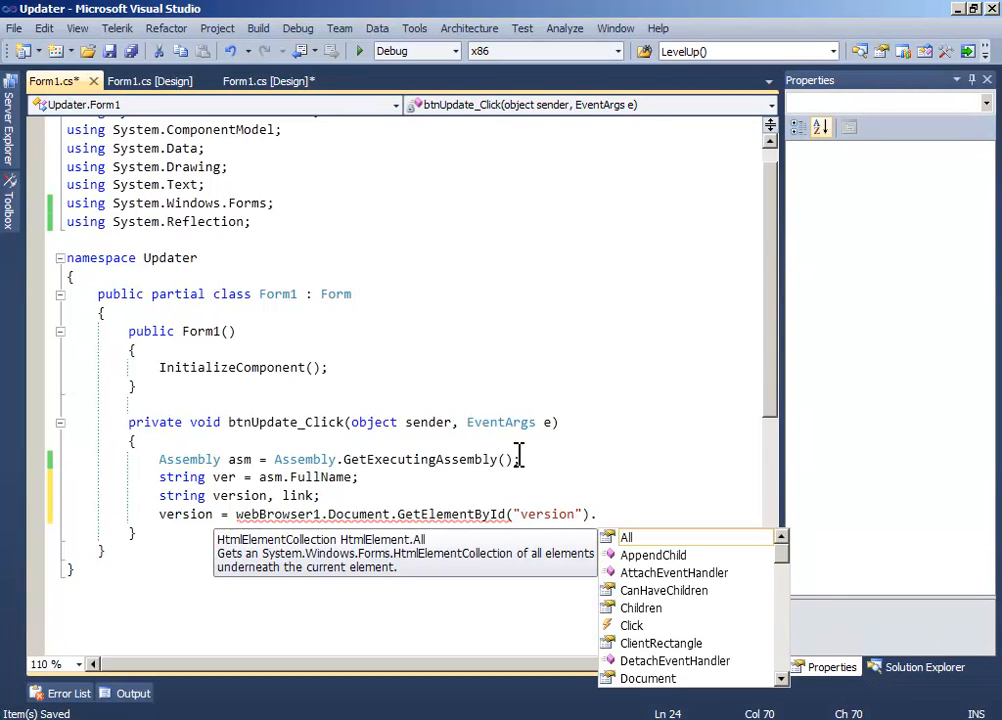
pyautogui.write('GetAttribute')
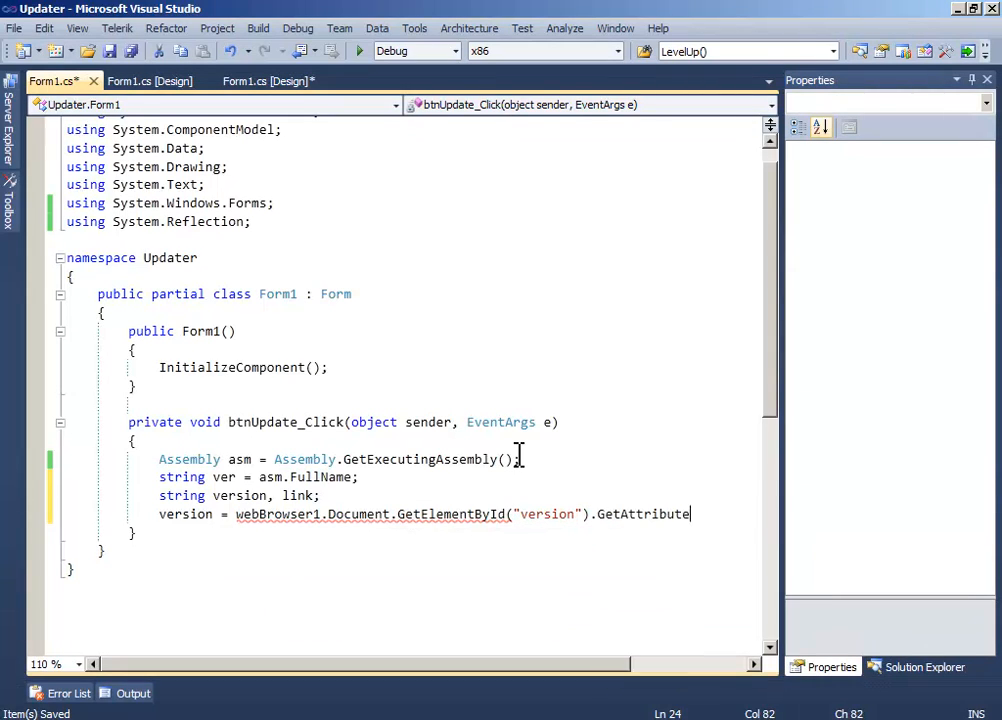
pyautogui.write('("value");')
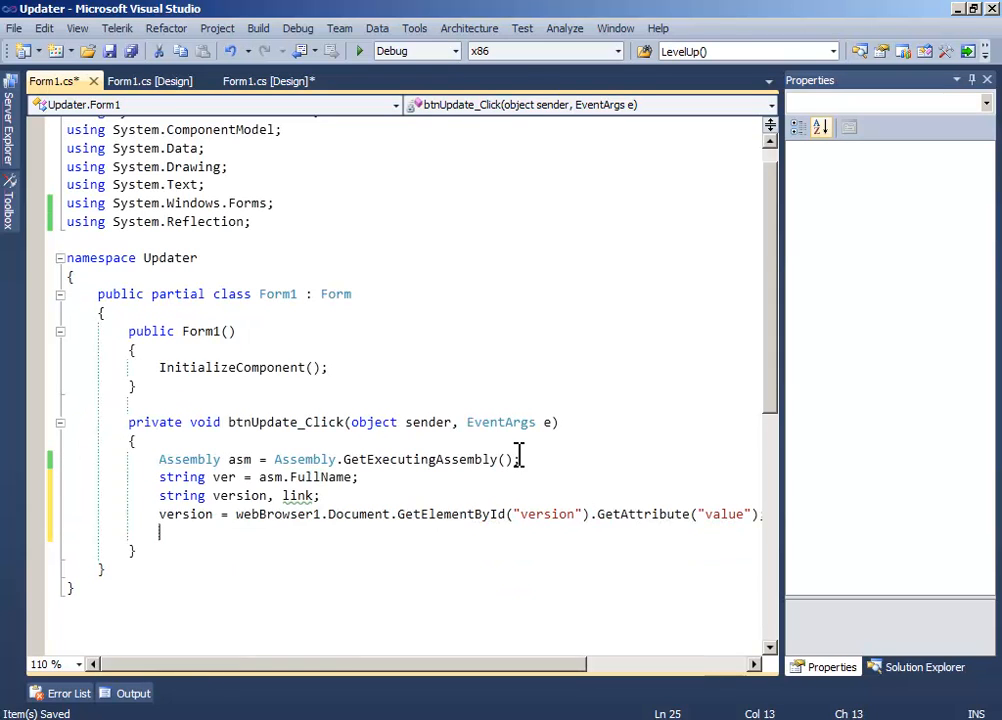
# Step: Assign link from the page's link element's value attribute the same way
pyautogui.write('link =')
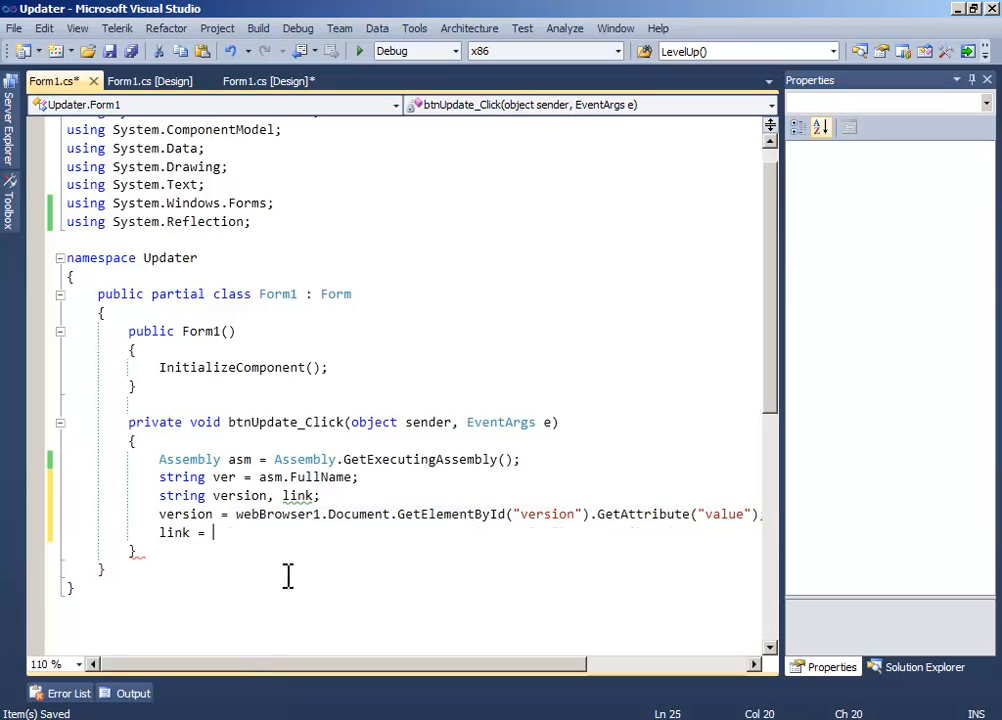
pyautogui.write('webBrowser1.Document.GetElementById("versio").GetAttribute("value");')
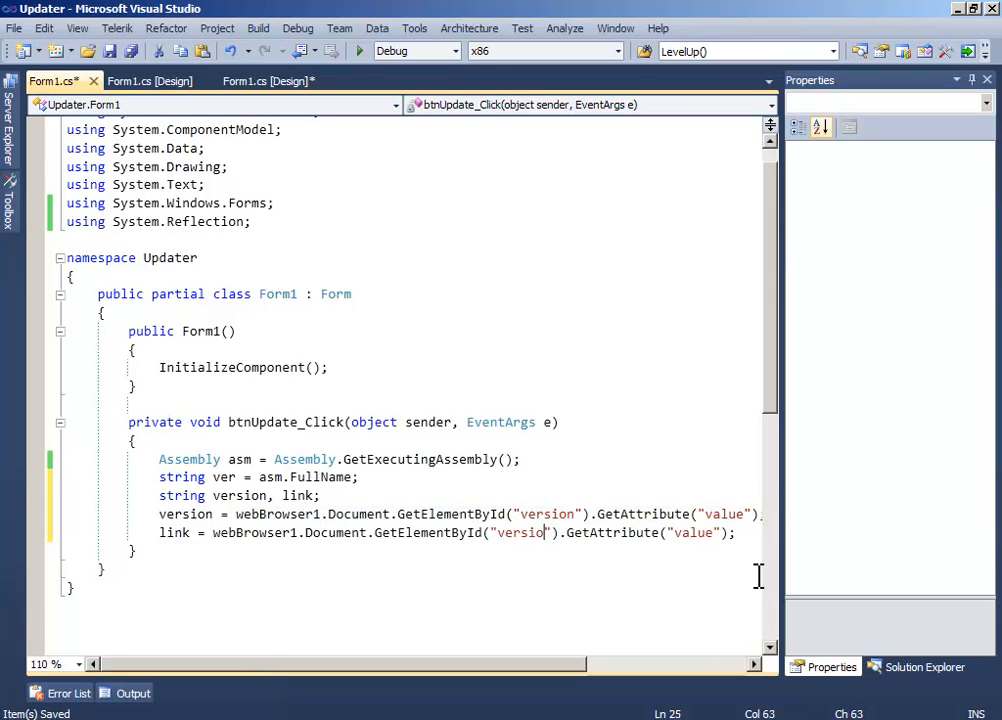
pyautogui.write('link')
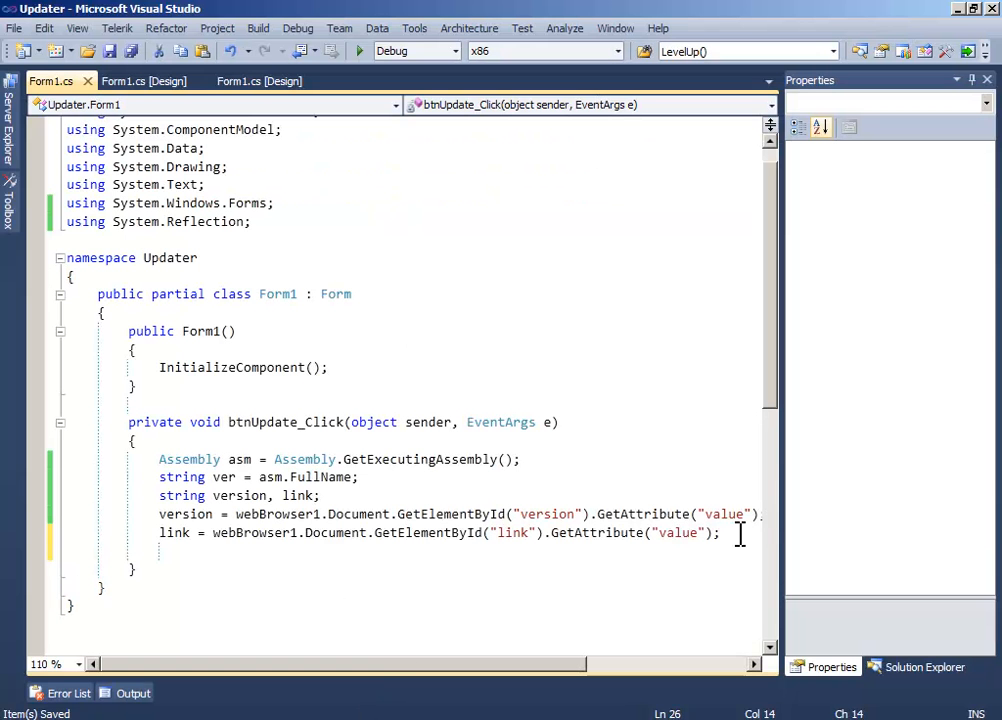
# Step: Write if (version == ver) showing MessageBox 'Your application is up to date', starting an else block
pyautogui.write('if(version')
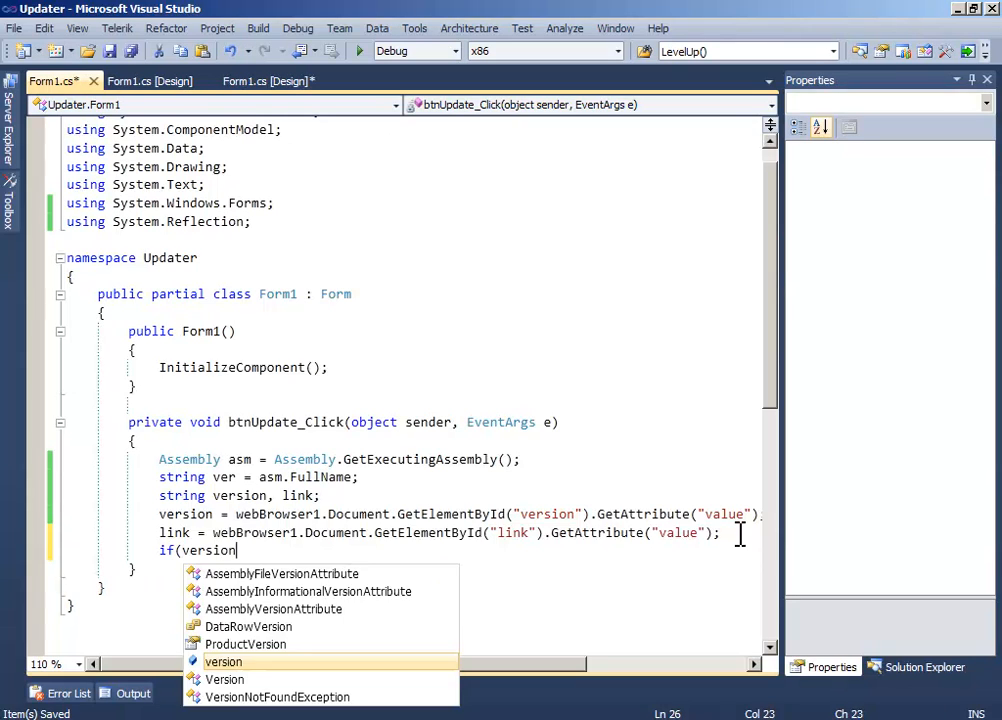
pyautogui.write('== ver')
pyautogui.write('{ ')
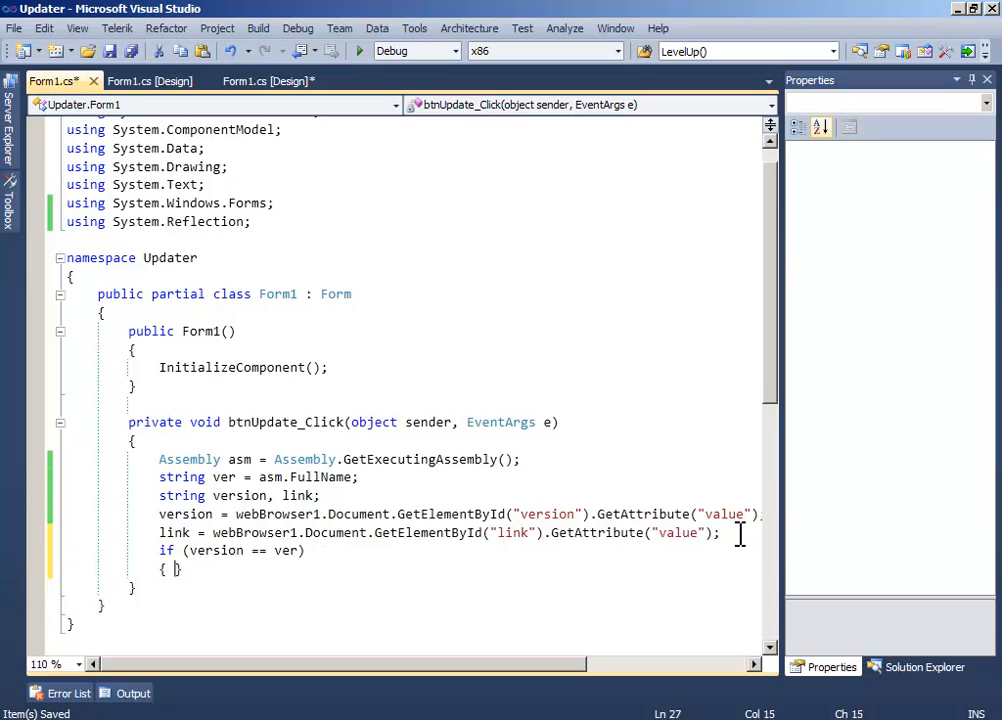
pyautogui.write('mess')
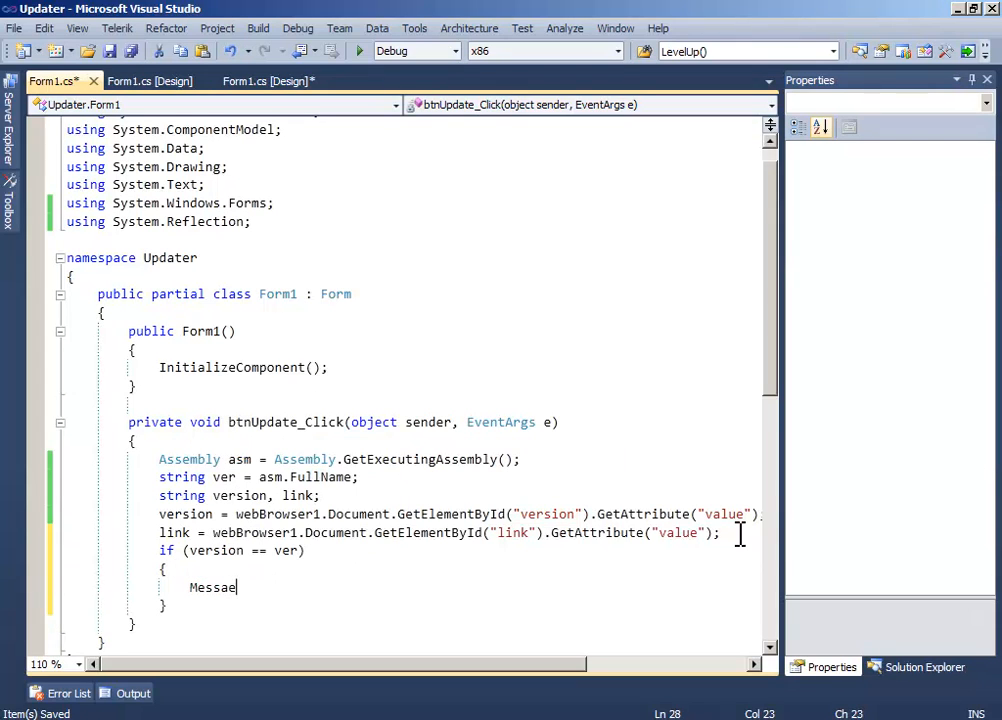
pyautogui.write('geboxc')
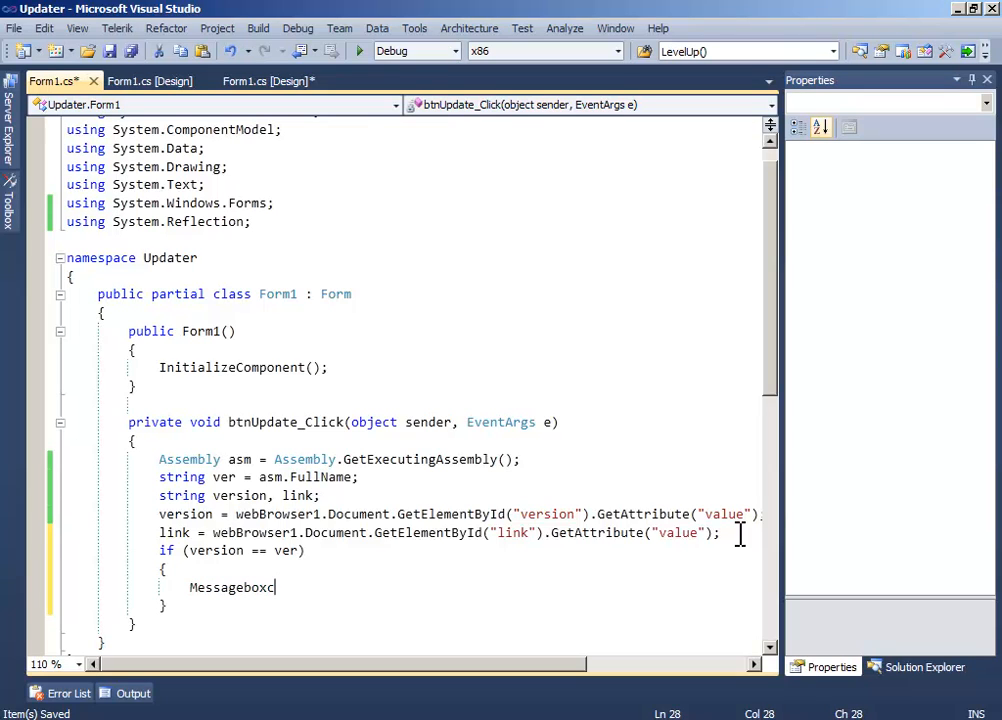
pyautogui.write('.show(')
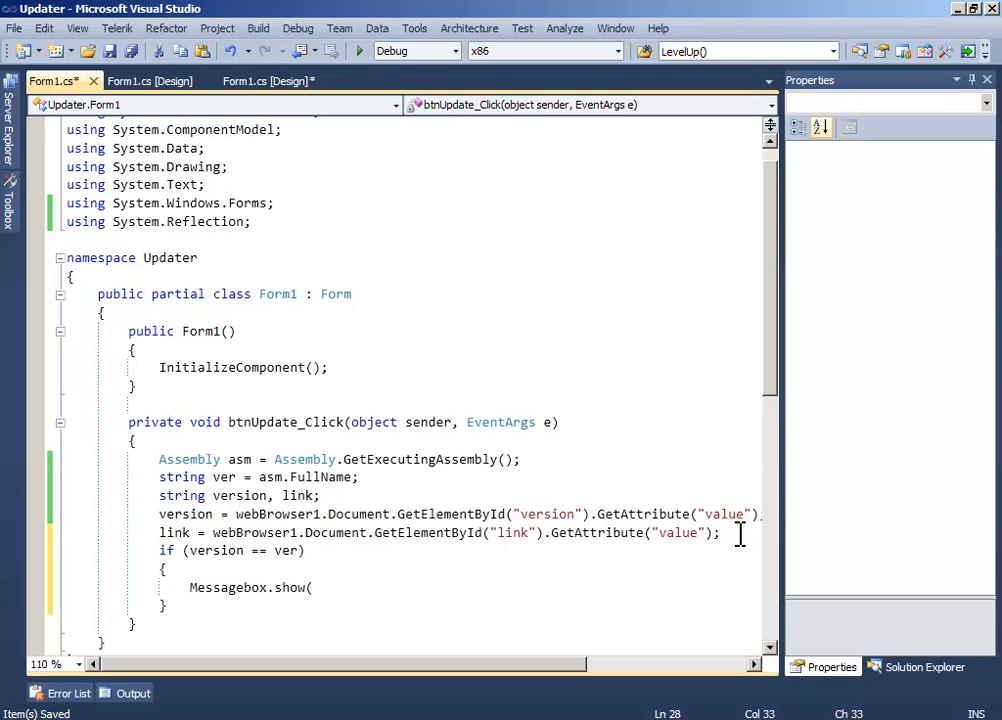
pyautogui.write('Ms')
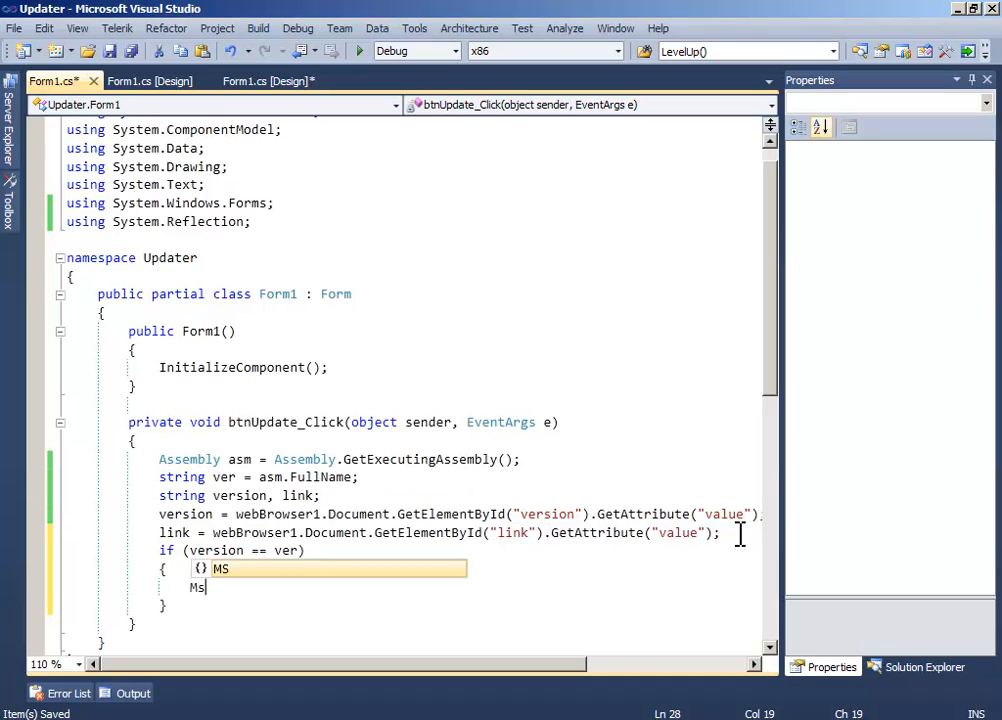
pyautogui.write('ess')
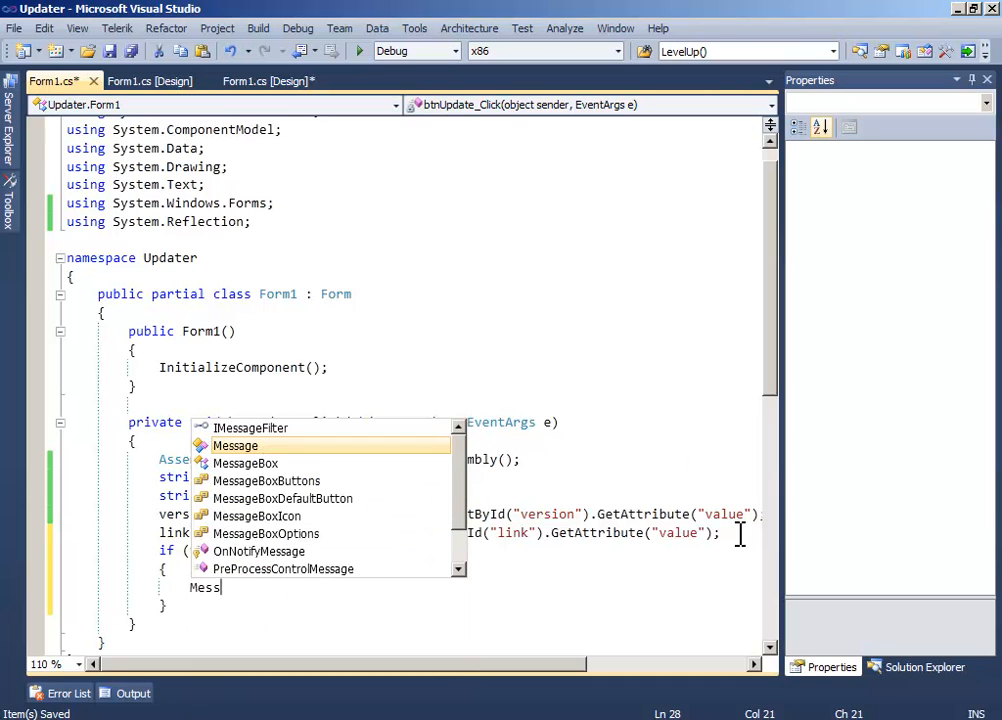
pyautogui.write('ageBox.Show("')
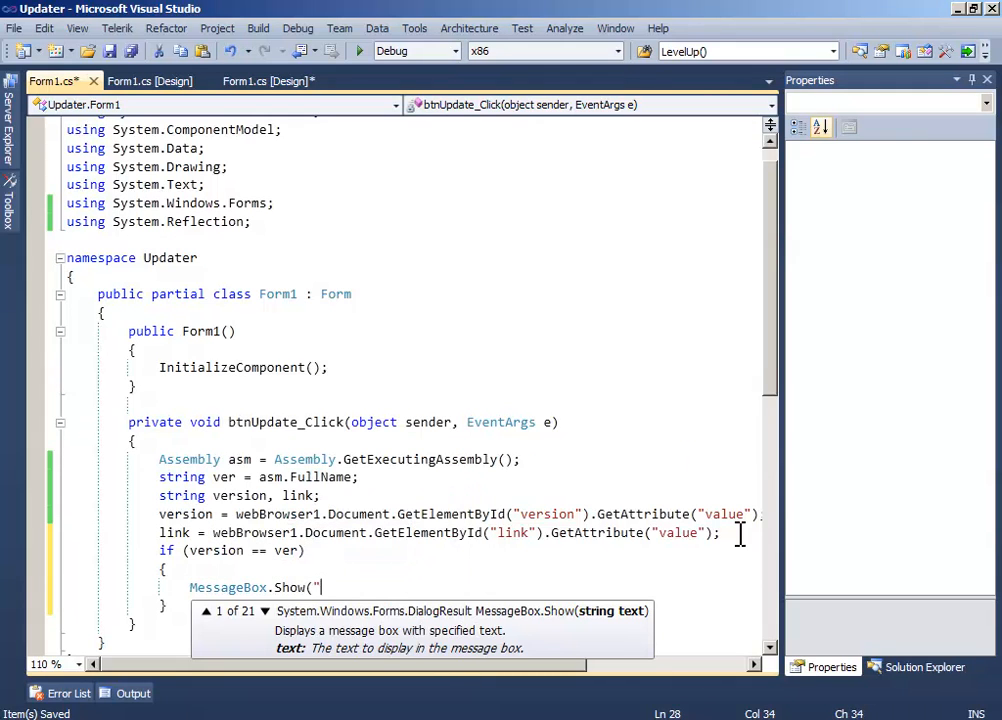
pyautogui.write('Your application is up to date')
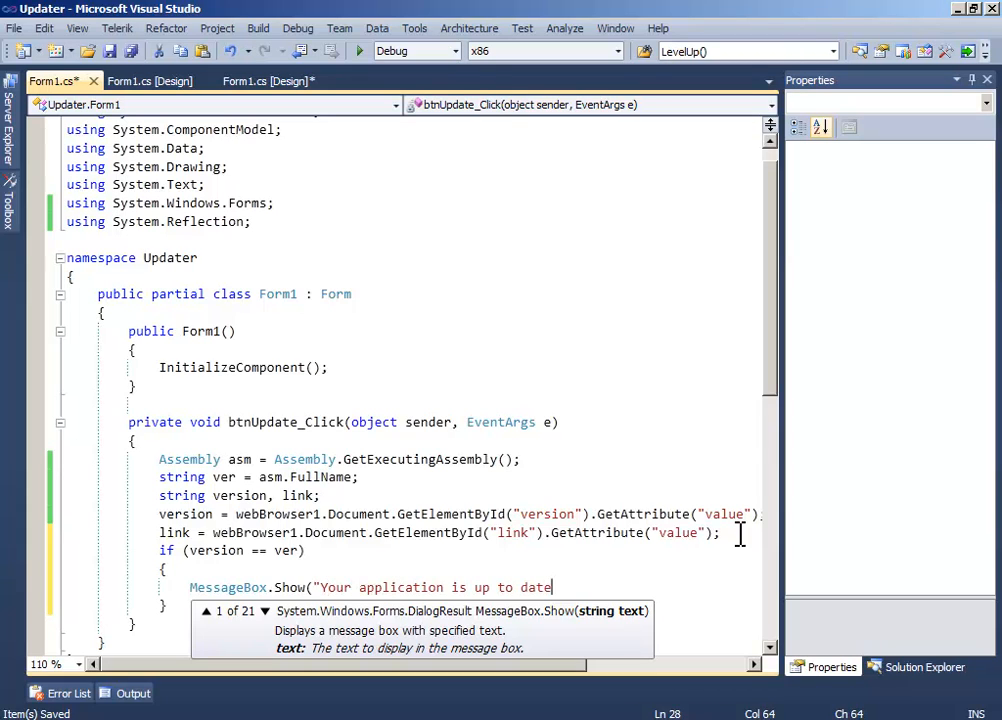
pyautogui.write('");')
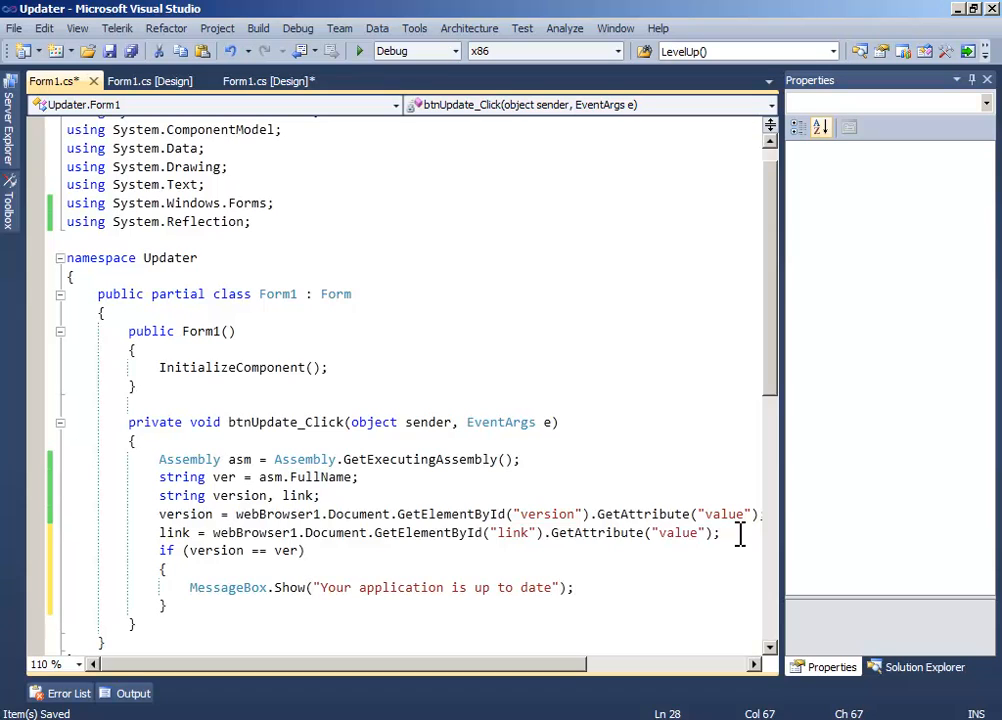
pyautogui.write('else{')
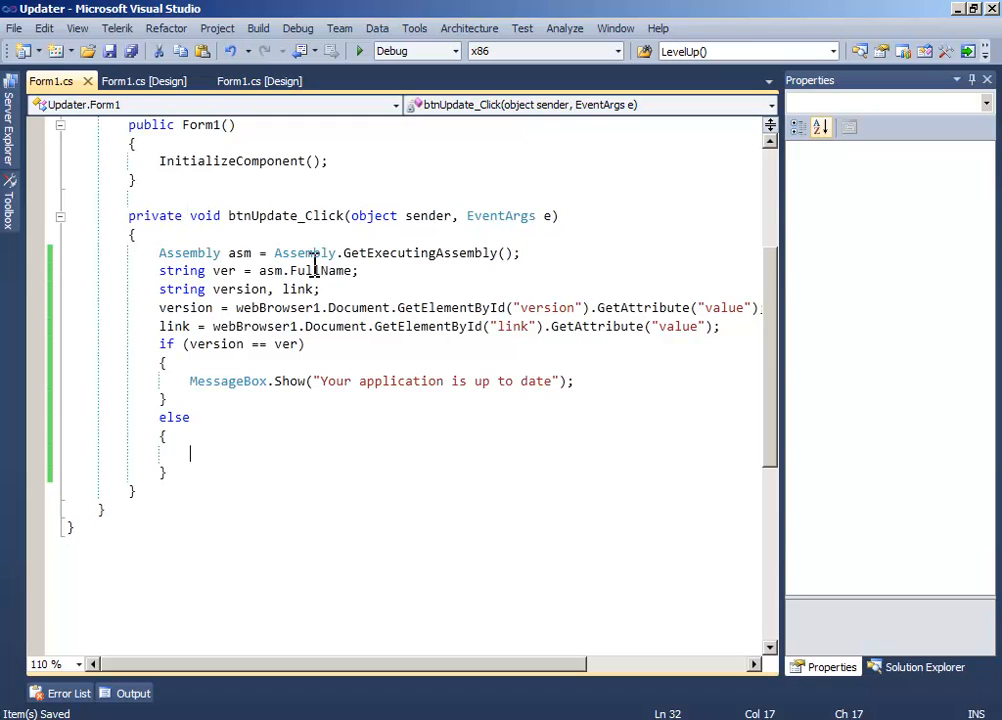
# Step: Call System.Diagnostics.Process.Start(link) inside the else branch
pyautogui.write('System.D')
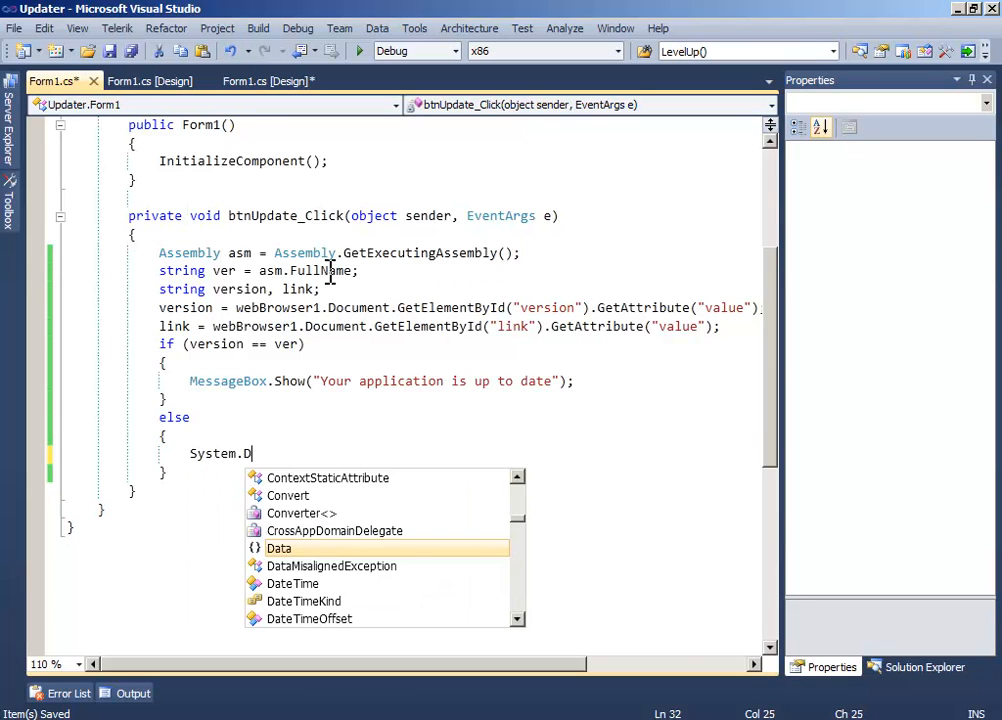
pyautogui.write('iagnostics.P')
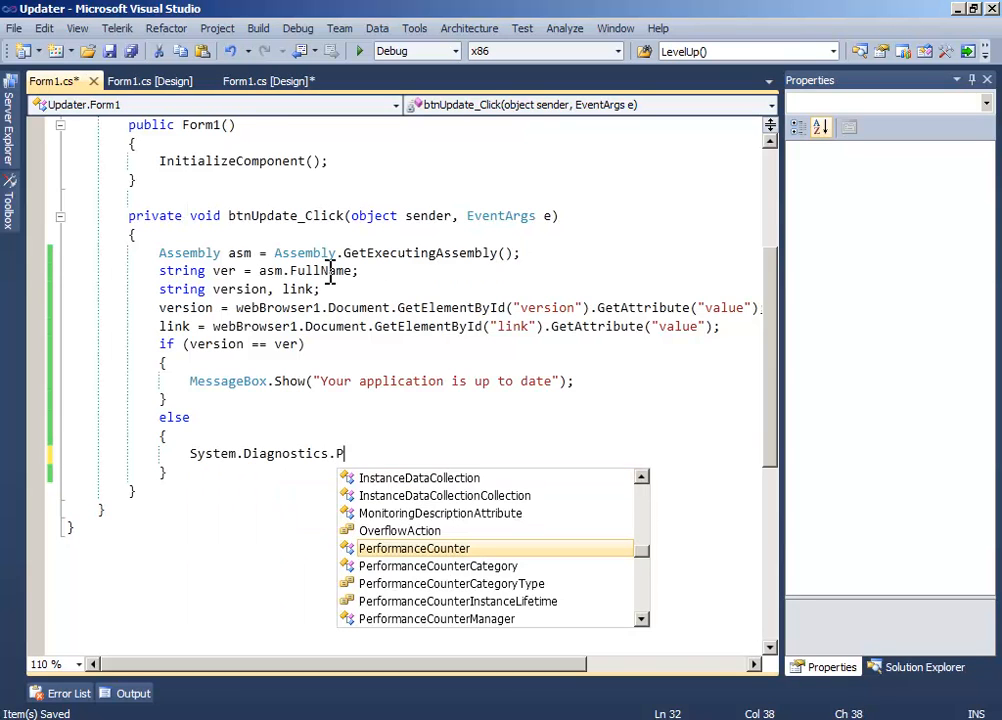
pyautogui.write('rocess.Start')
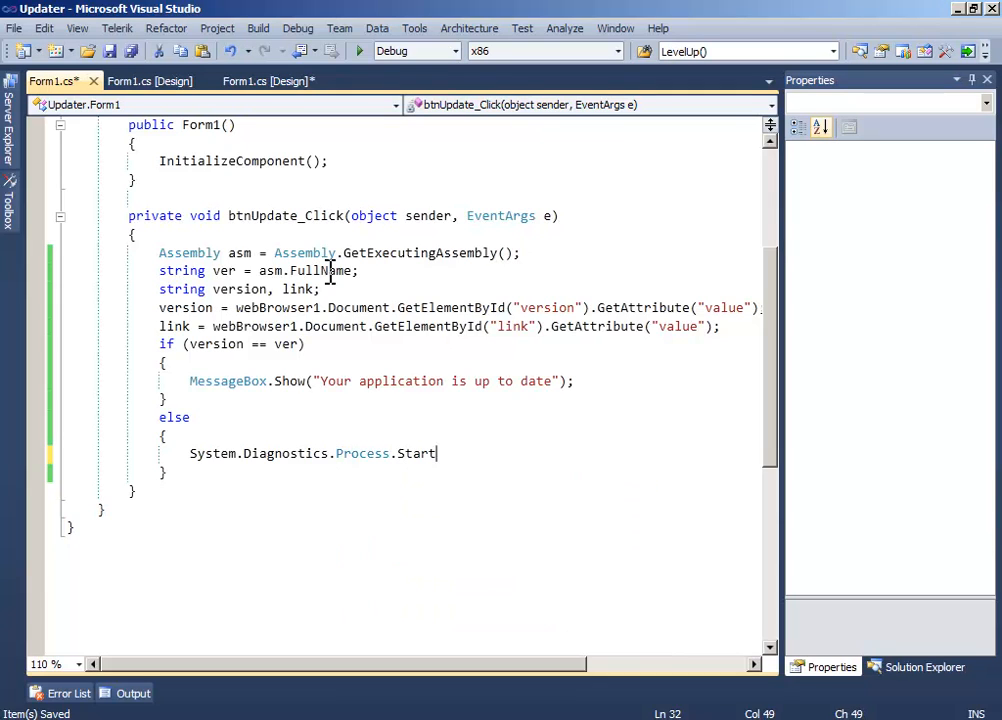
pyautogui.write('(')
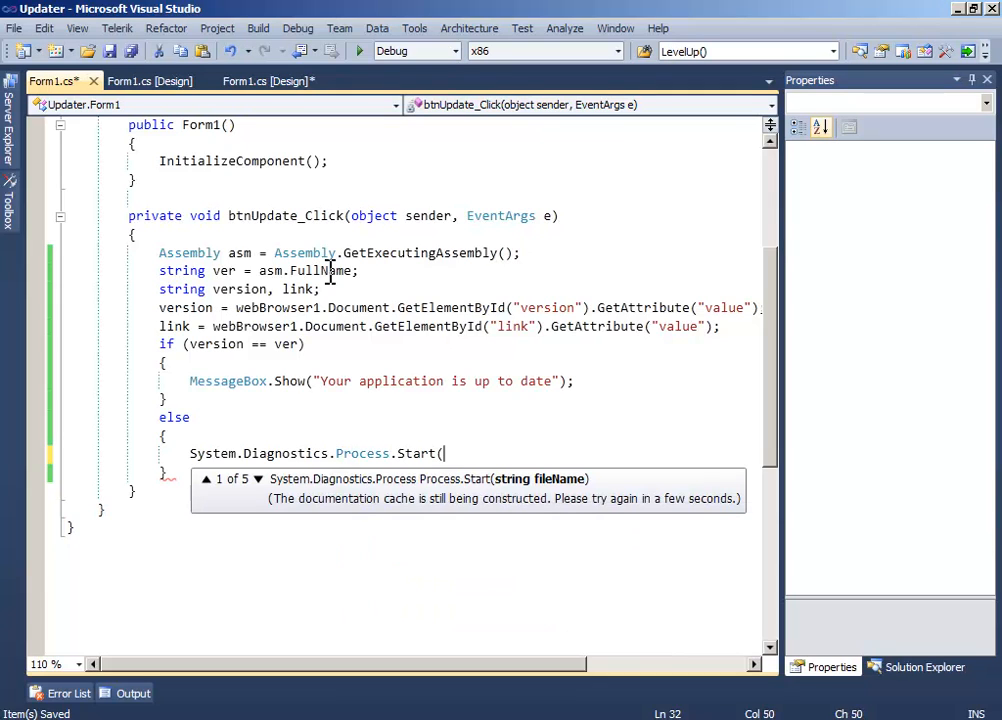
pyautogui.write('link);')
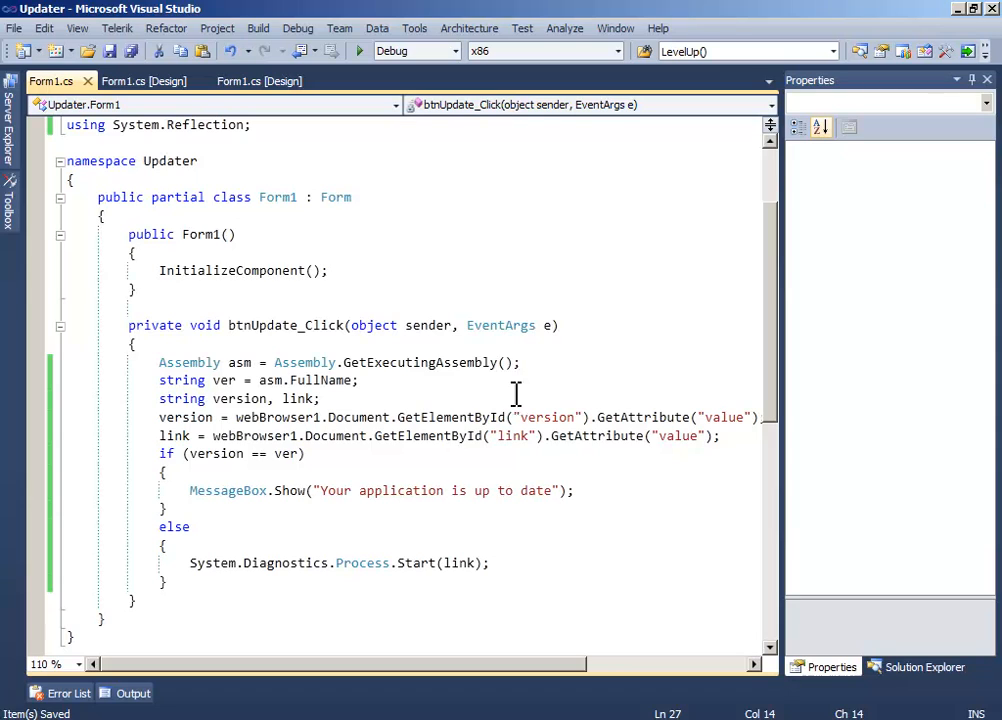
# Step: Select the whole body of the update handler
pyautogui.click(210, 380)
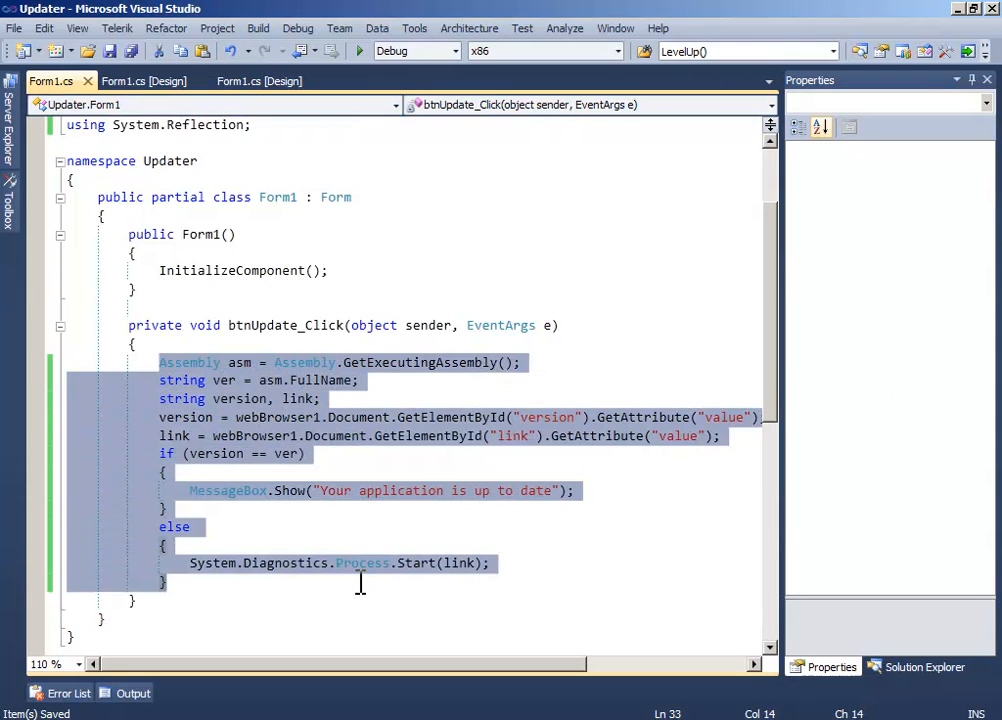
pyautogui.click(268, 80)
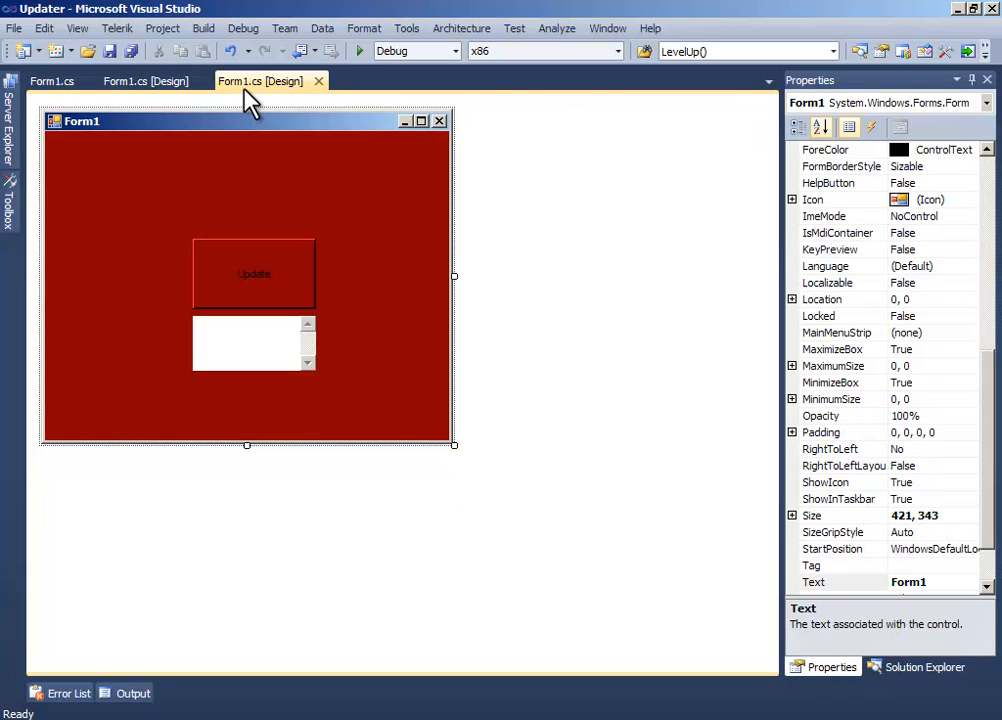
pyautogui.moveTo(150, 100)
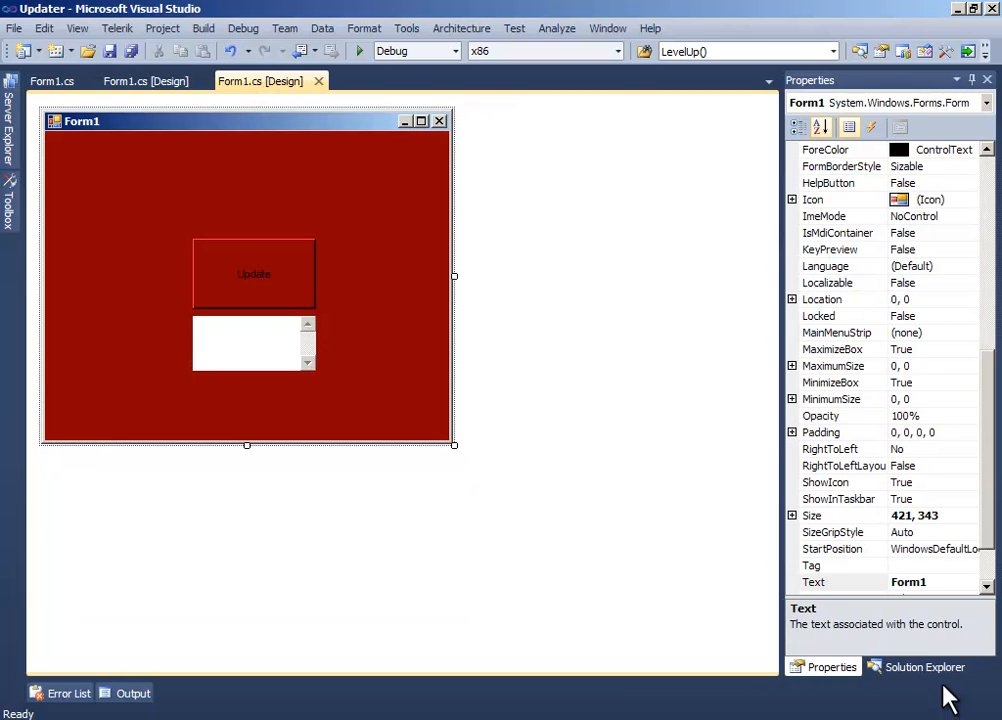
# Step: Remove UpdaterSecond via Solution Explorer, saving its changes, and return to the Form1 designer
pyautogui.click(924, 668)
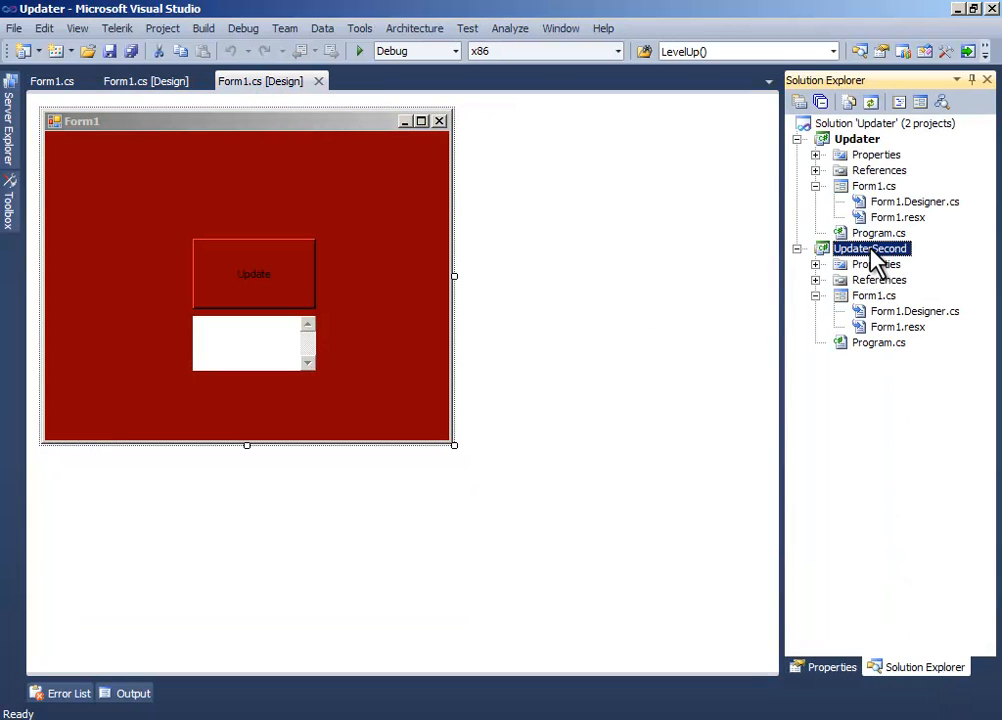
pyautogui.rightClick(872, 248)
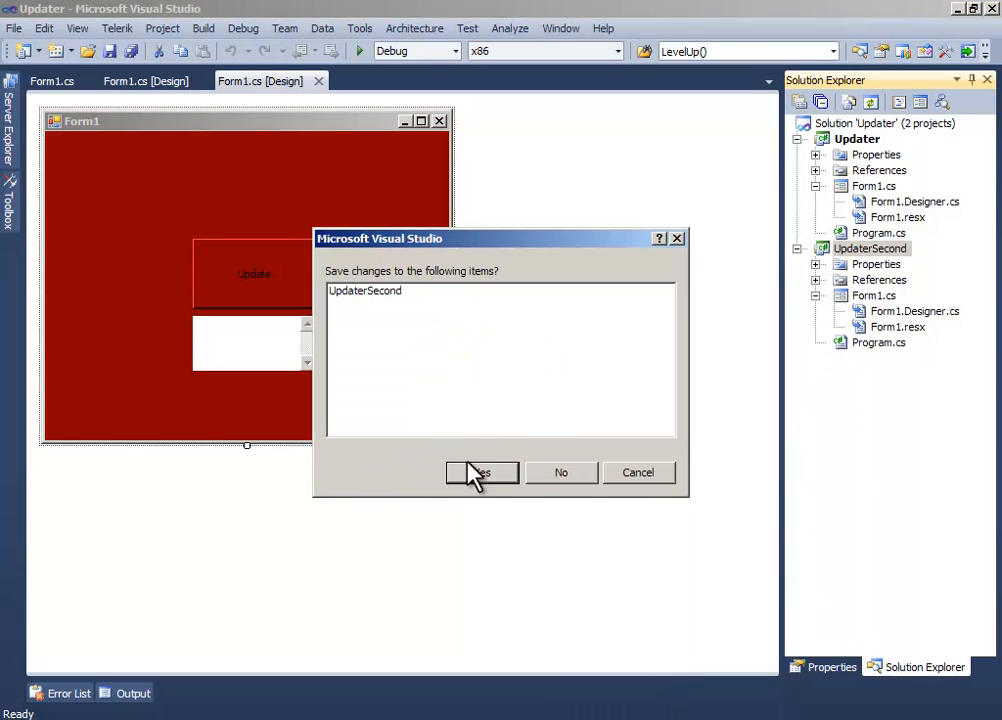
pyautogui.click(480, 472)
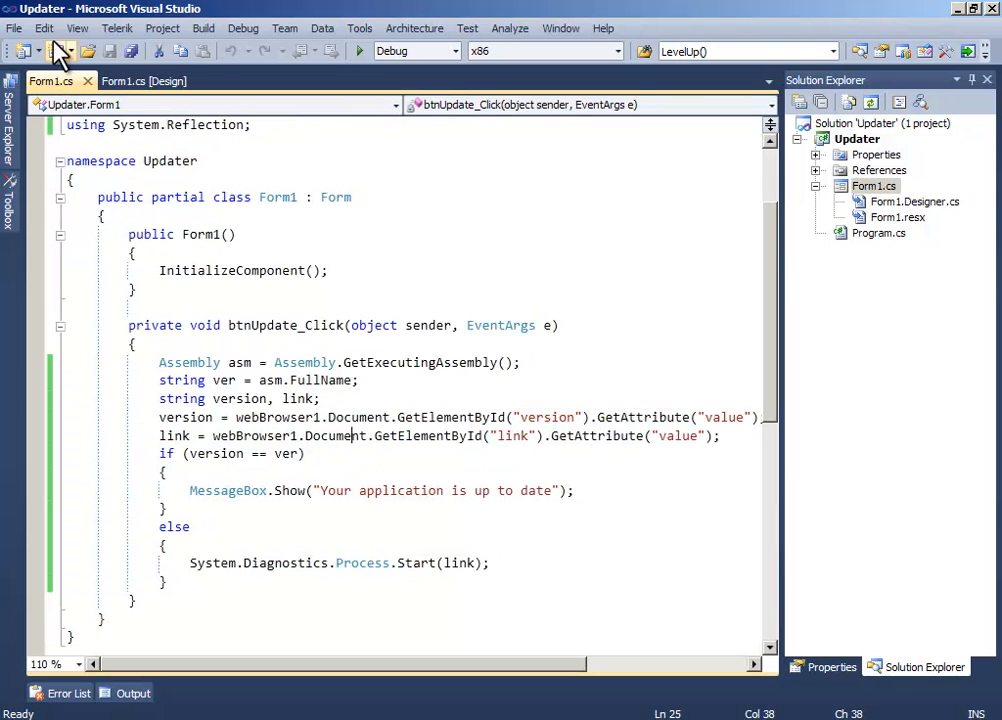
pyautogui.click(144, 80)
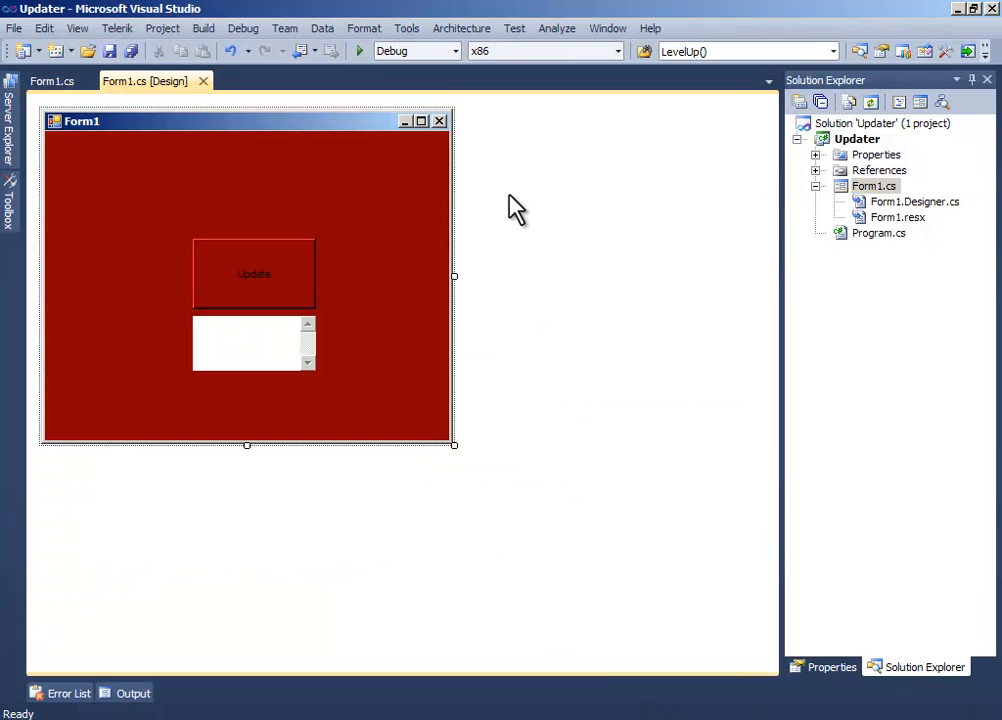